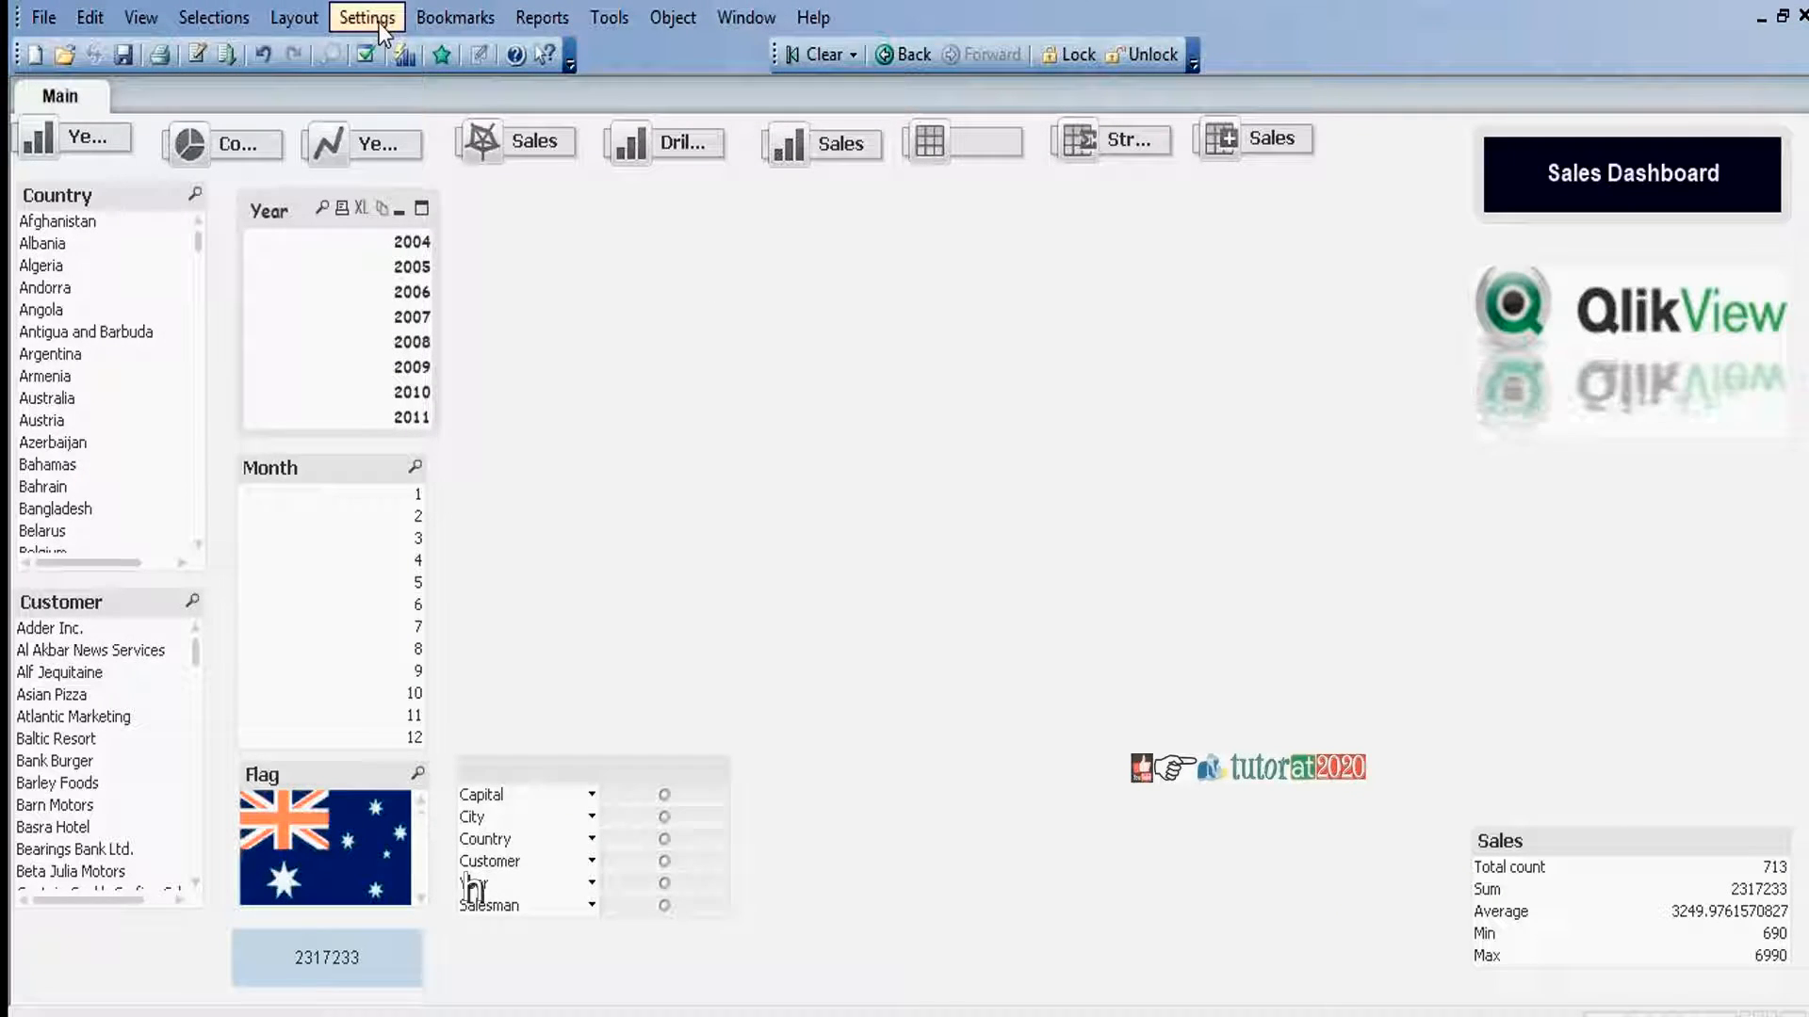
# - Add a new document variable named vNoofBars in the Variable Overview
pyautogui.click(367, 17)
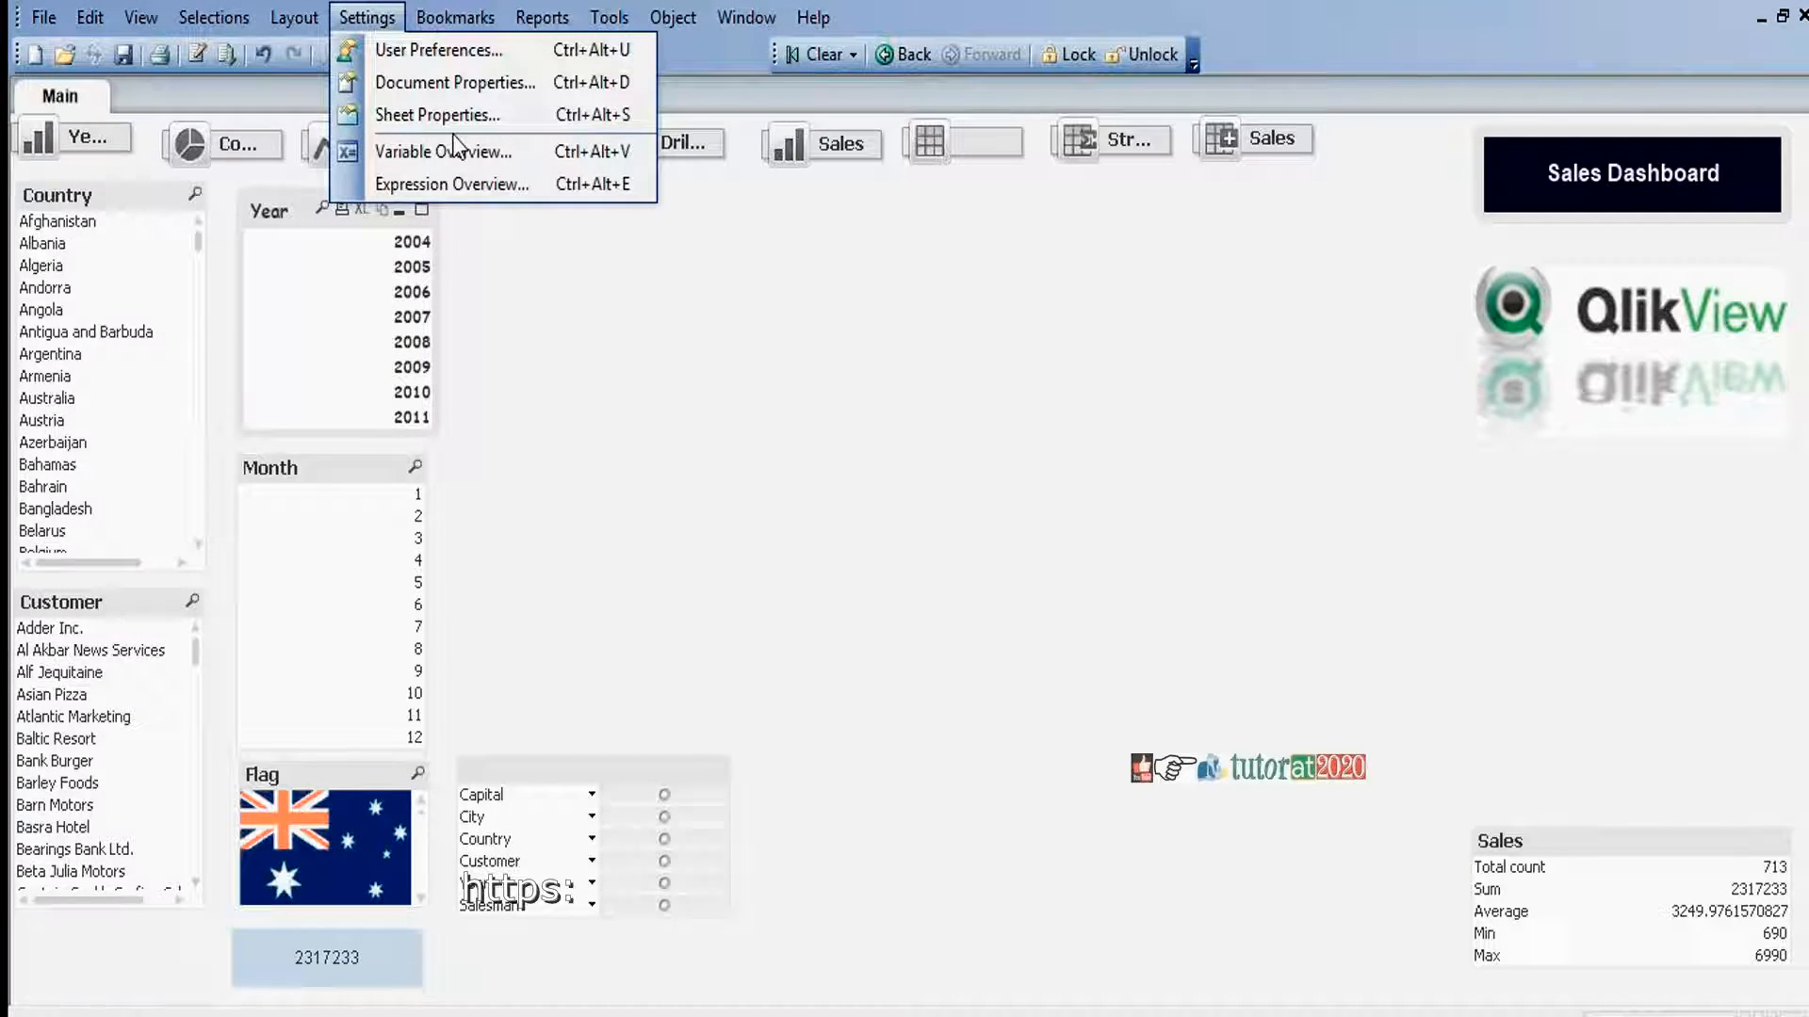
pyautogui.click(444, 151)
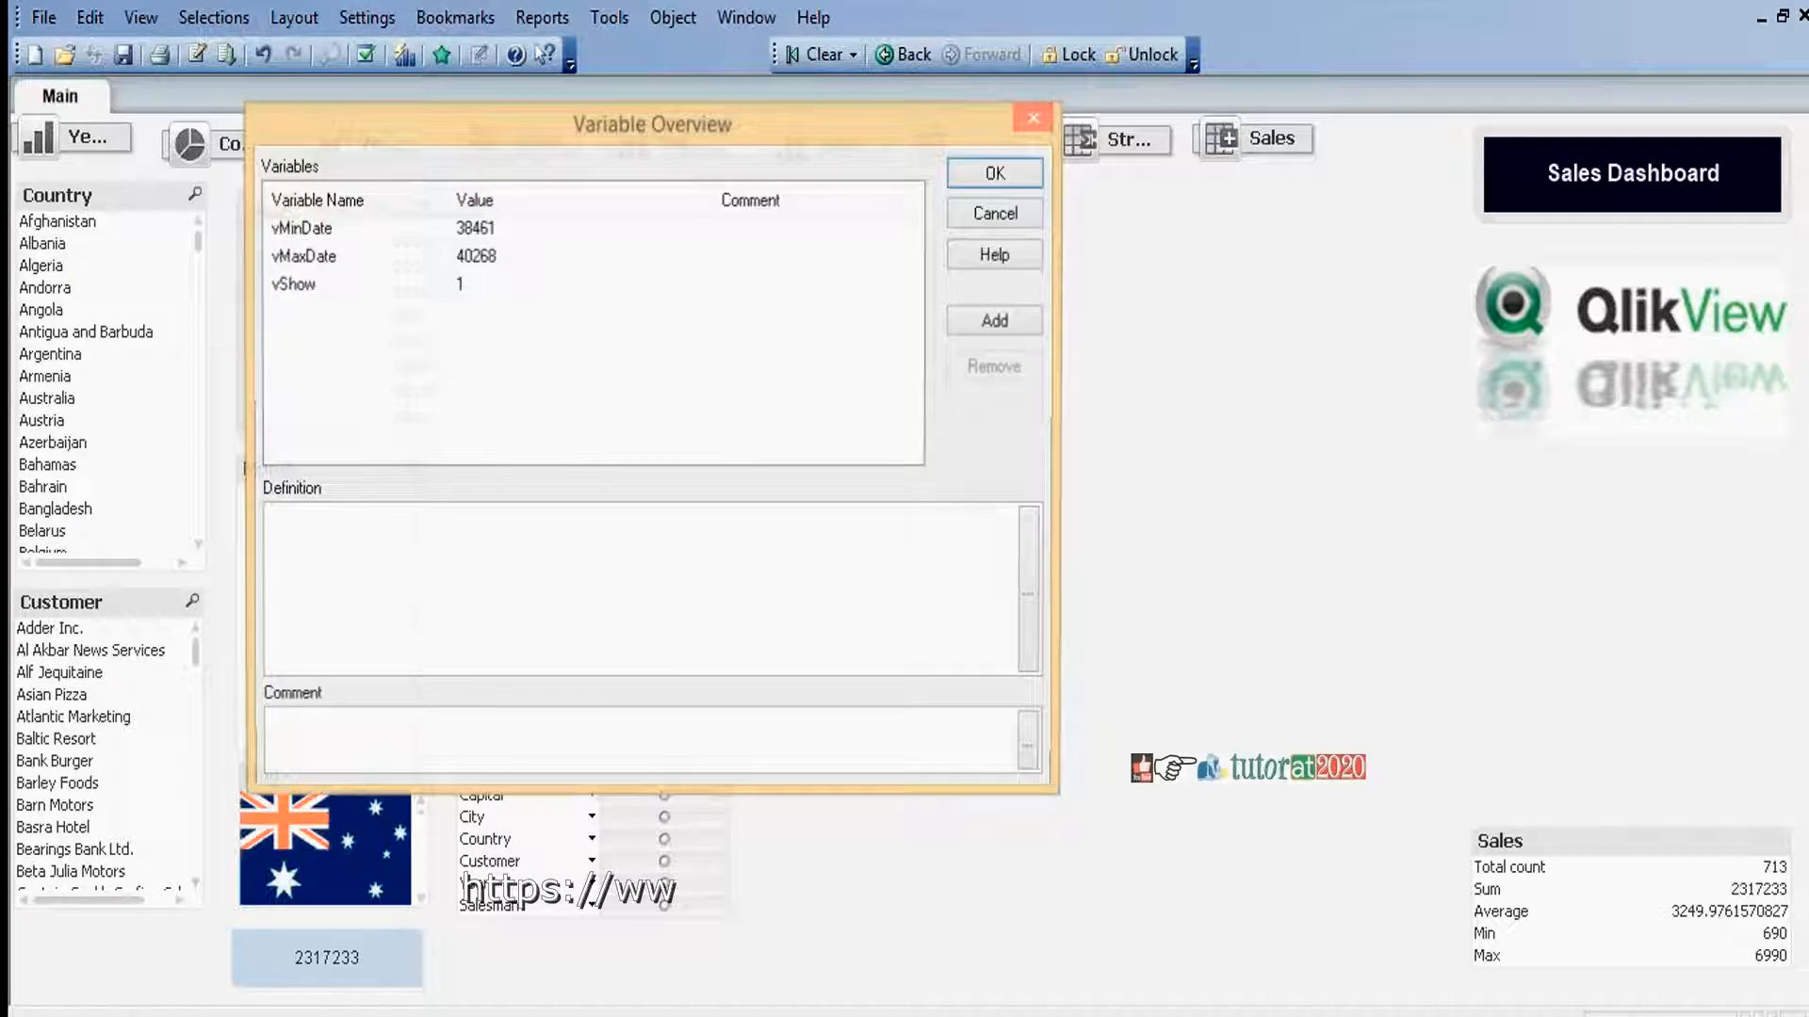
pyautogui.click(993, 320)
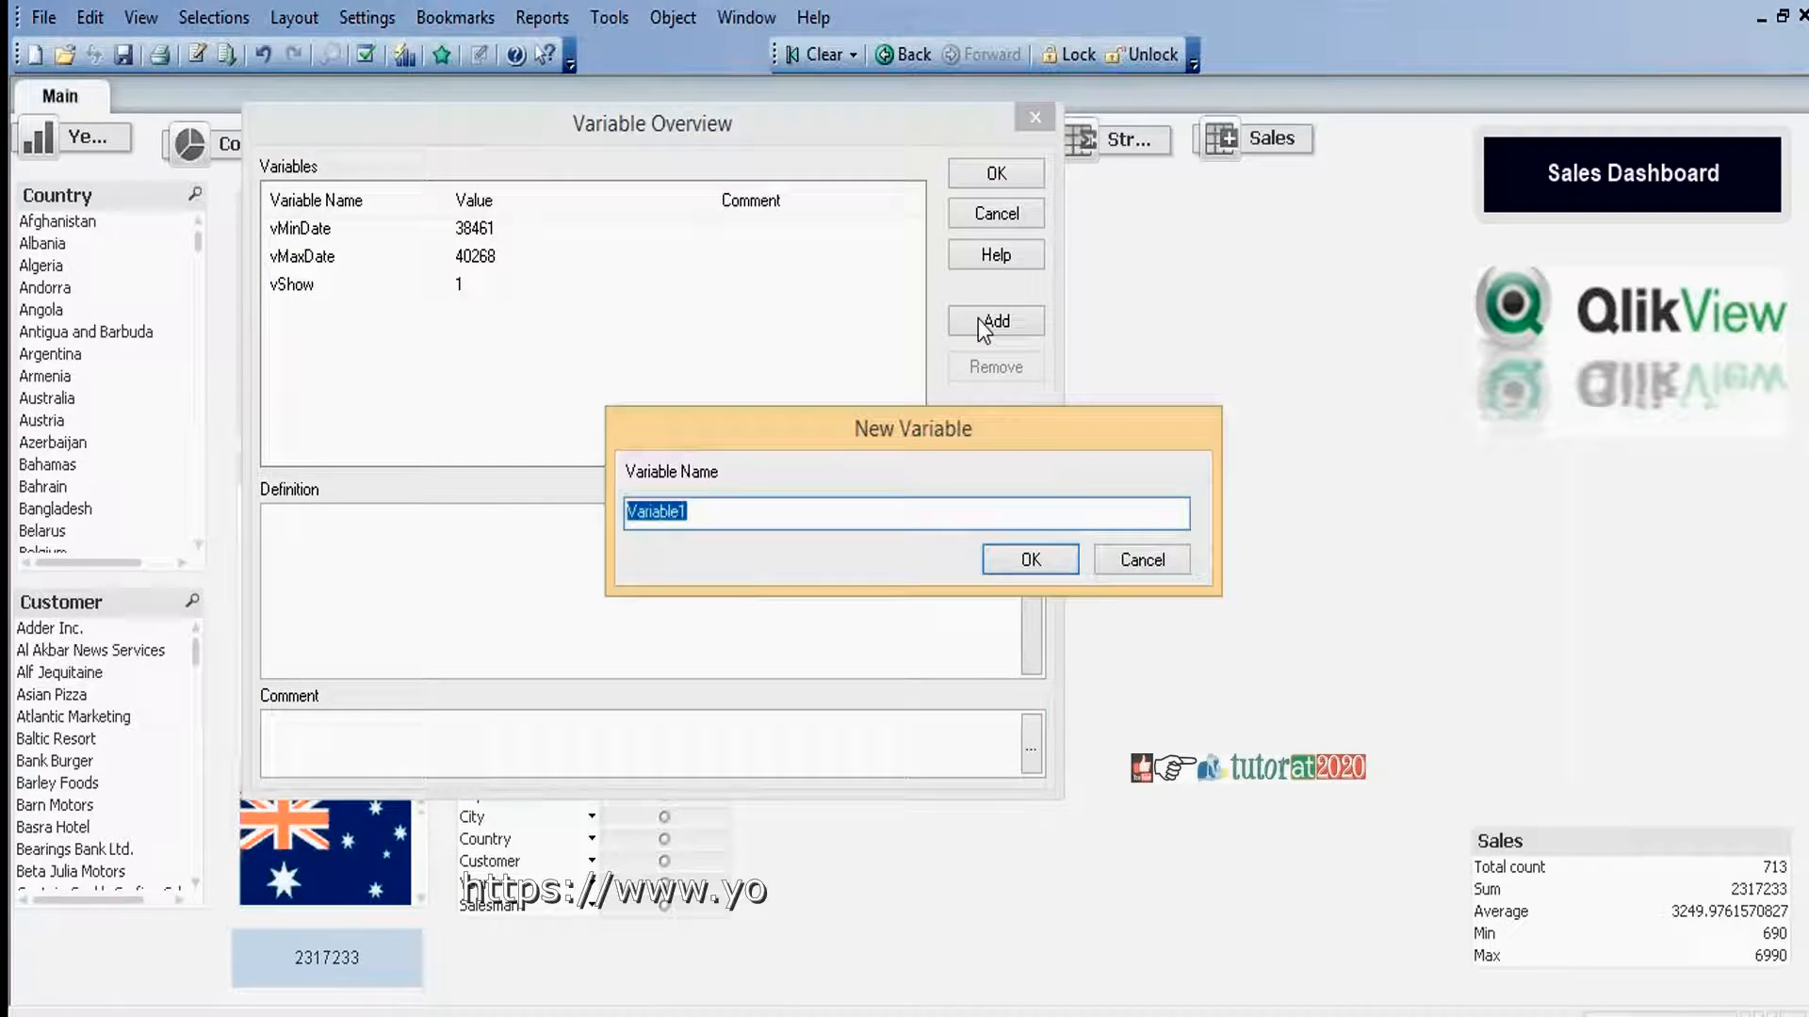
pyautogui.write('vNoofB')
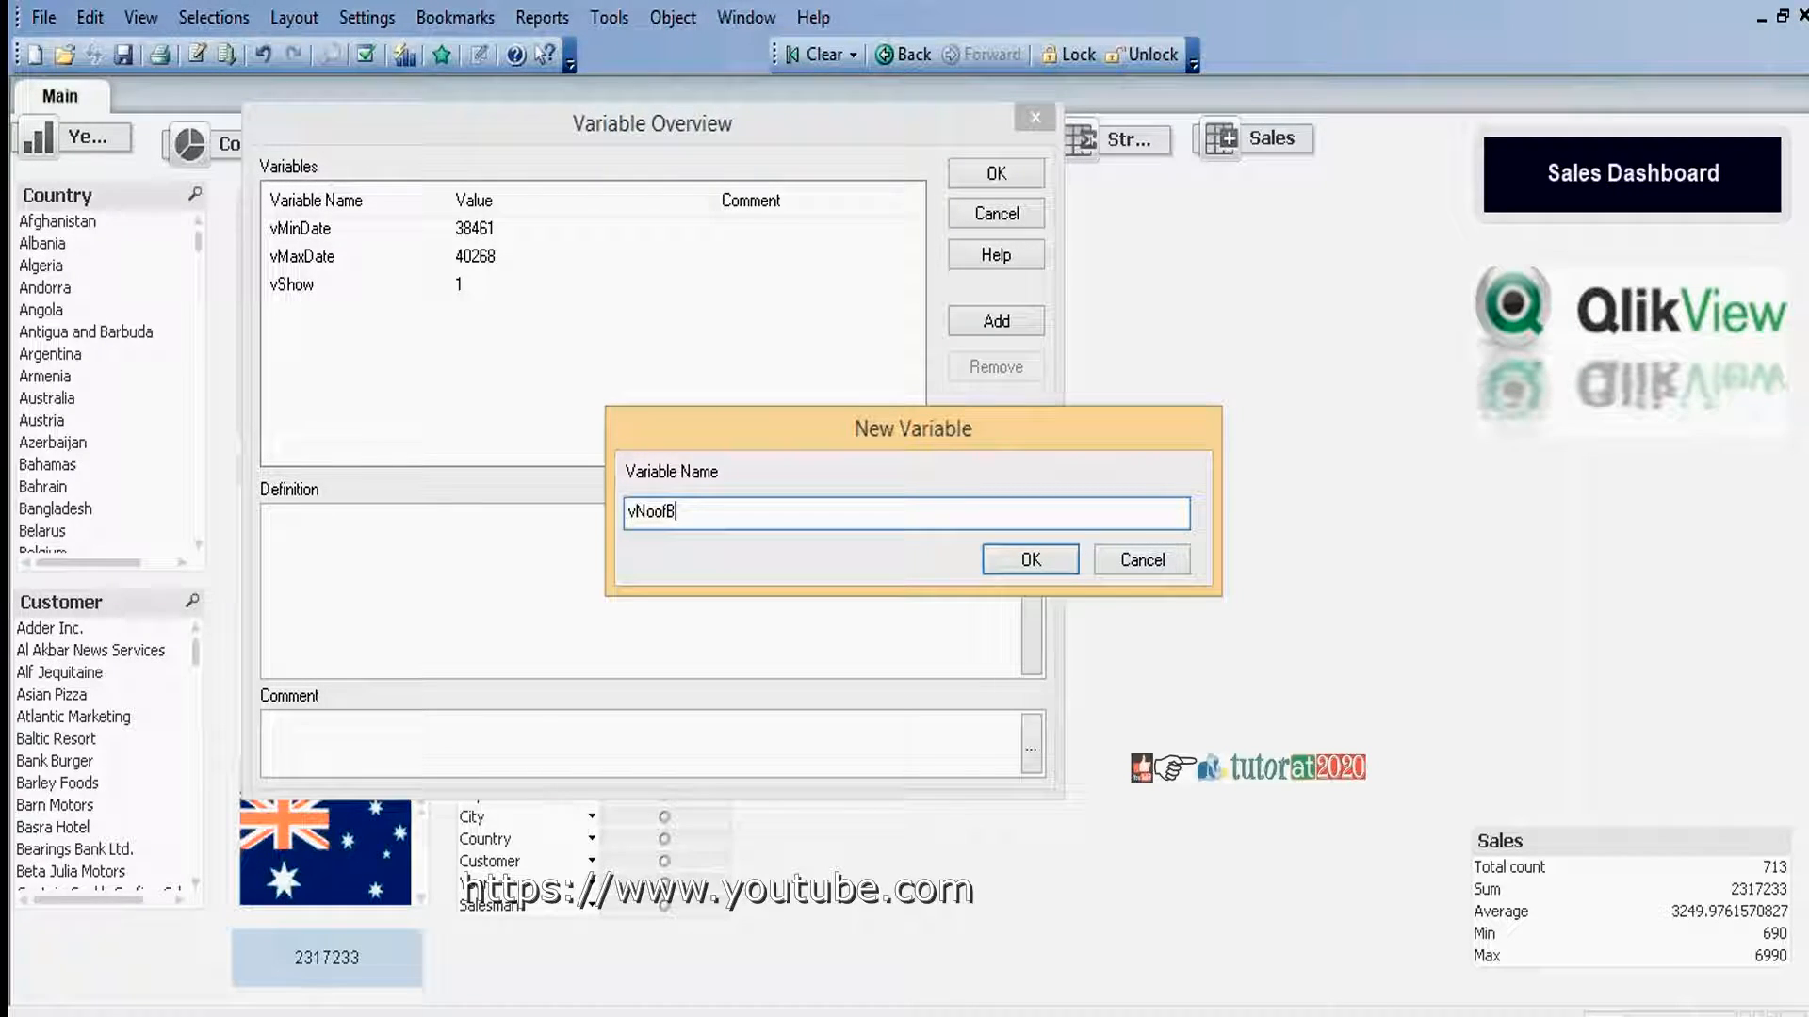
pyautogui.write('ars')
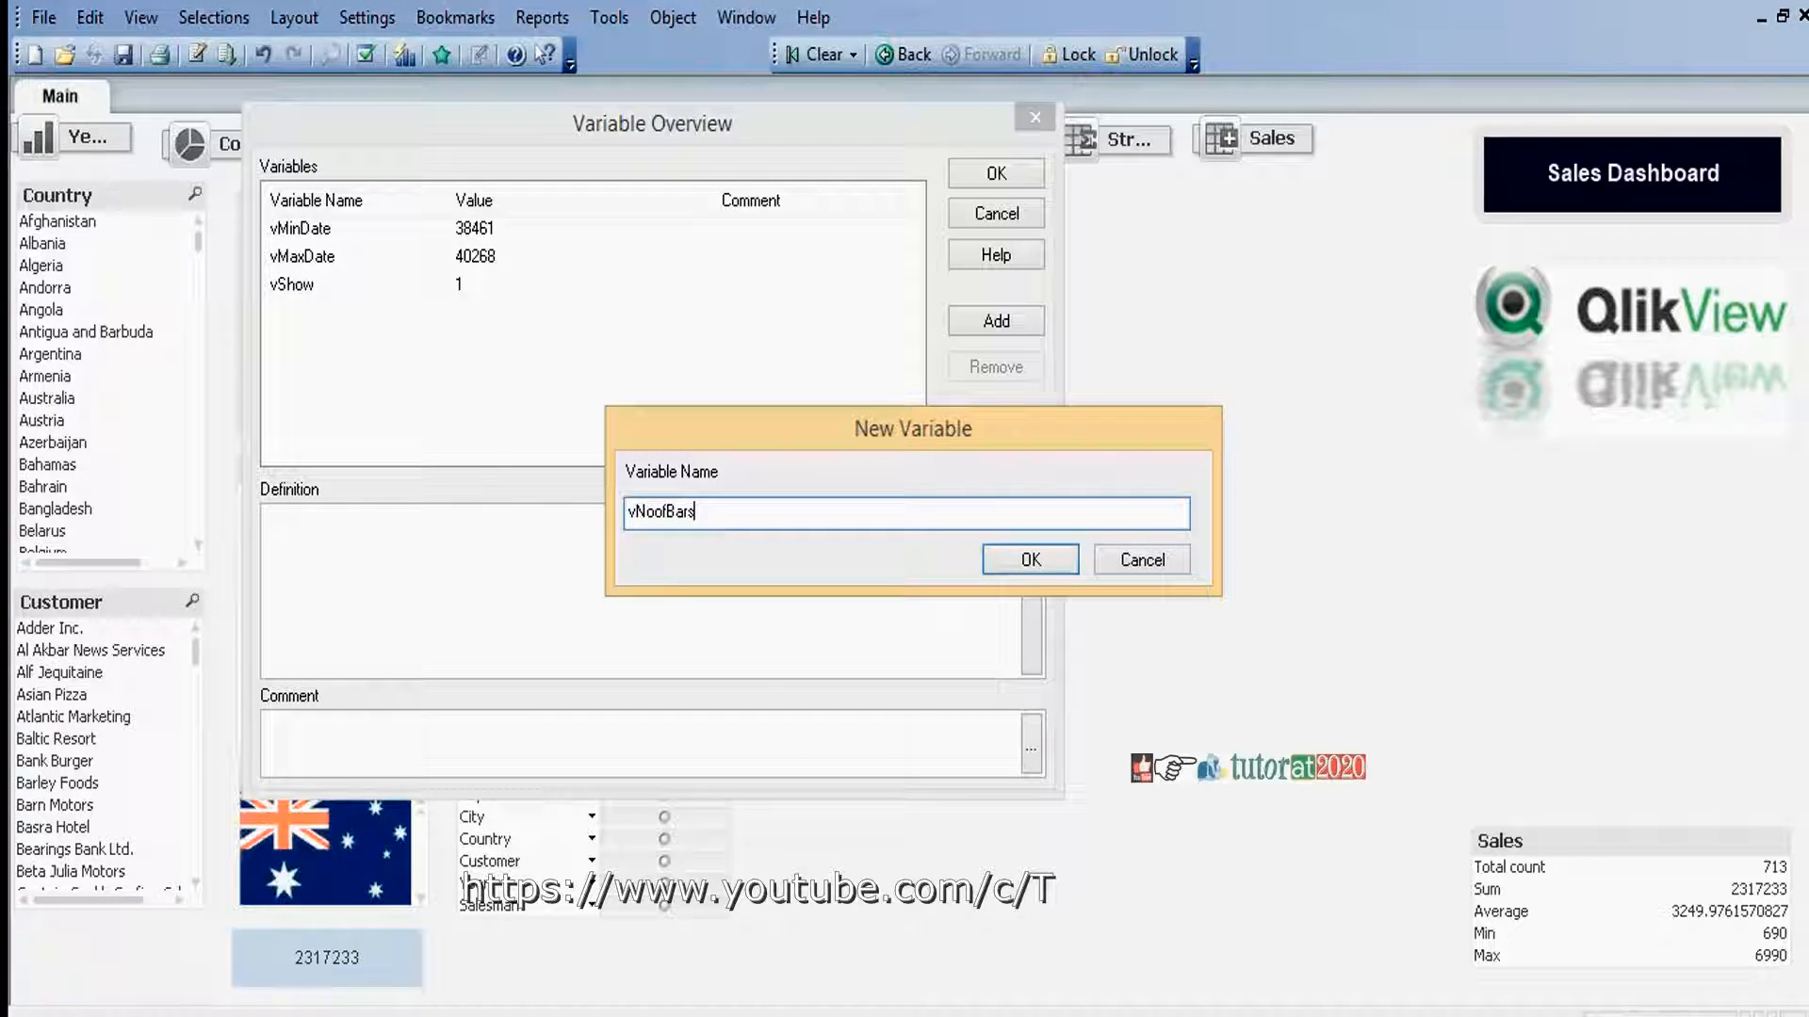
pyautogui.click(1029, 557)
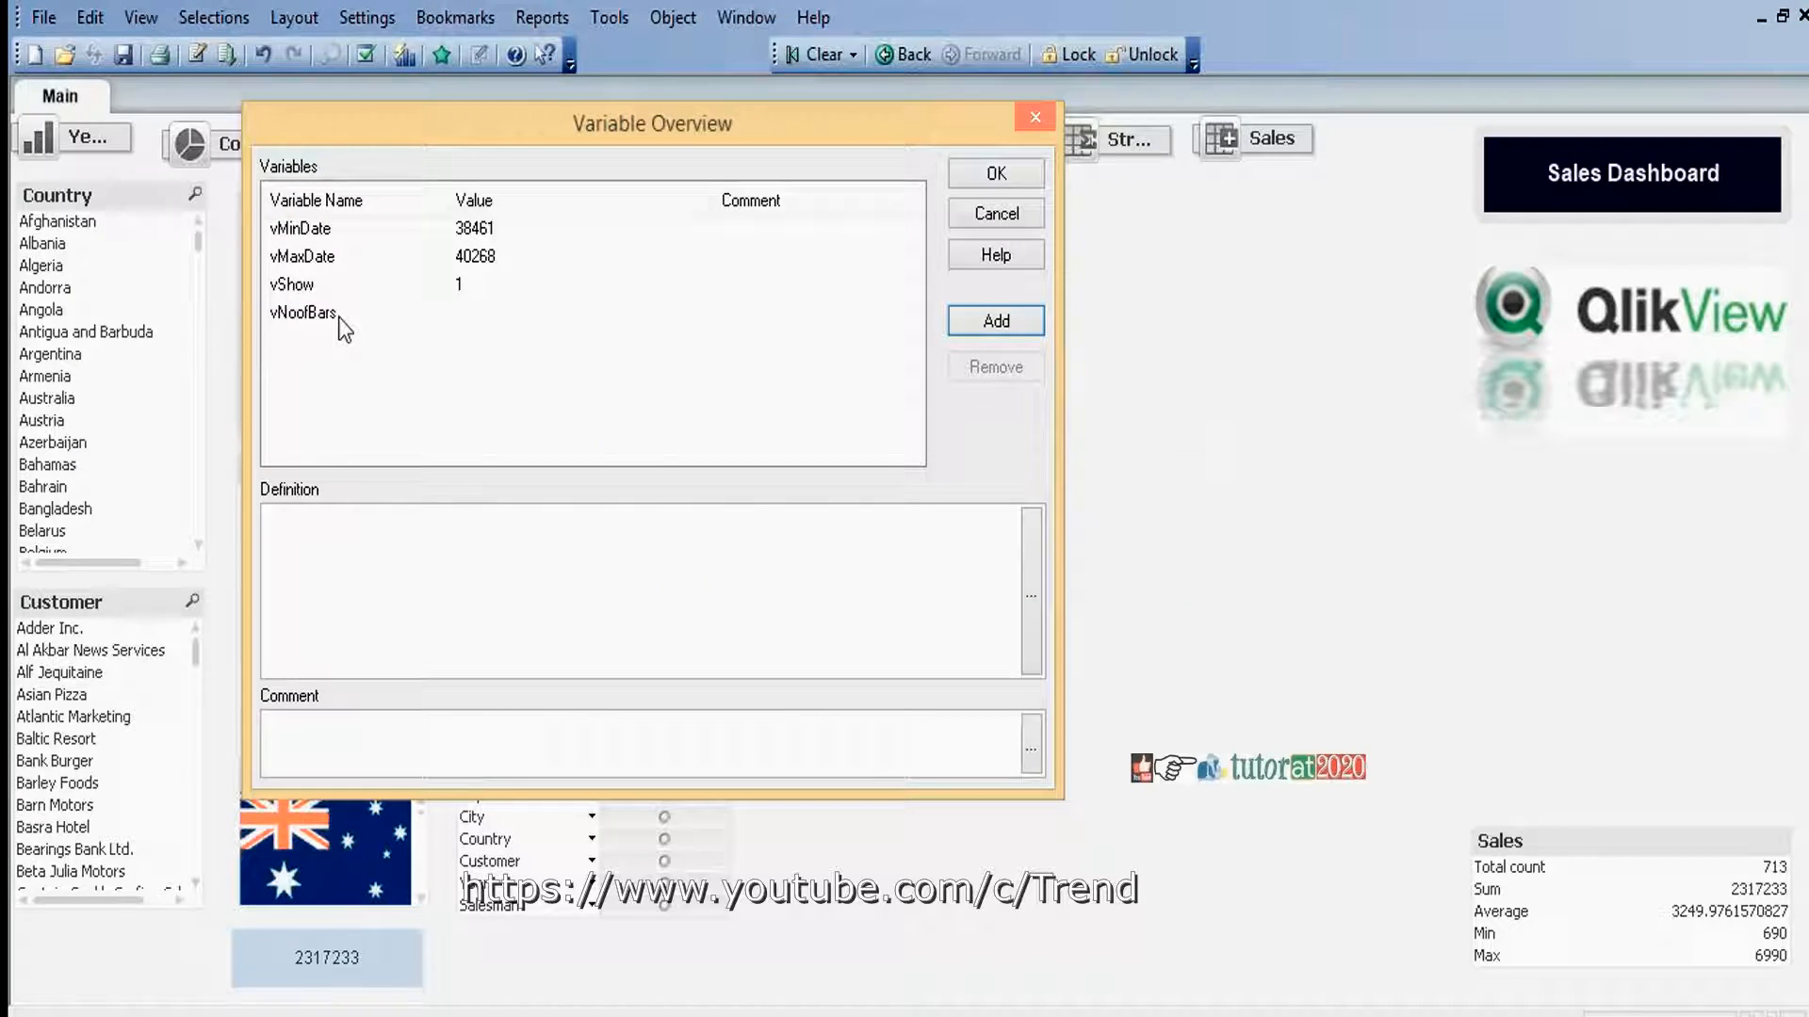
# - Give vNoofBars the definition 4 and save the variables
pyautogui.click(301, 312)
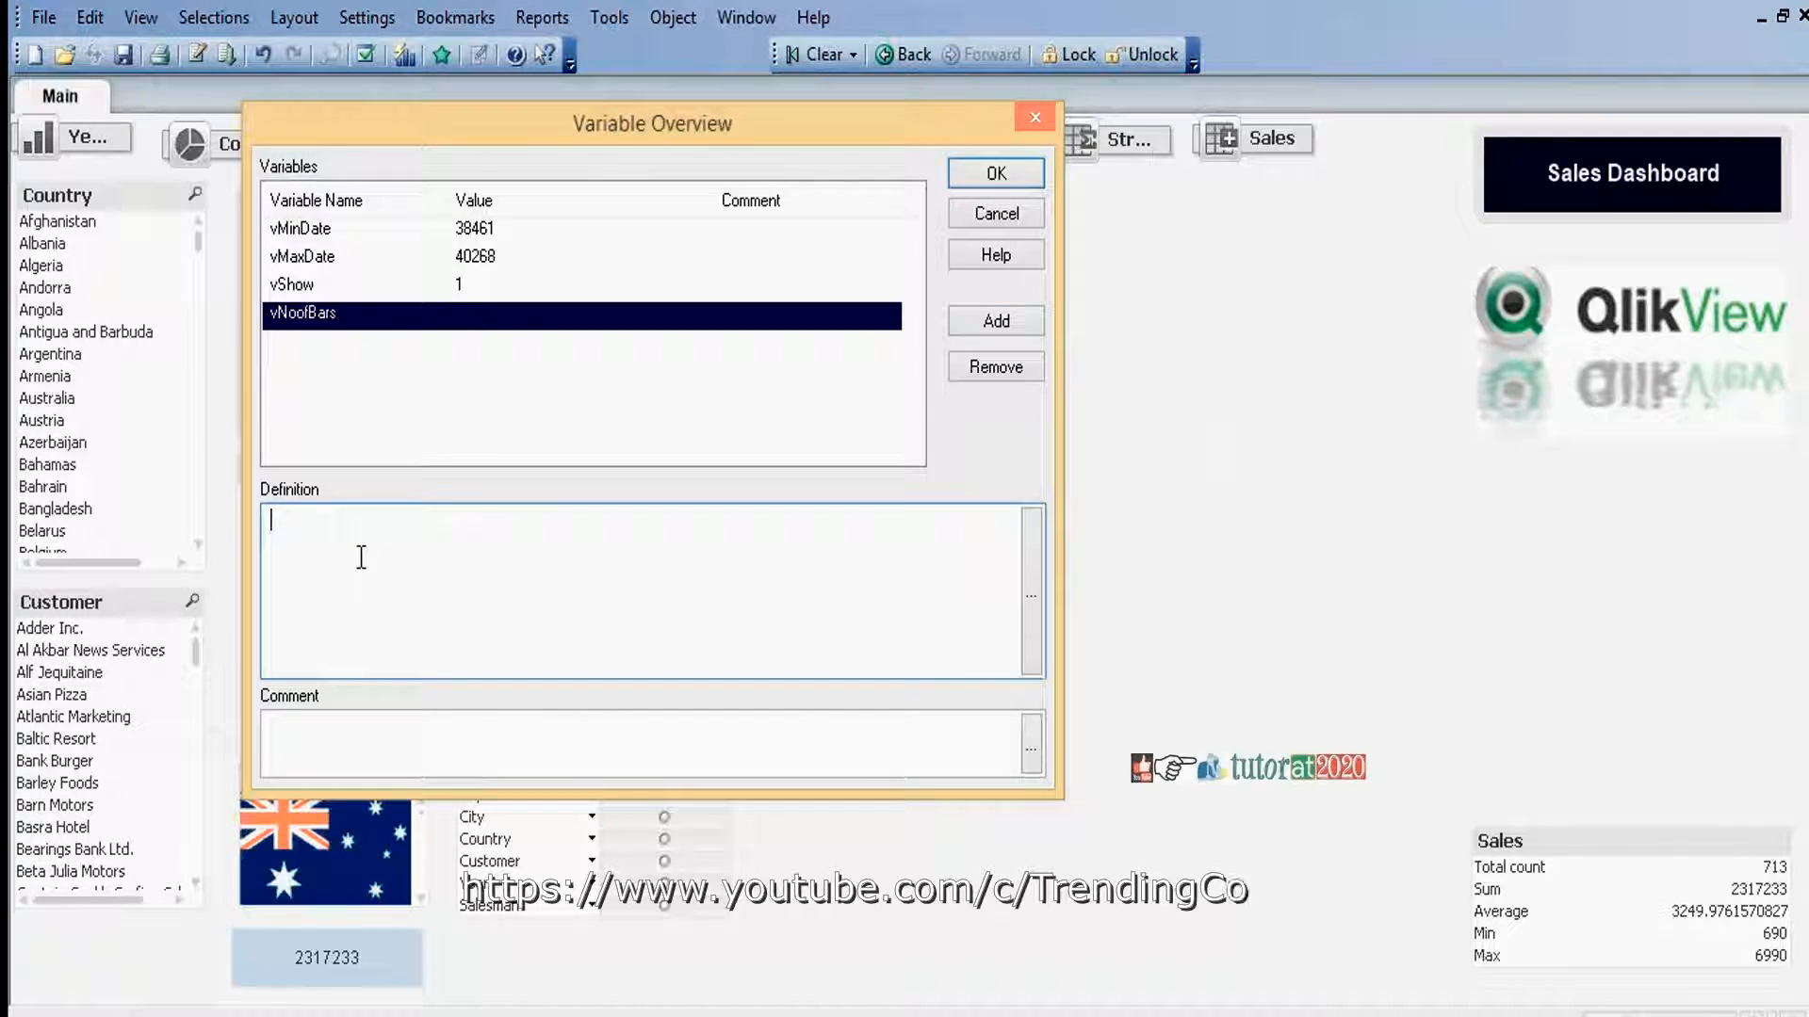
pyautogui.write('4')
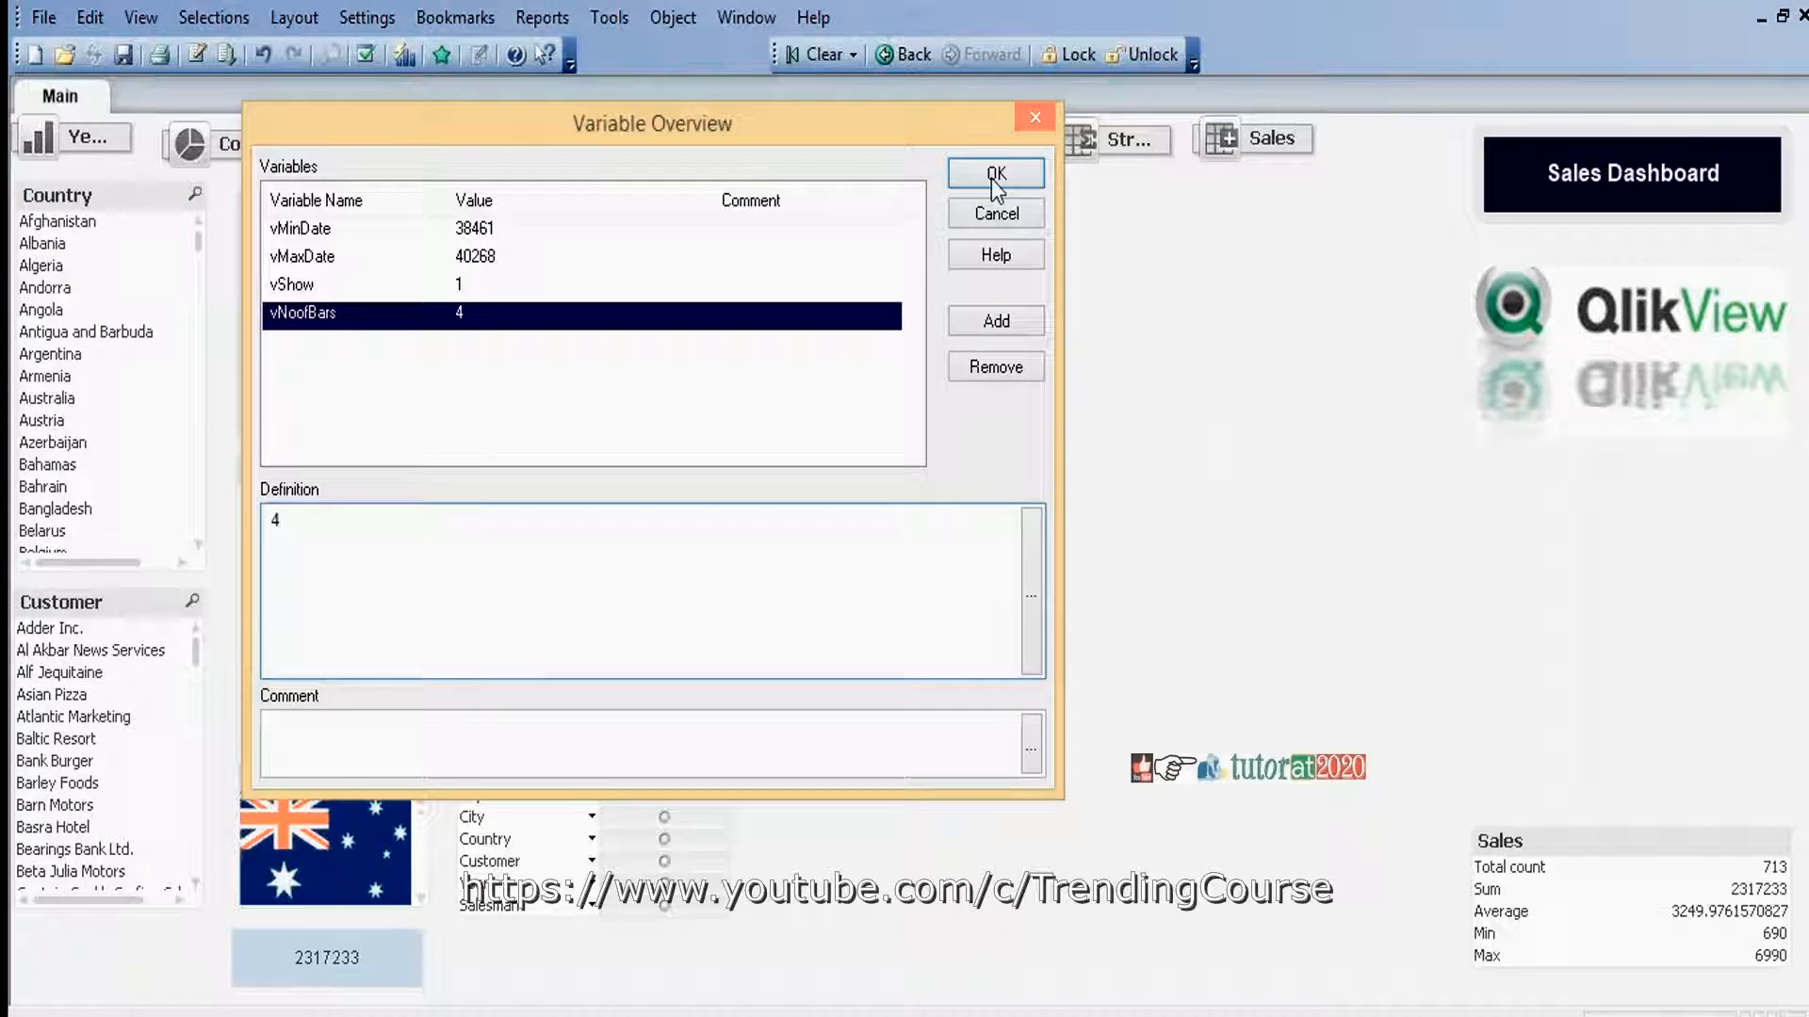
pyautogui.click(995, 173)
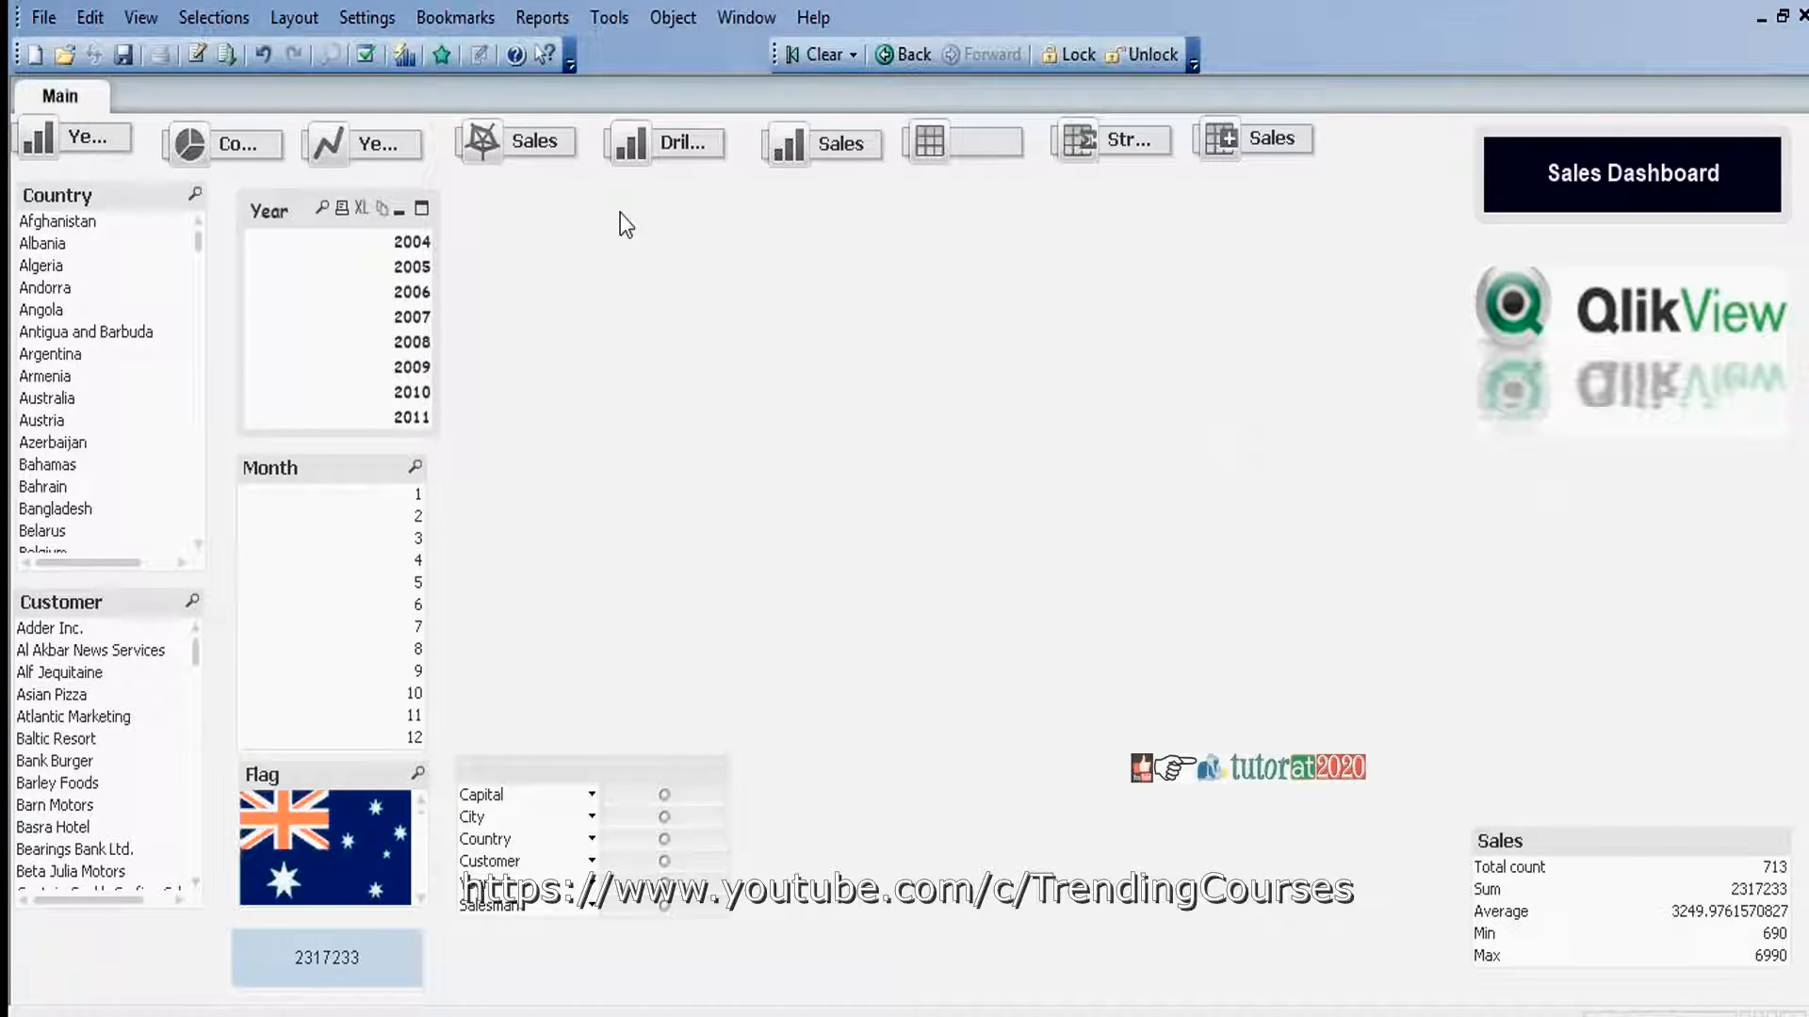
# - Restore the minimized Sales chart onto the dashboard sheet
pyautogui.click(820, 142)
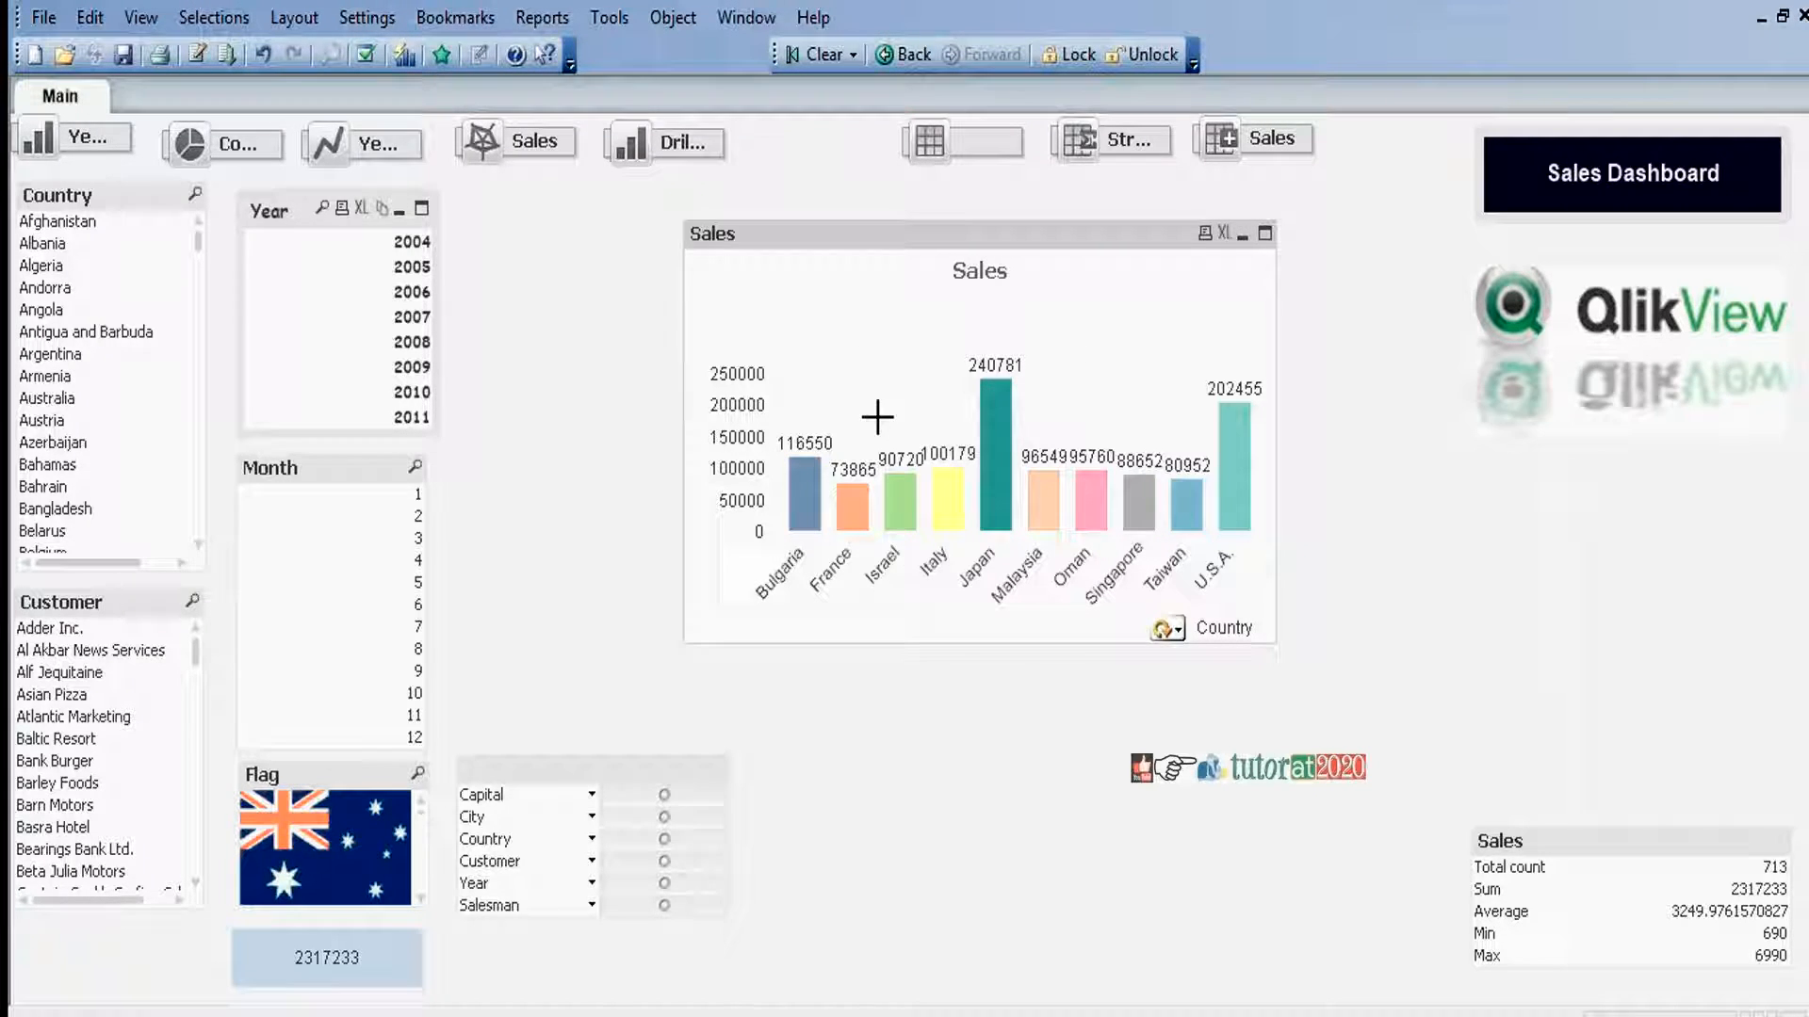
pyautogui.moveTo(901, 750)
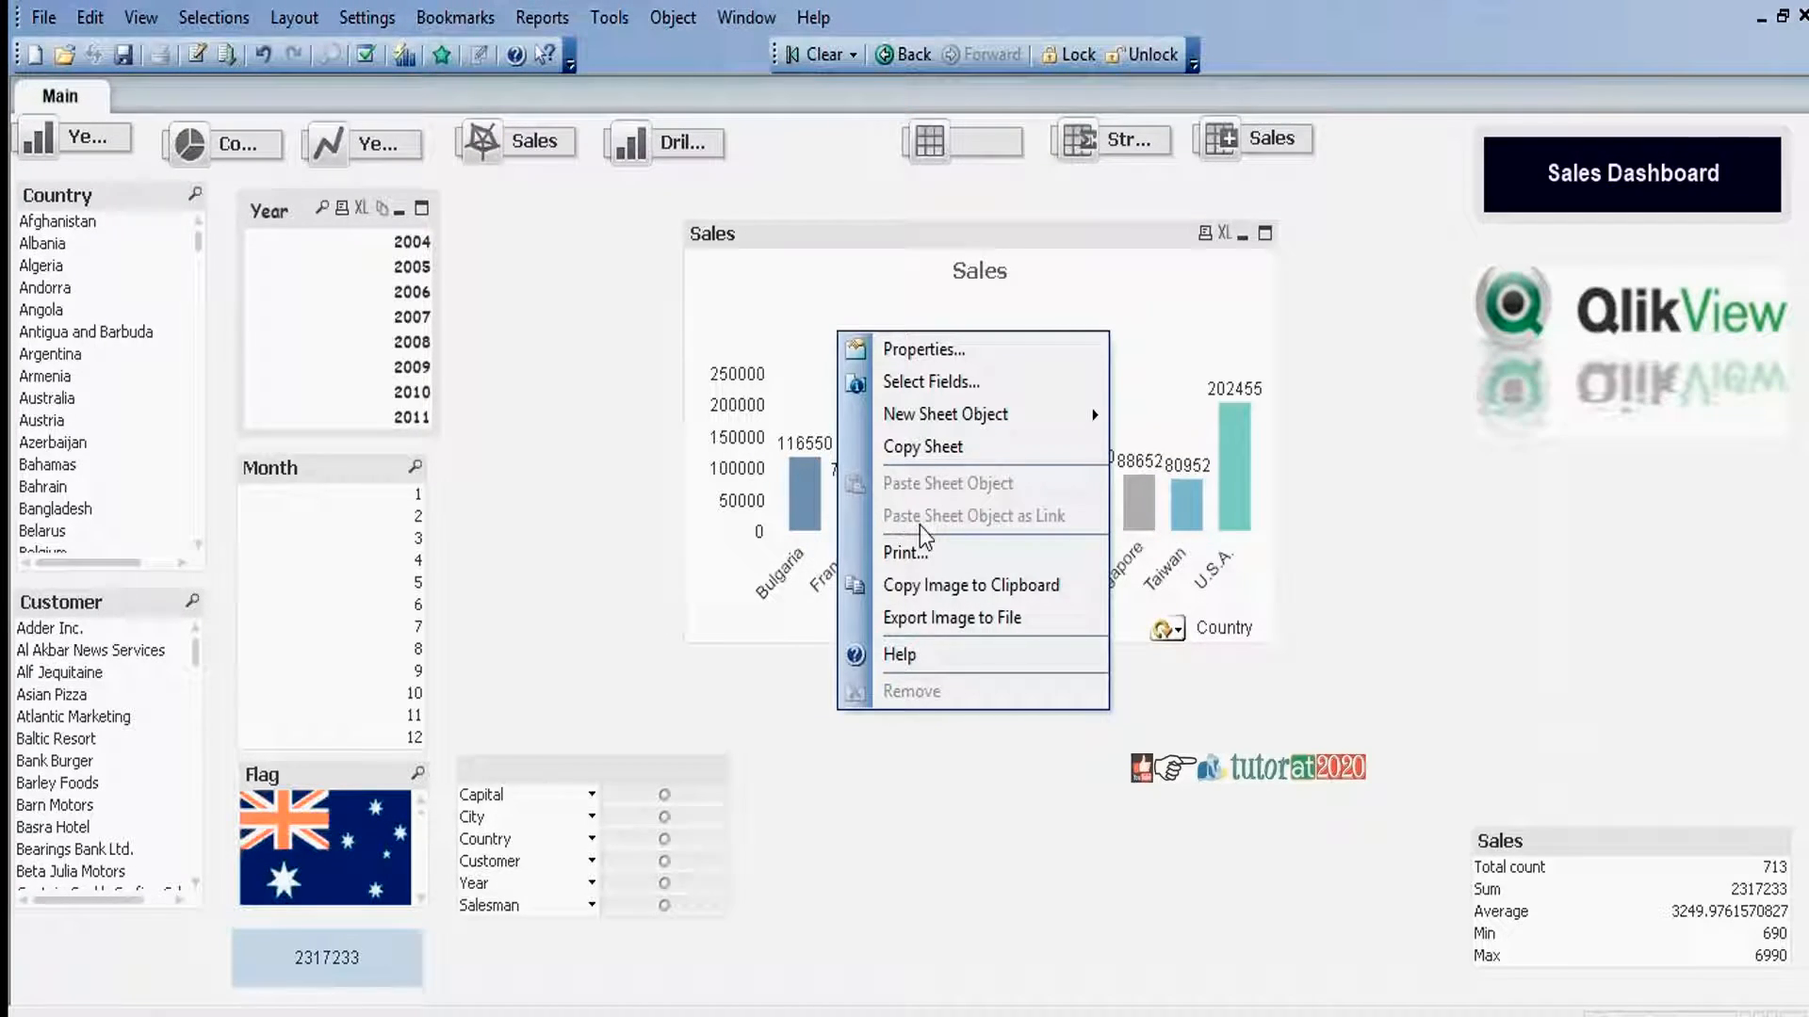
pyautogui.moveTo(944, 414)
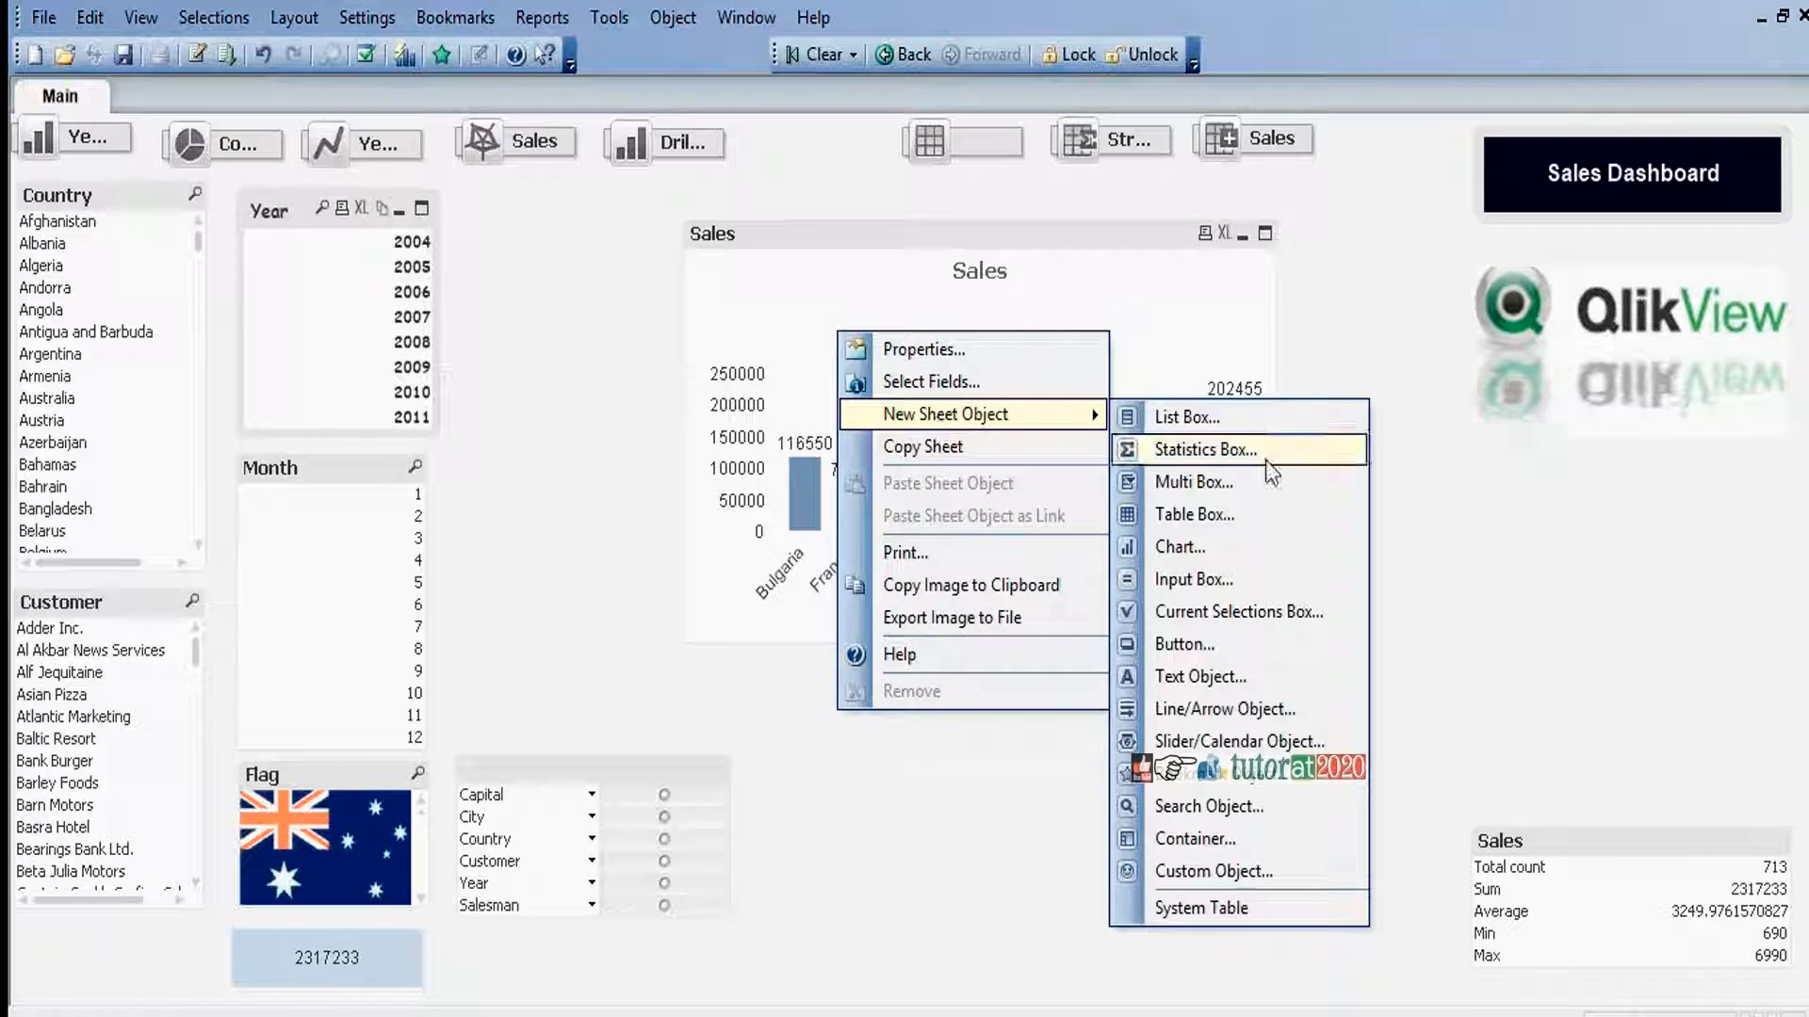
pyautogui.moveTo(1221, 579)
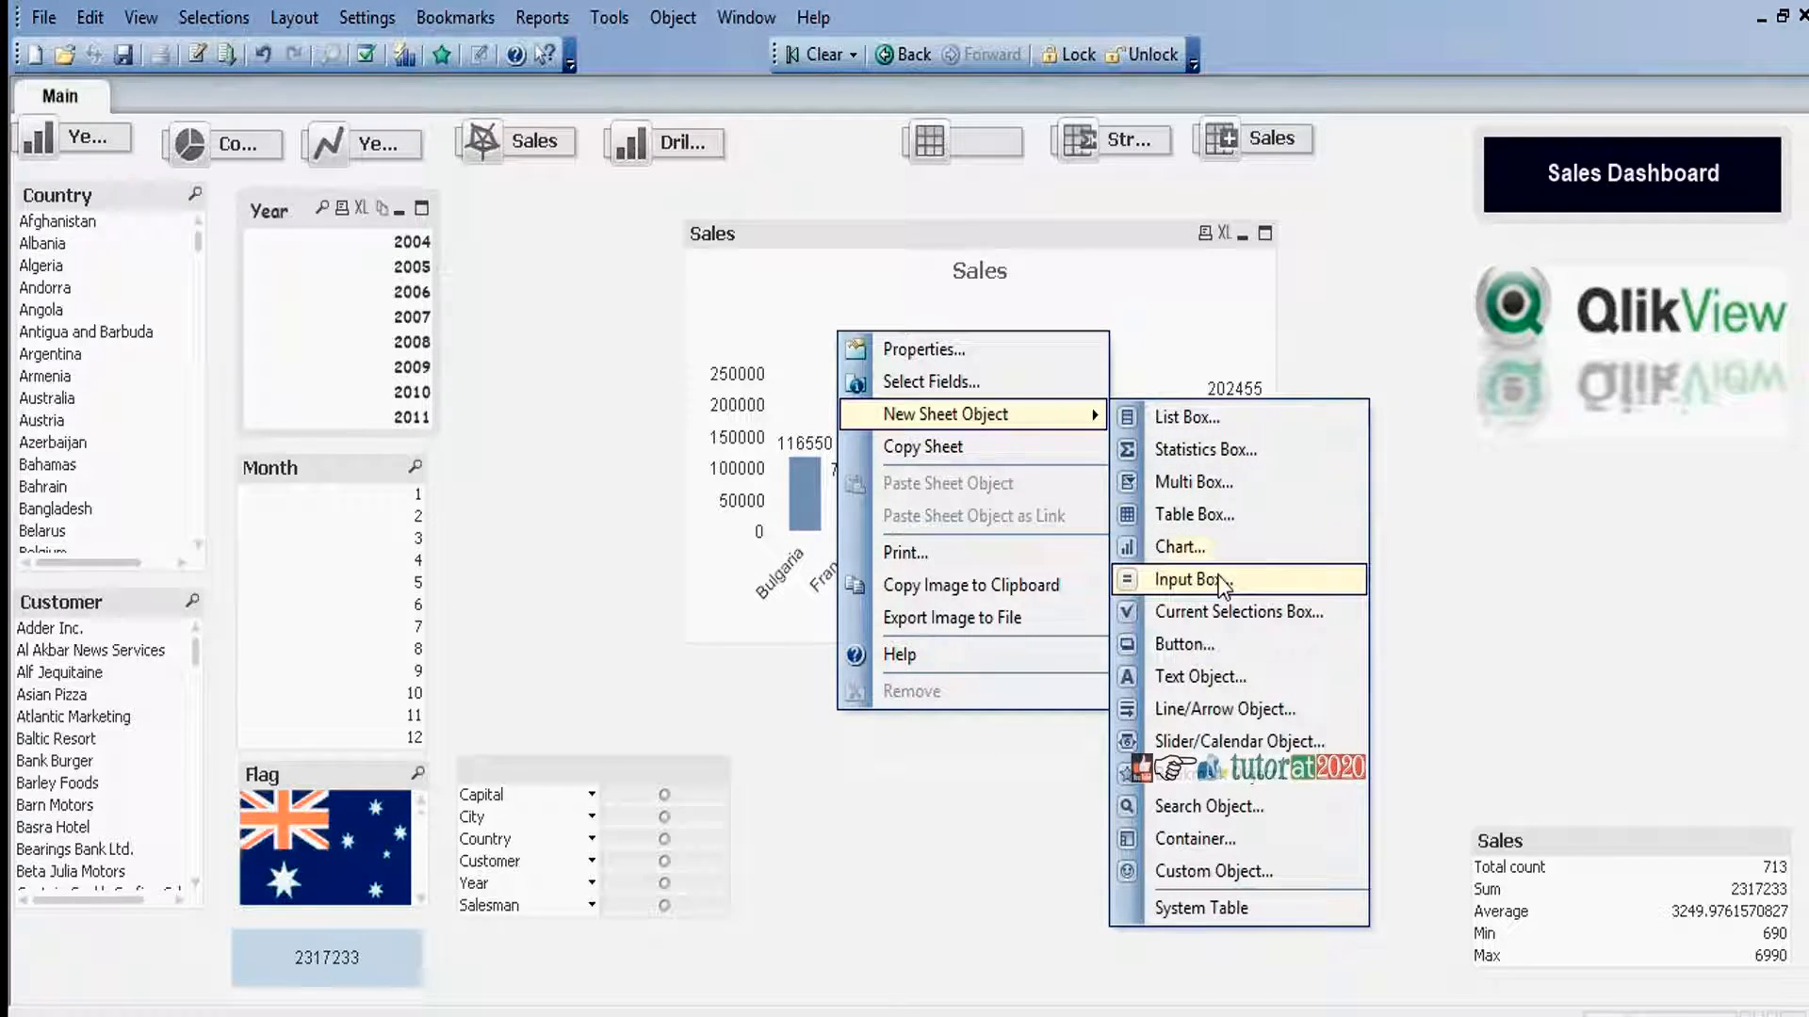
# - Create an input box displaying vNoofBars with the label 'No. of Bars:'
pyautogui.click(1191, 578)
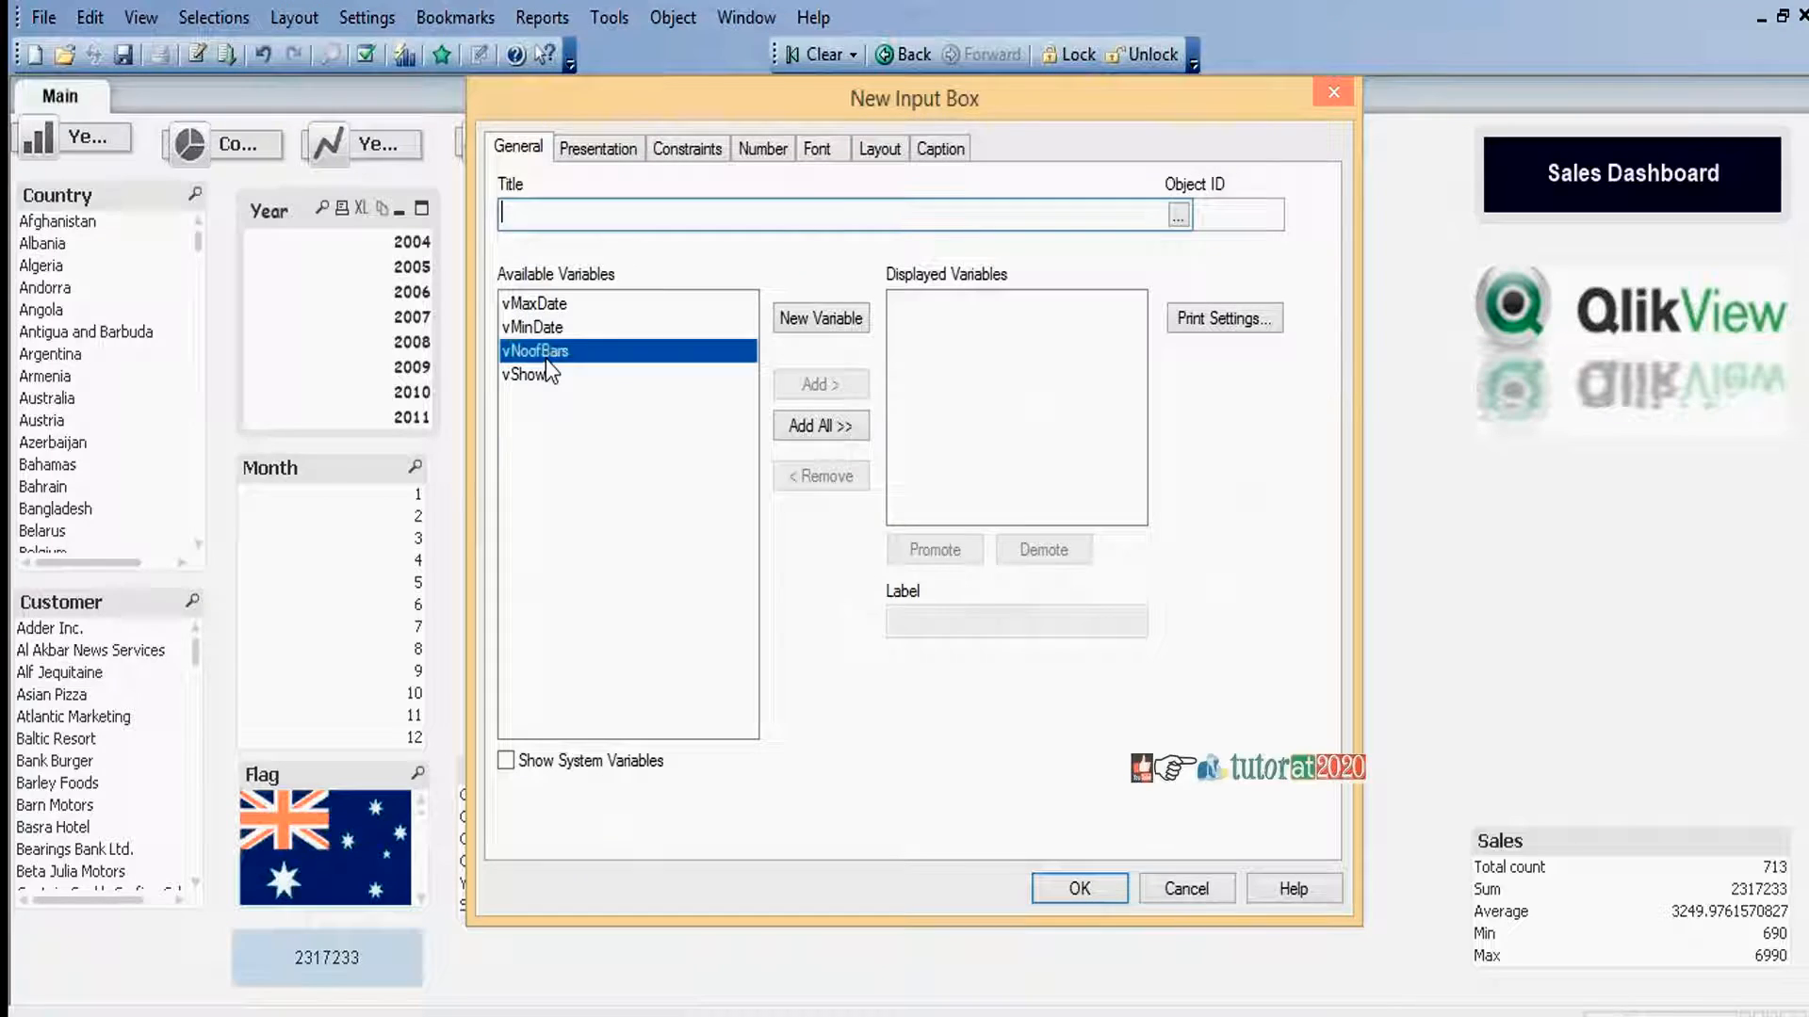
pyautogui.click(819, 382)
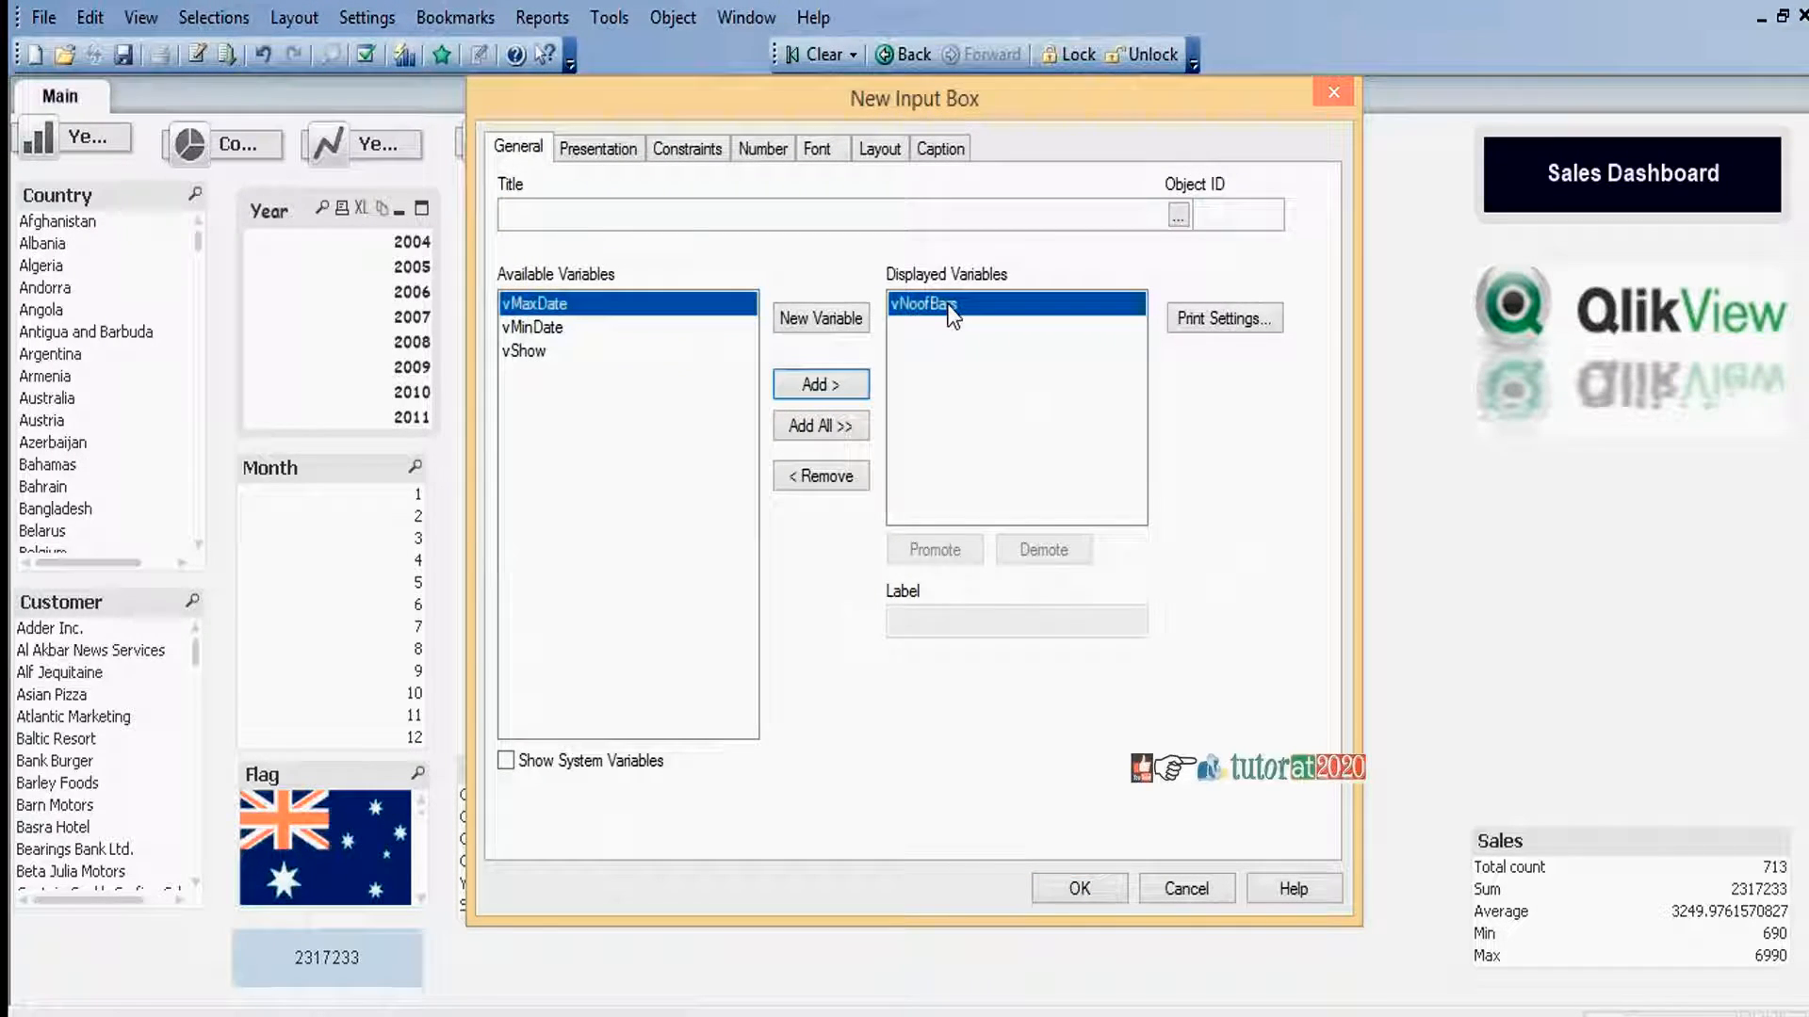
pyautogui.click(921, 303)
pyautogui.write('No. of Bars:')
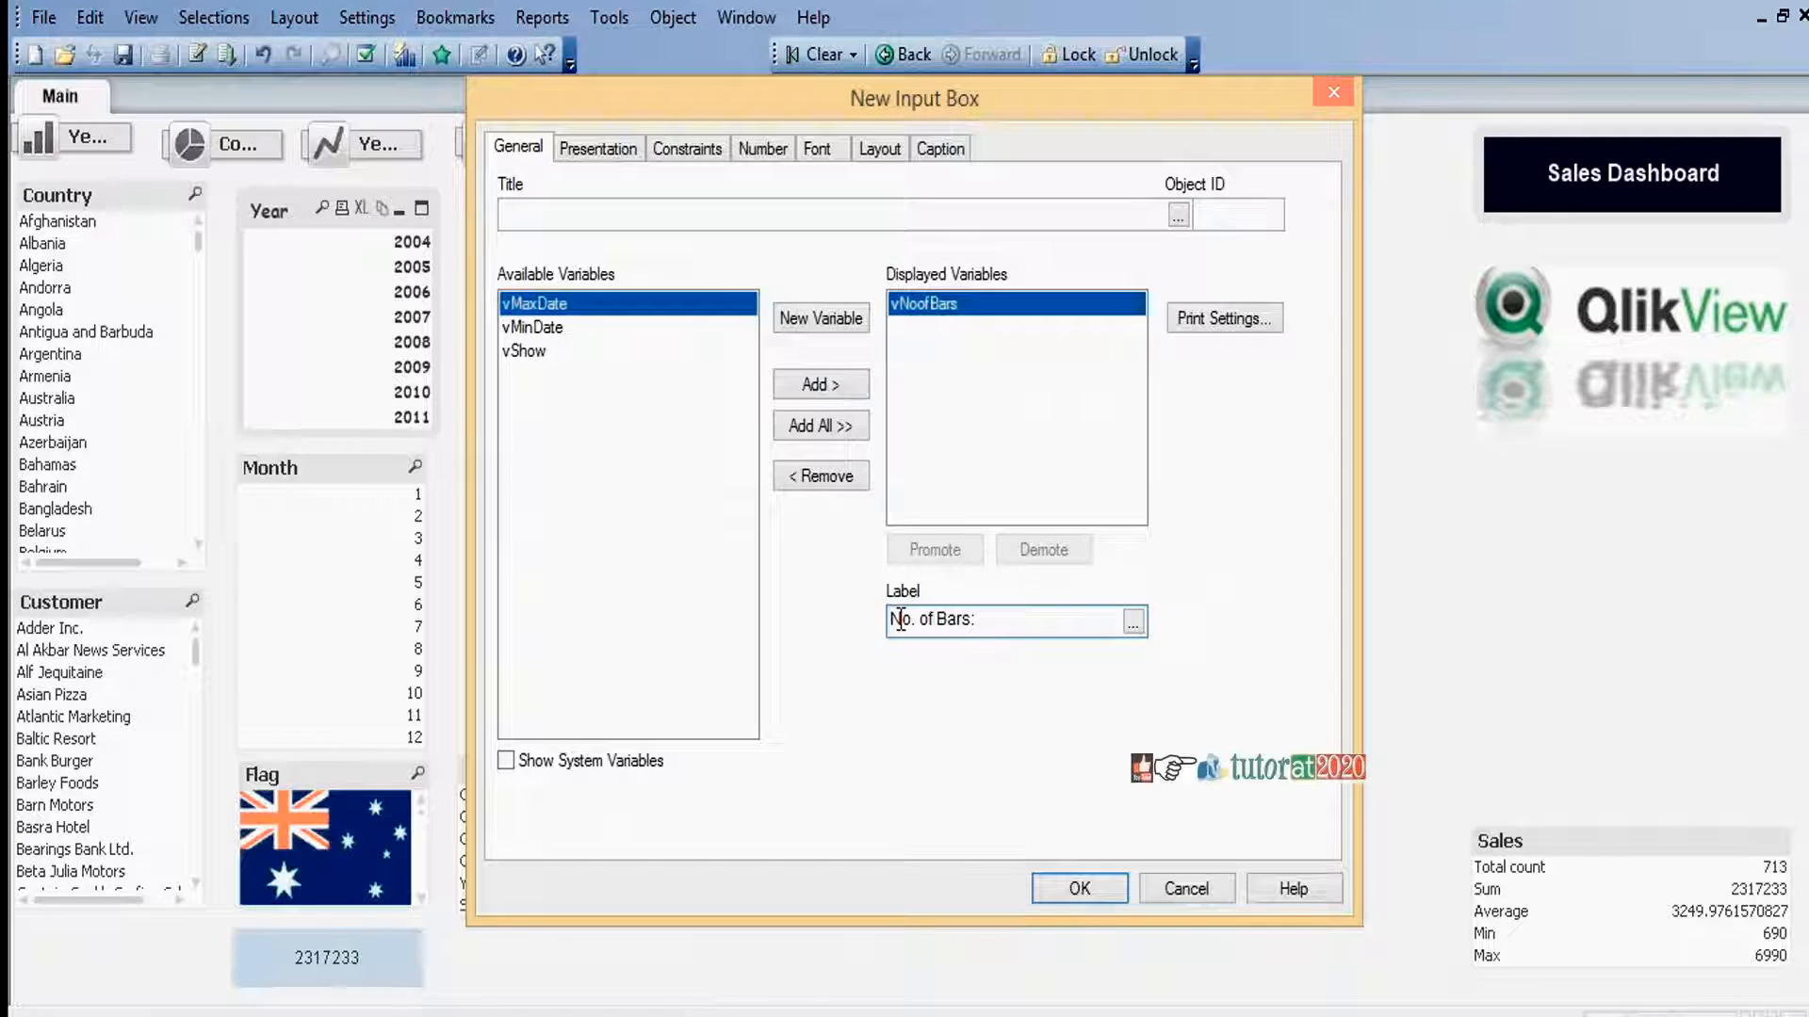
pyautogui.click(1078, 887)
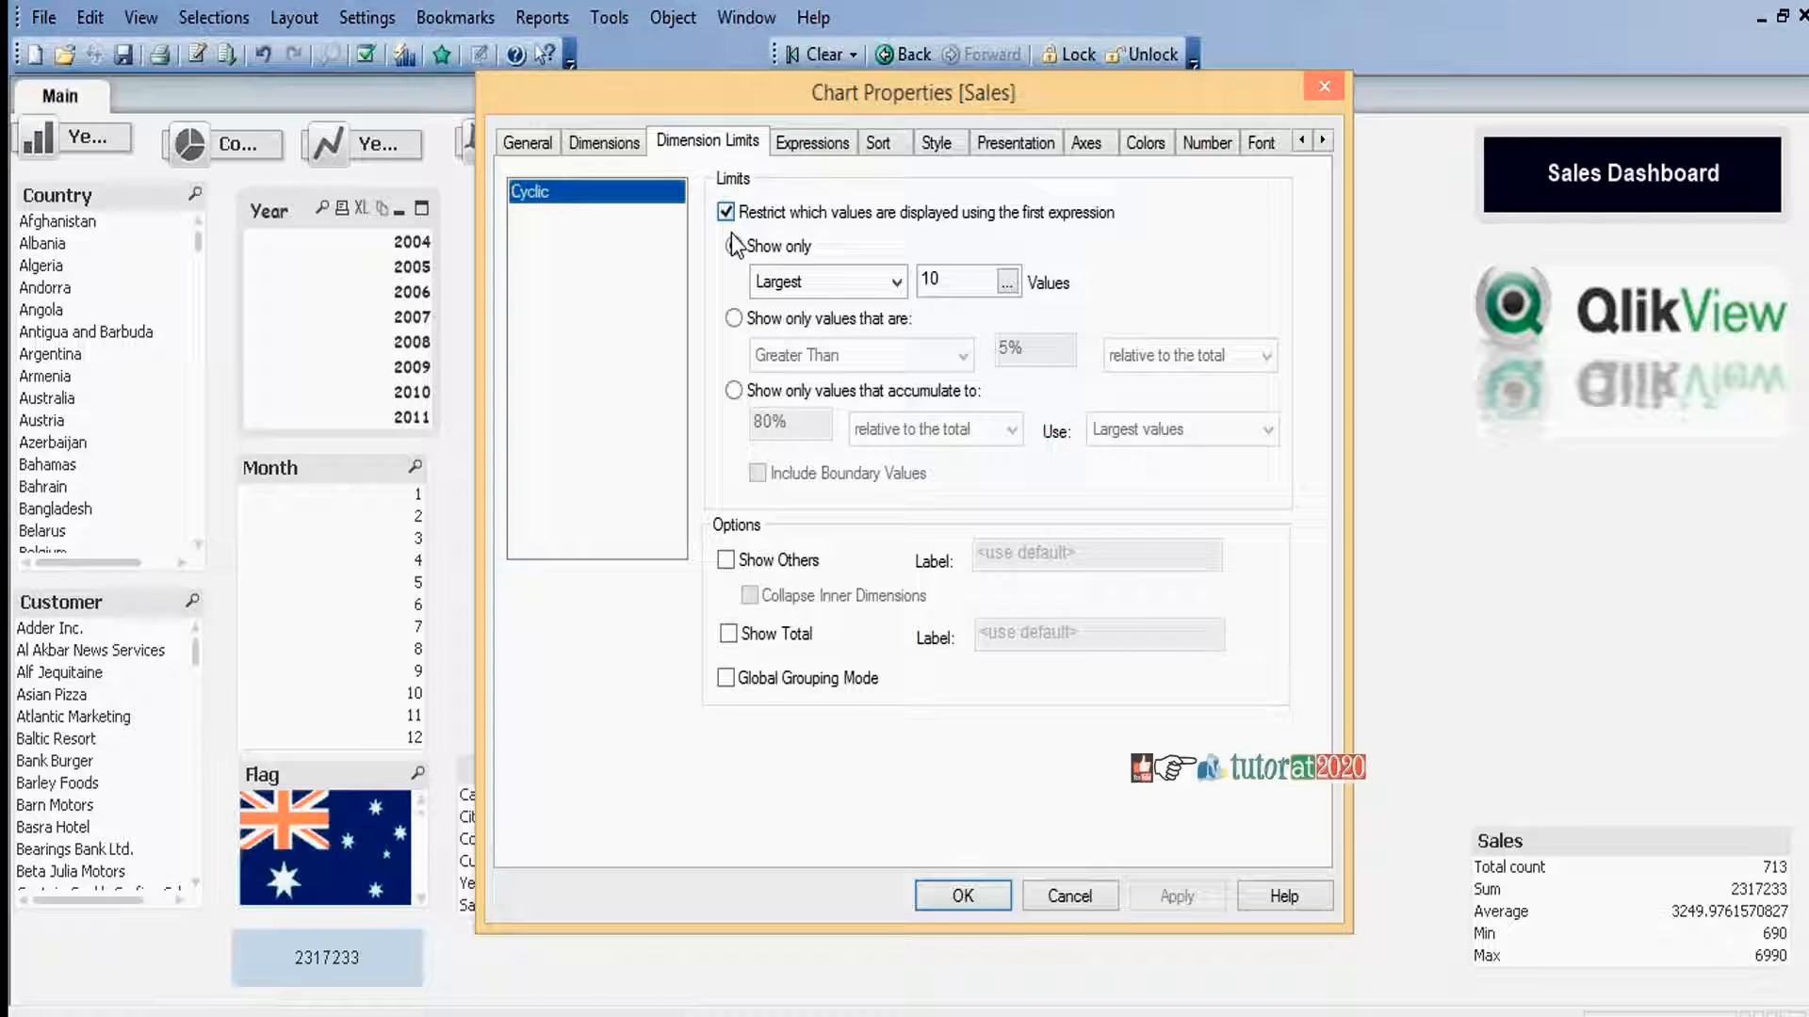
# - Restrict the Sales chart's dimension to show only a fixed number of largest values
pyautogui.click(733, 245)
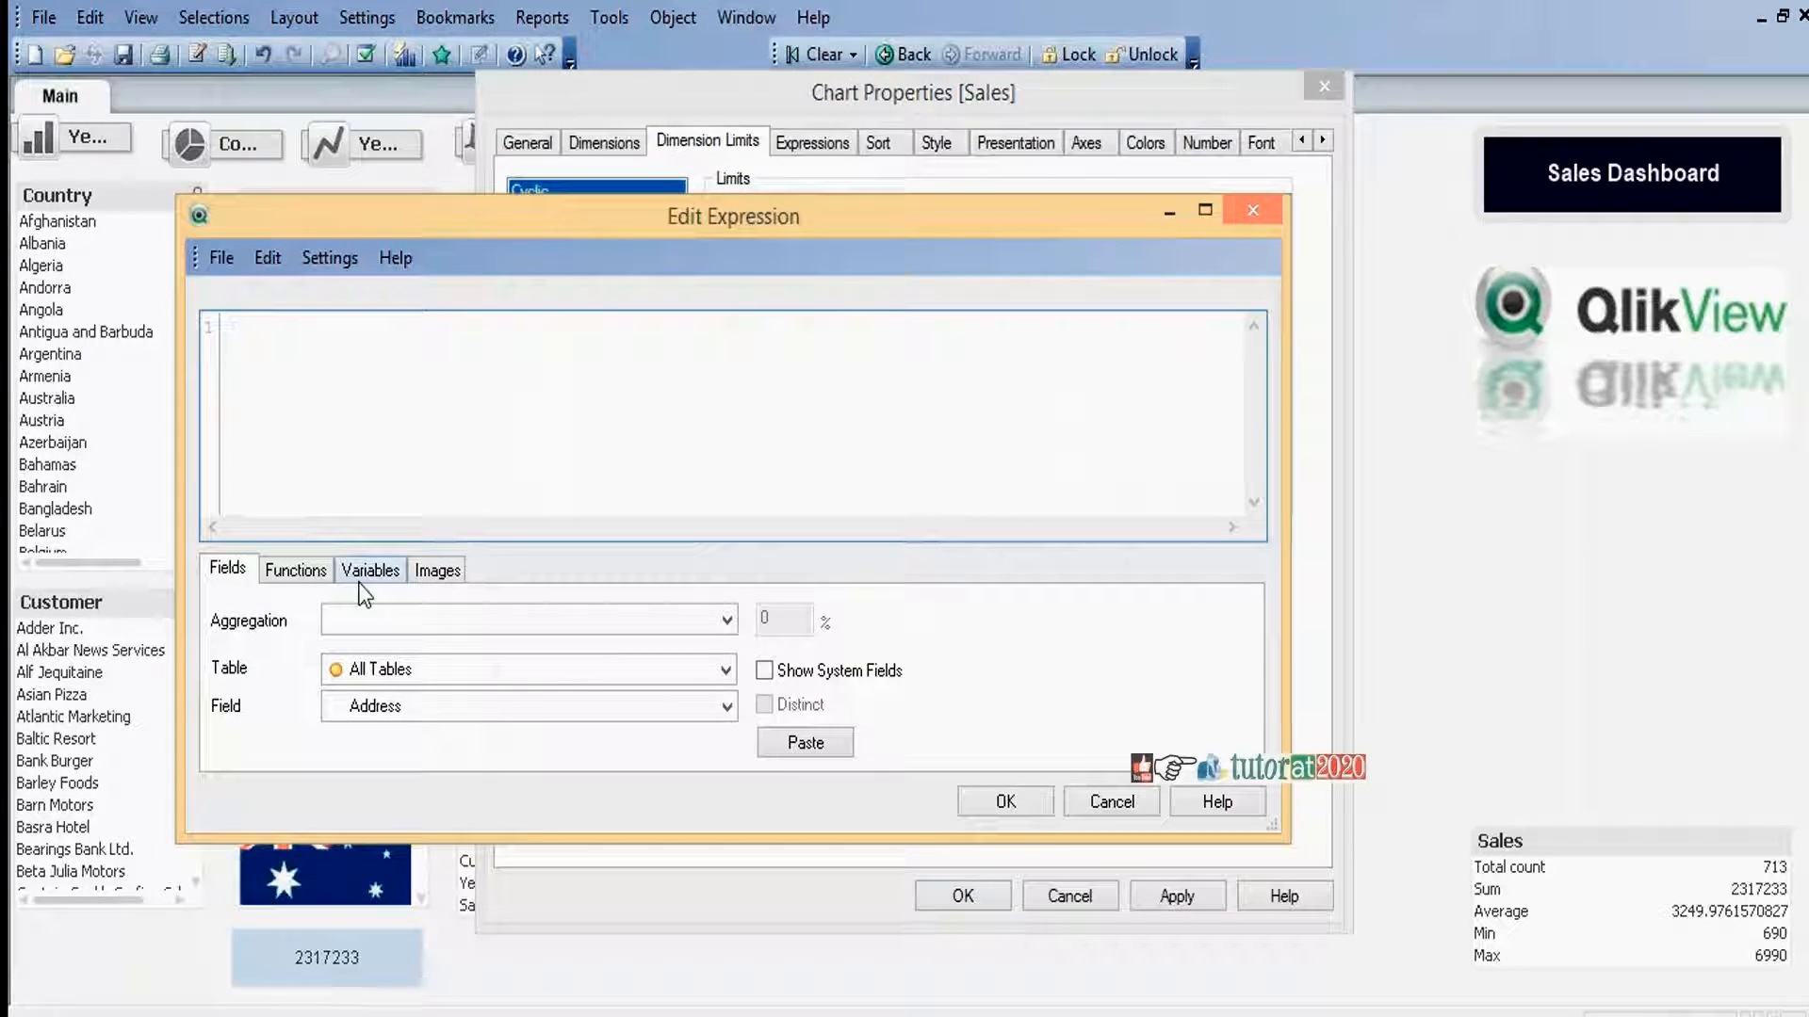
# - Insert vNoofBars as the expression for how many largest values the chart shows
pyautogui.click(371, 569)
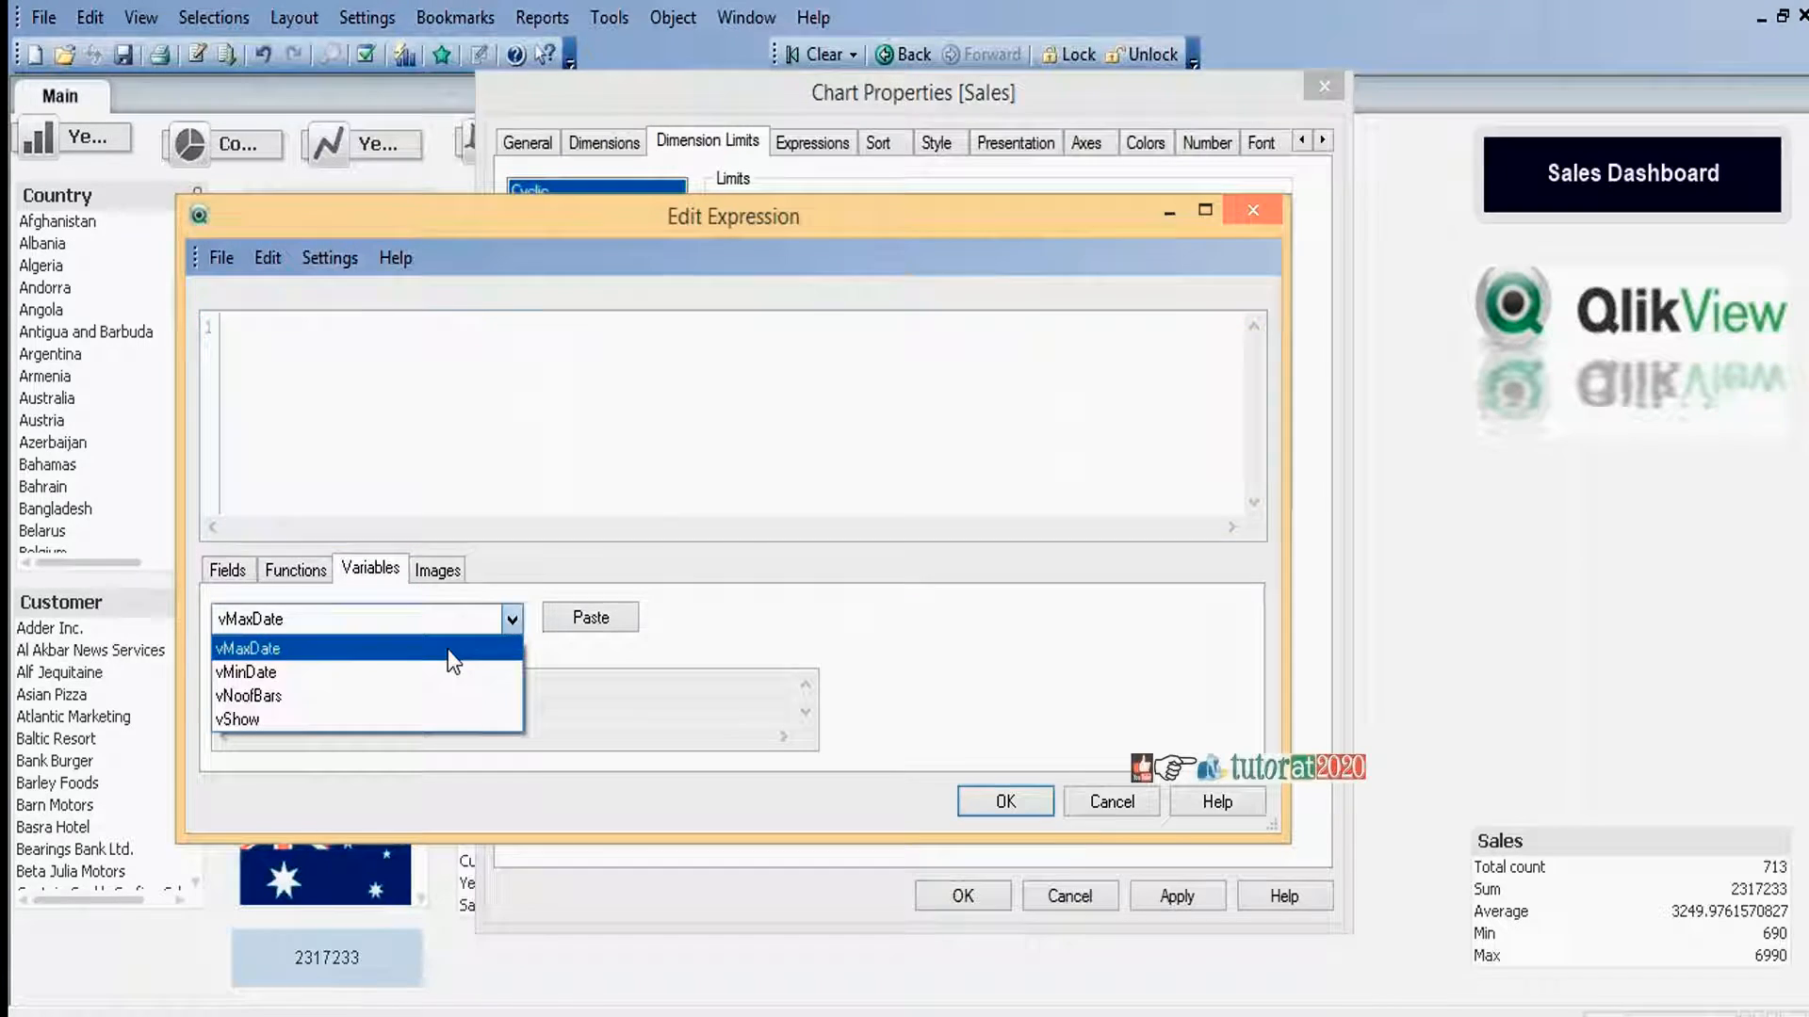
pyautogui.click(248, 696)
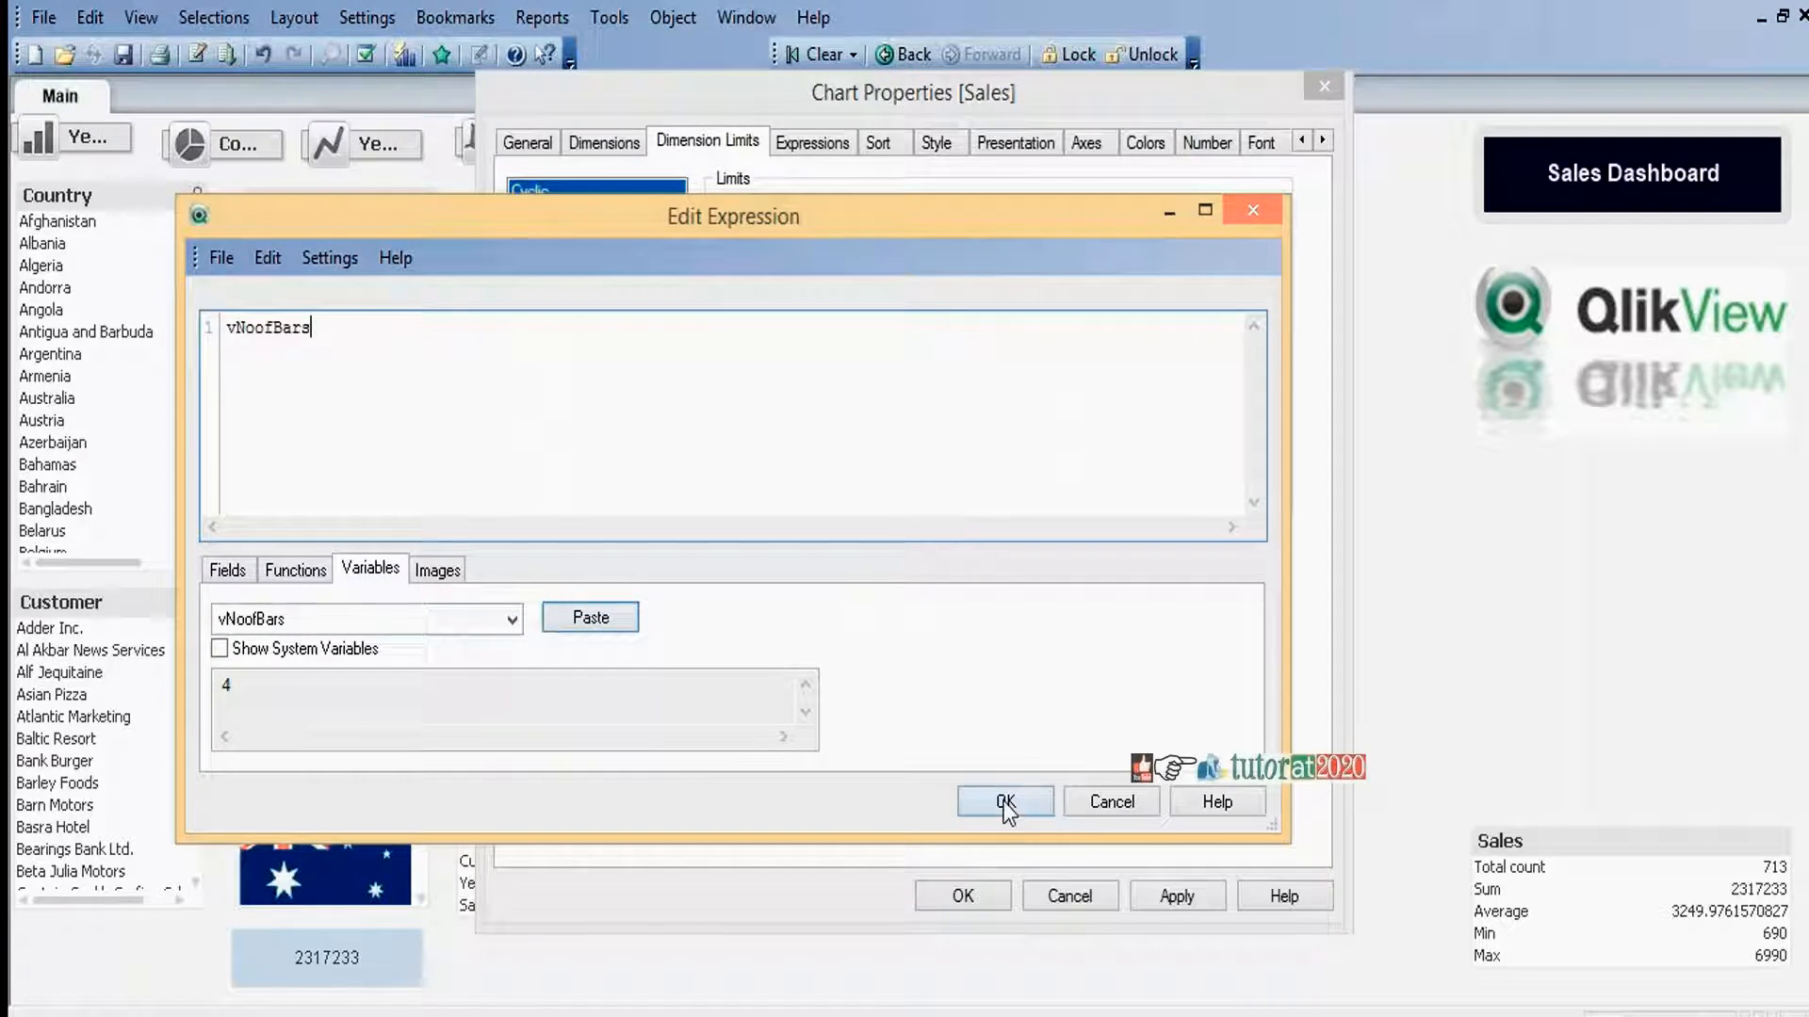
pyautogui.click(1005, 803)
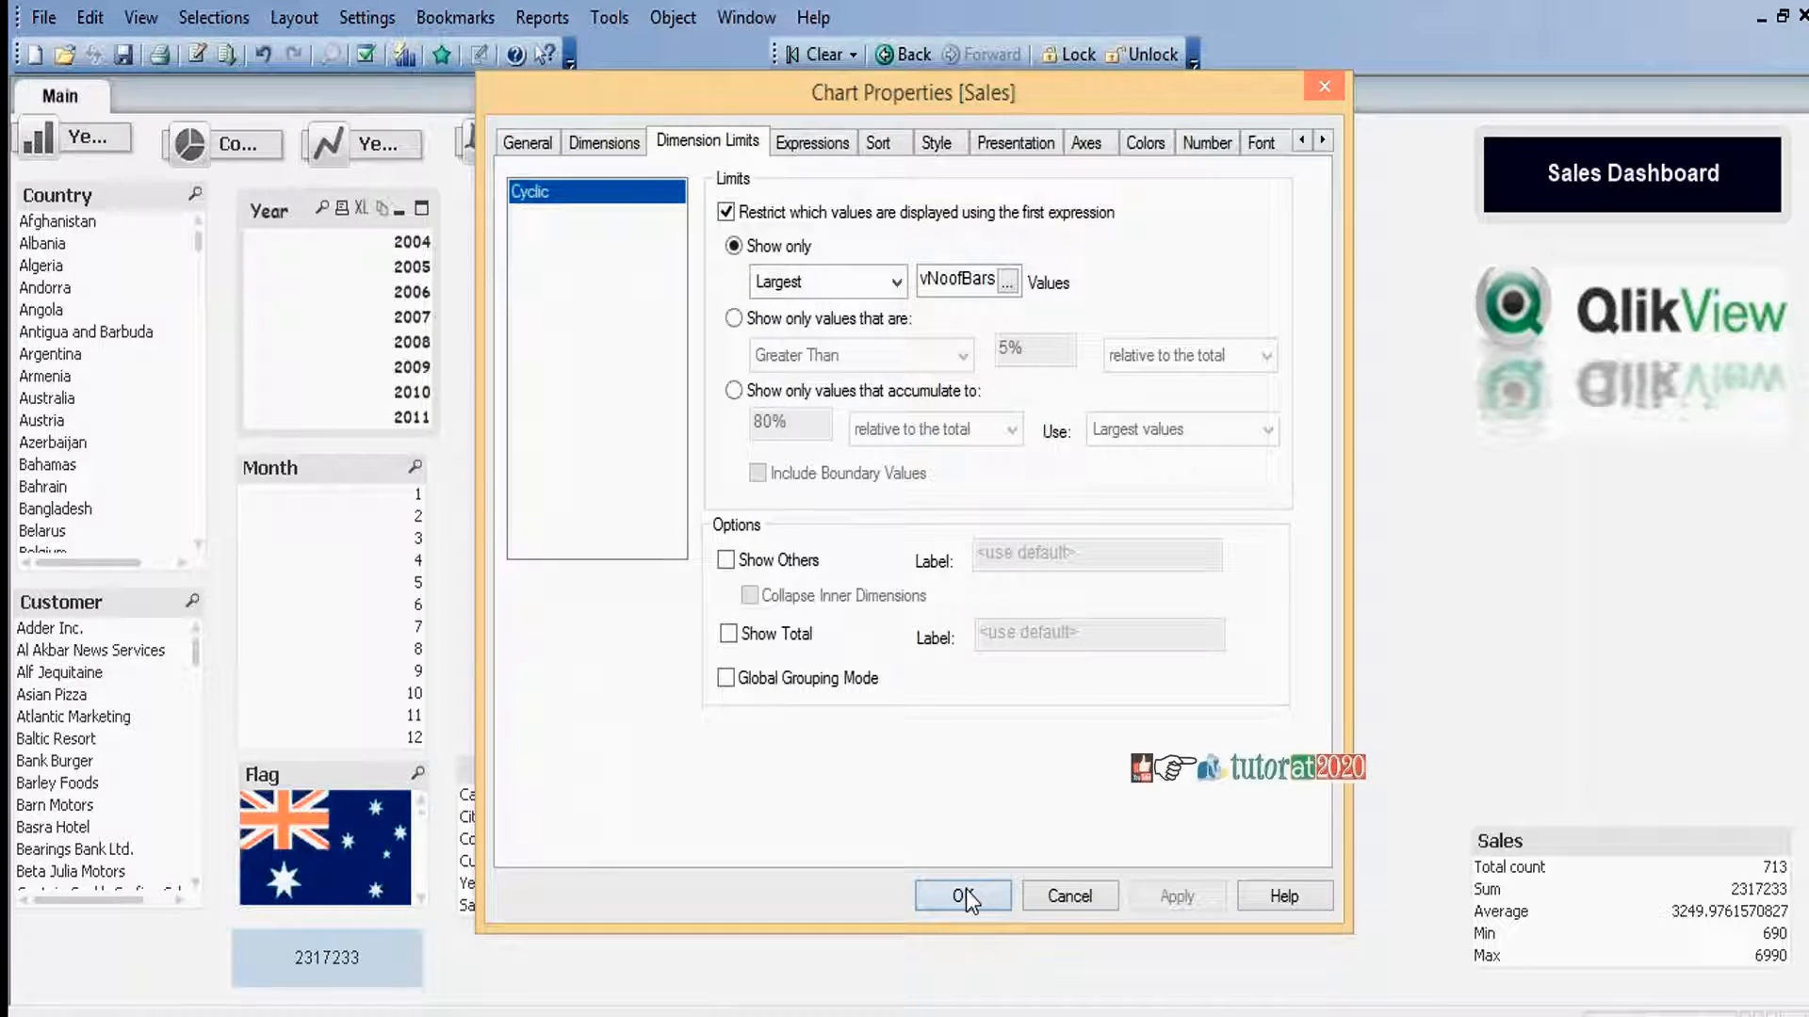
# - Apply the dimension limits so the Sales chart follows the No. of Bars value
pyautogui.click(962, 897)
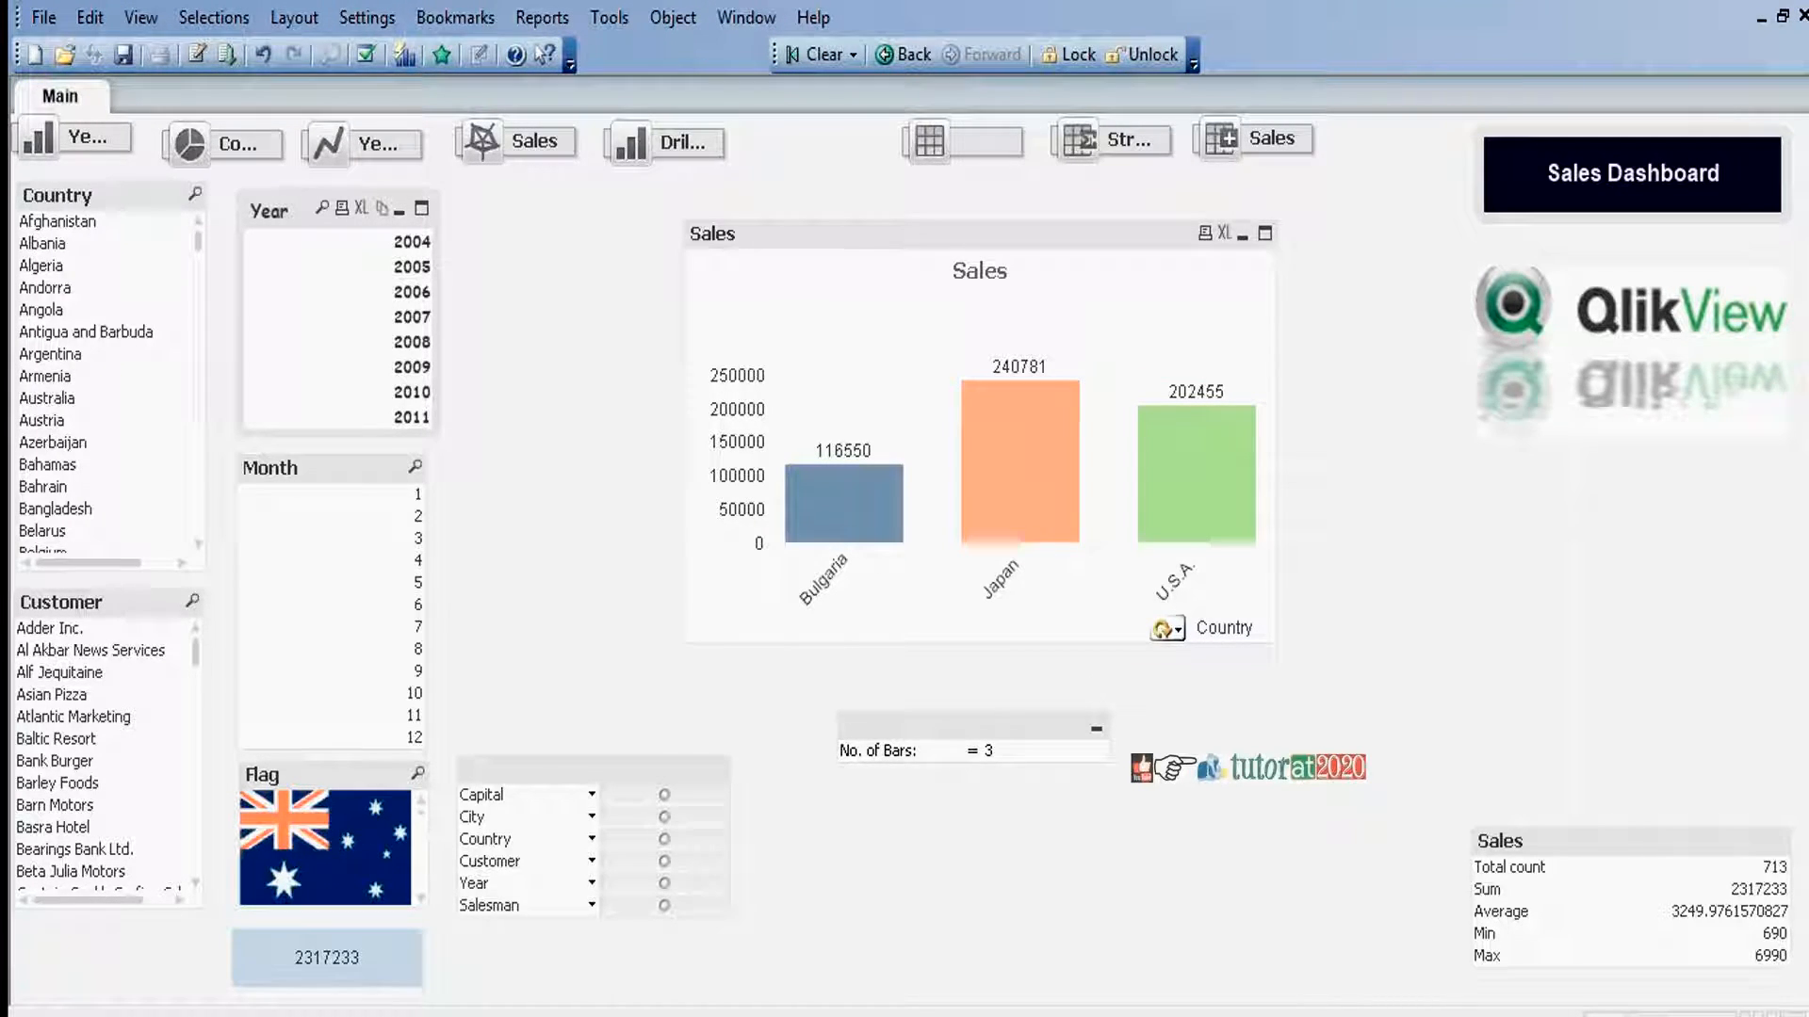
pyautogui.moveTo(490, 401)
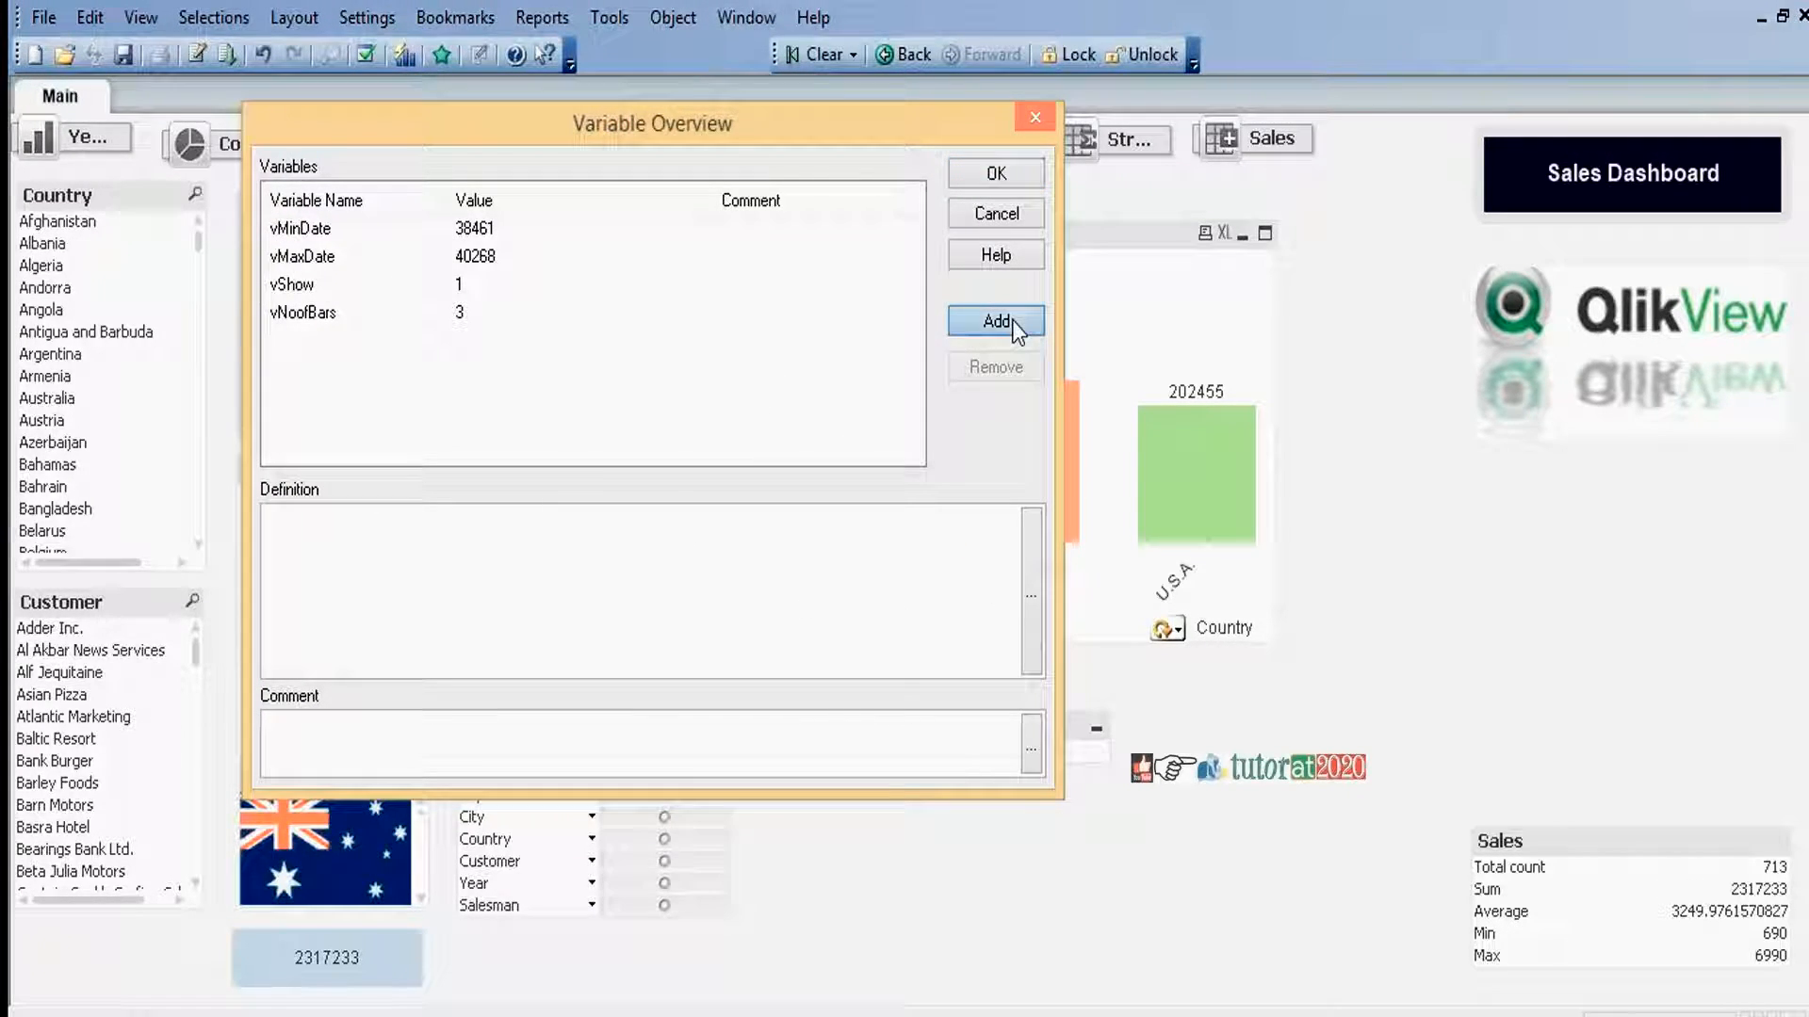
# - Add a document variable vDisplay and start defining it as Year
pyautogui.click(995, 320)
pyautogui.write('vDisplay')
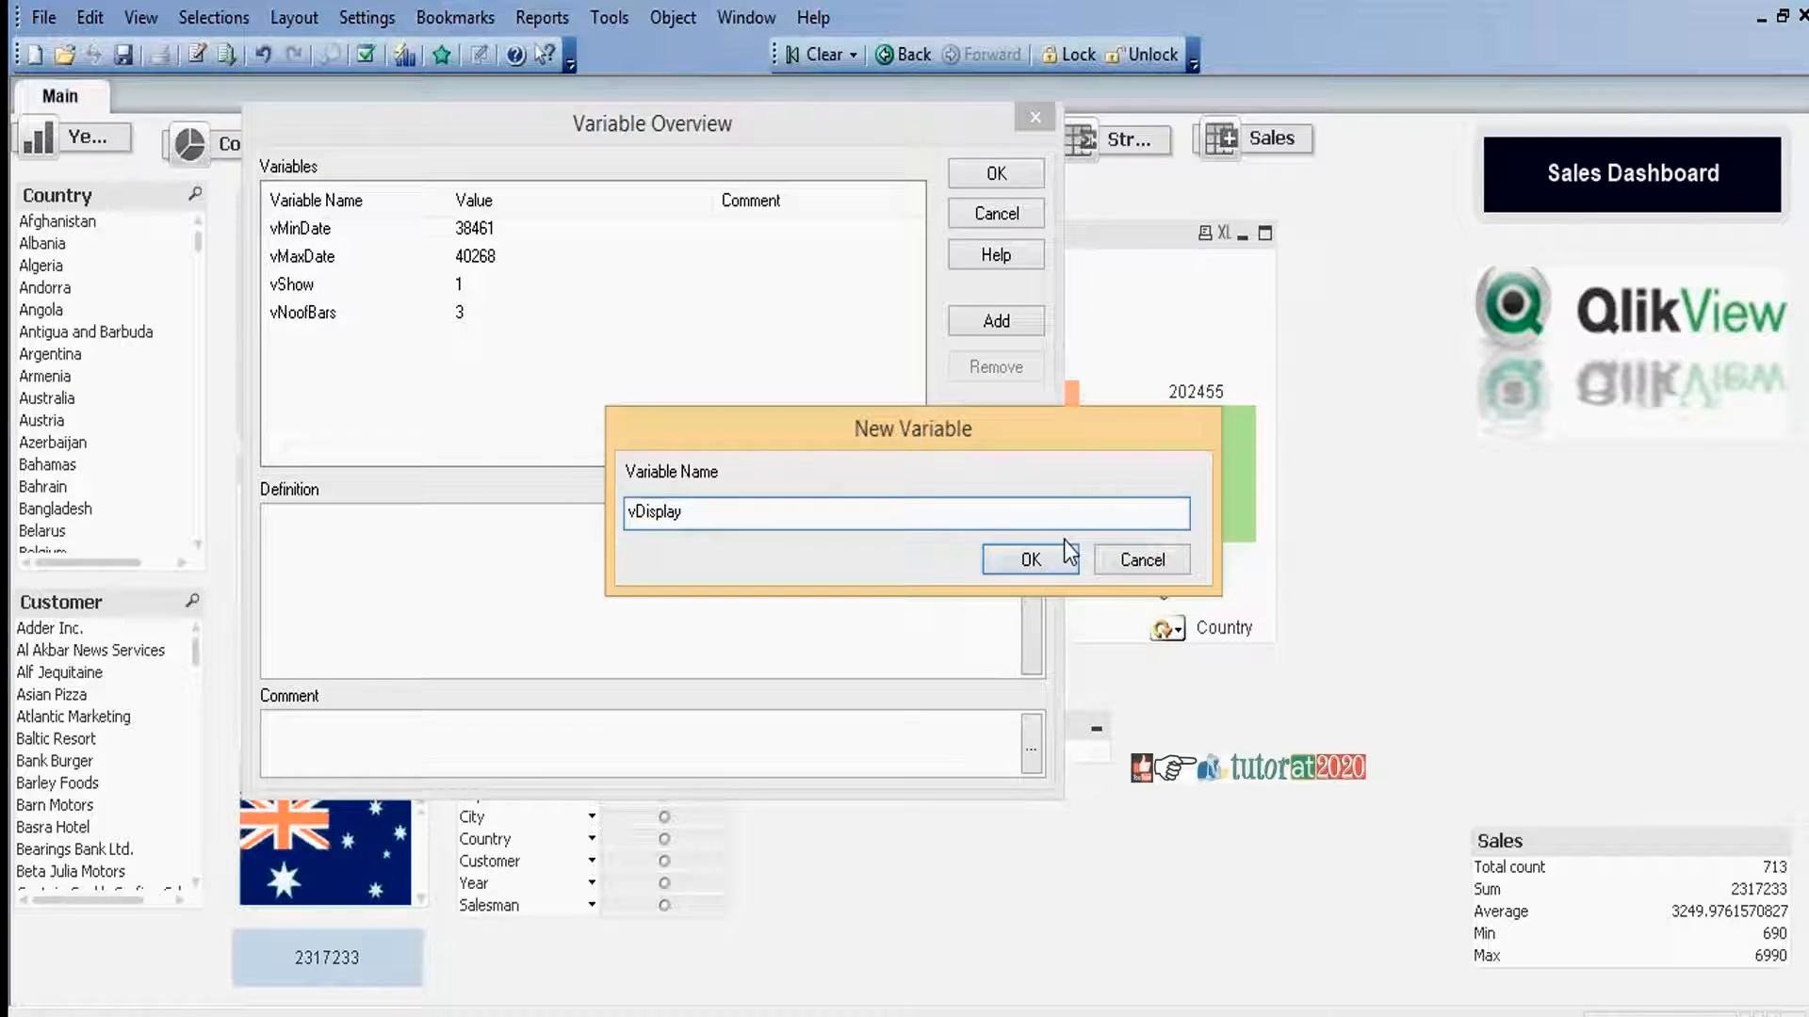
pyautogui.click(1031, 560)
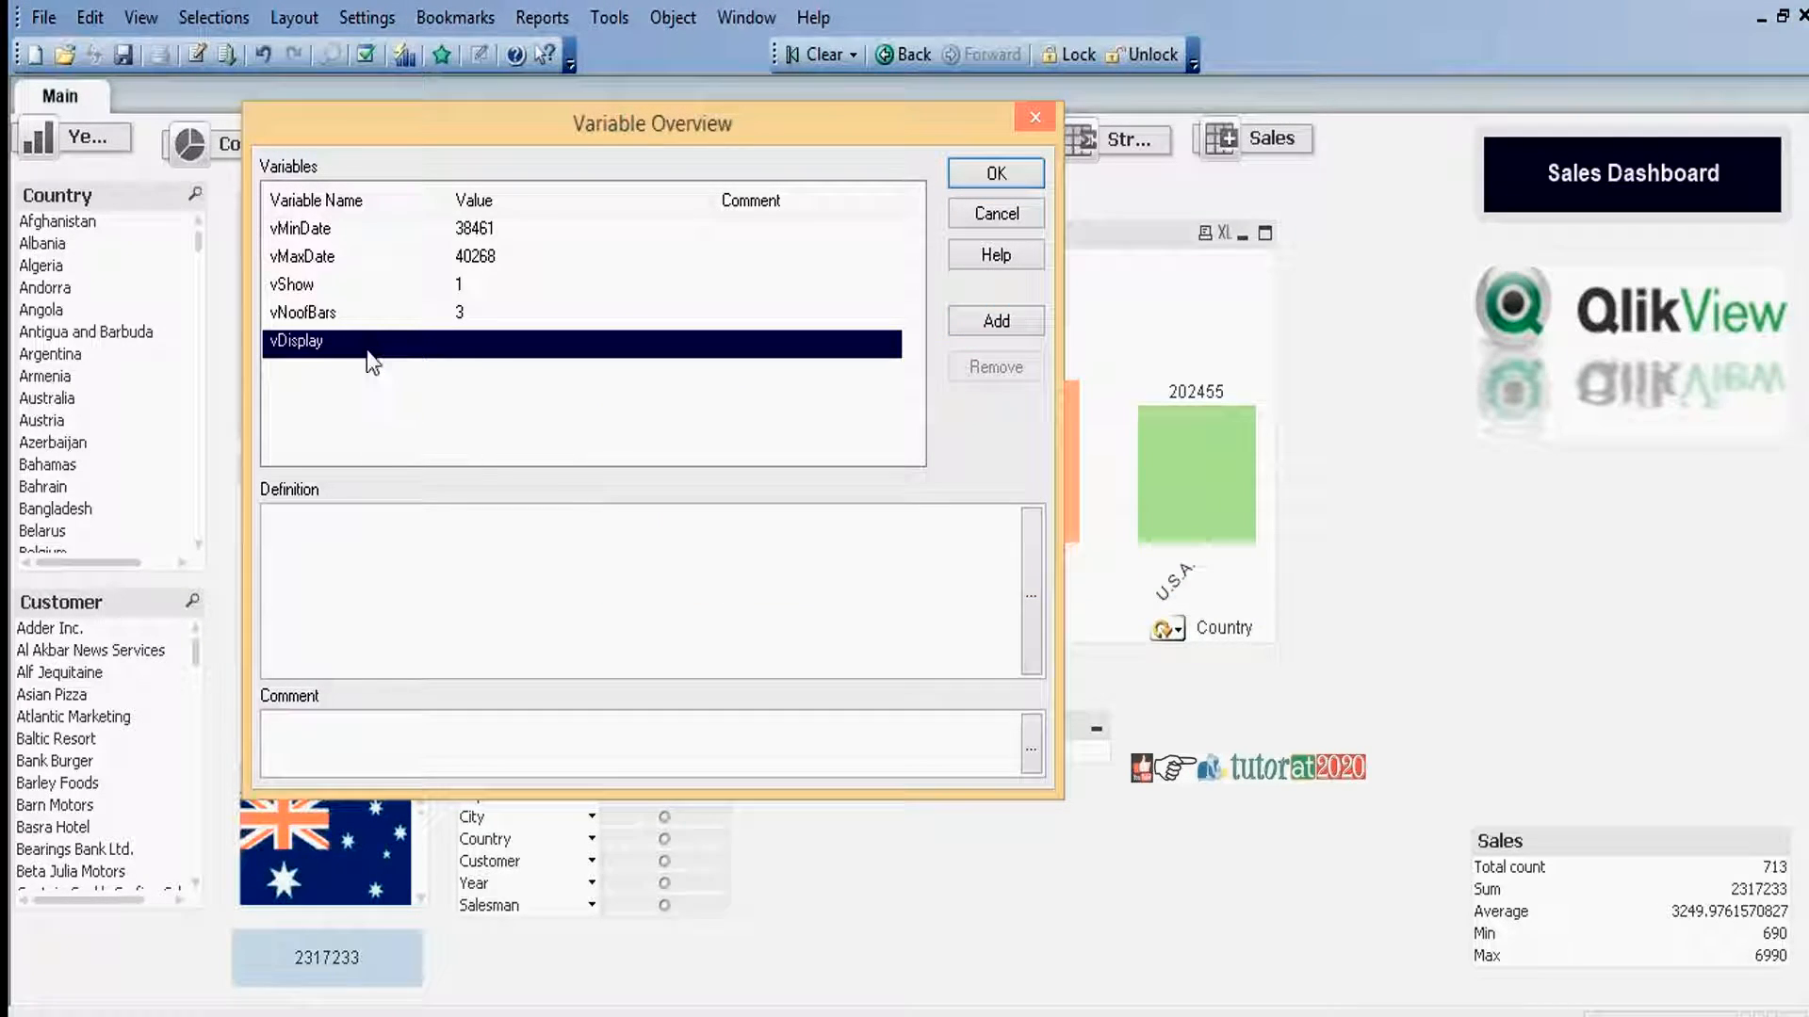
pyautogui.write('Year')
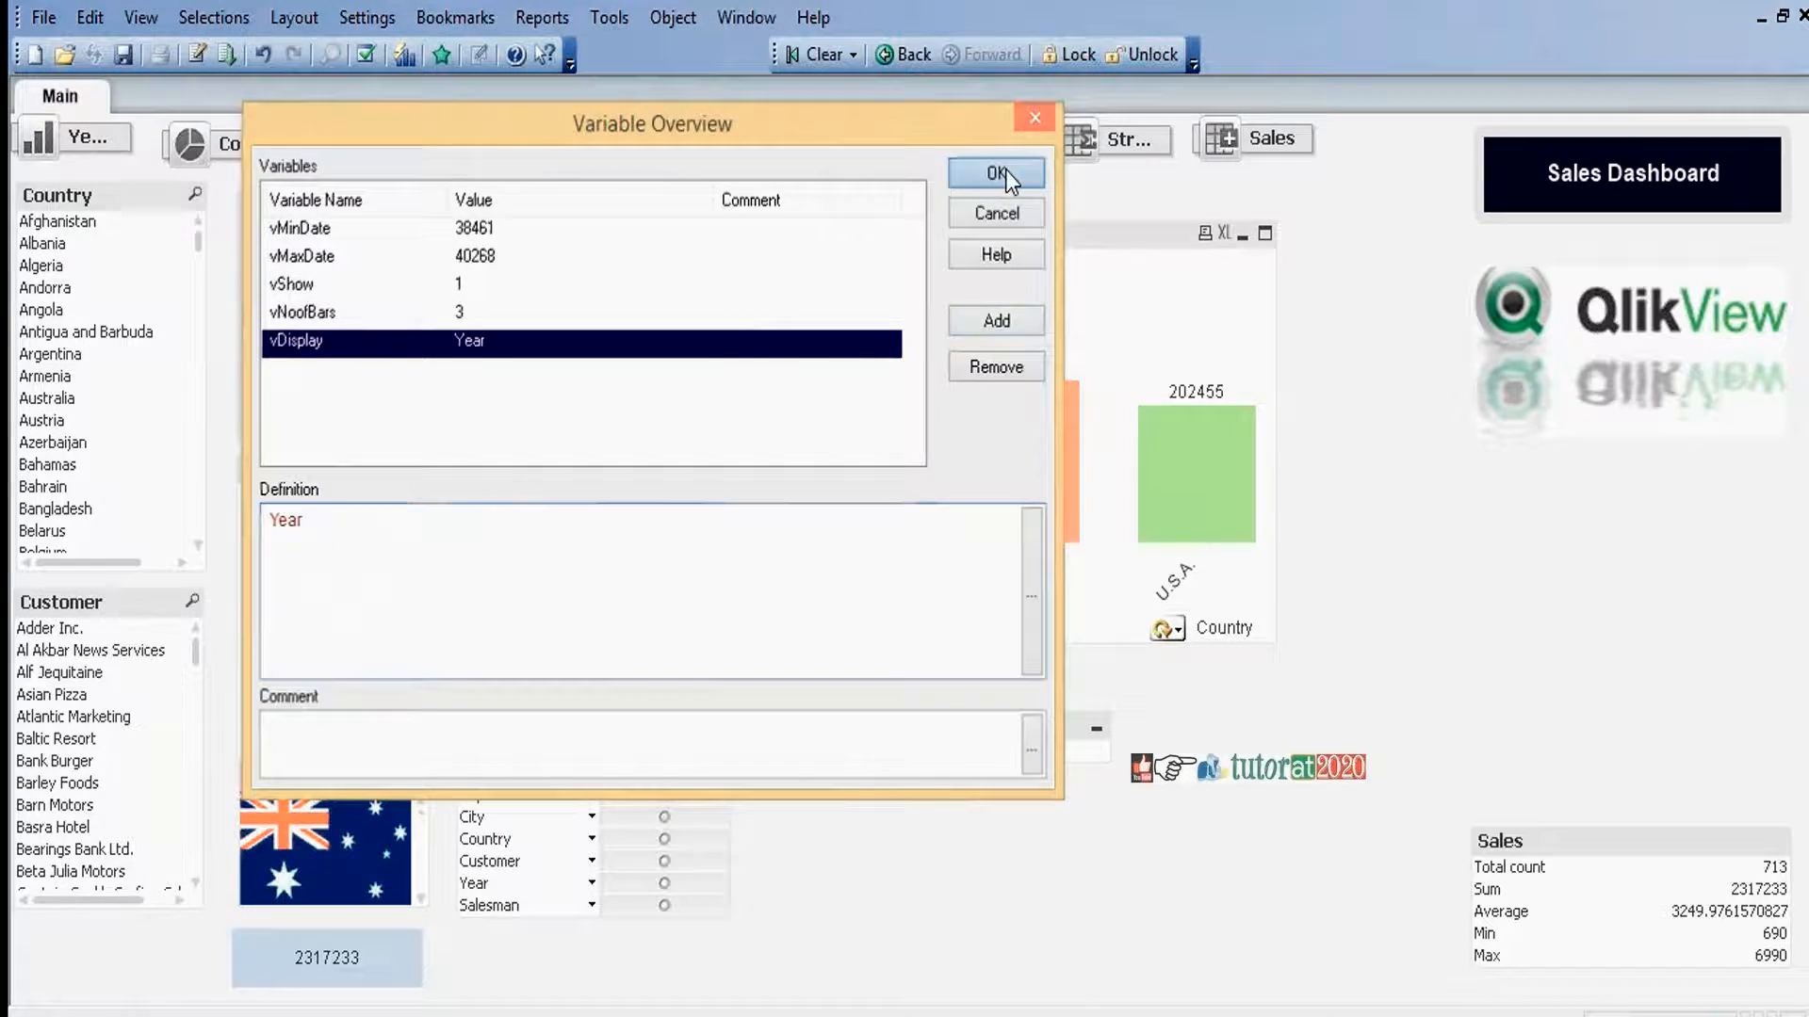
# - Save the vDisplay variable set to Year and return to the sheet
pyautogui.click(995, 173)
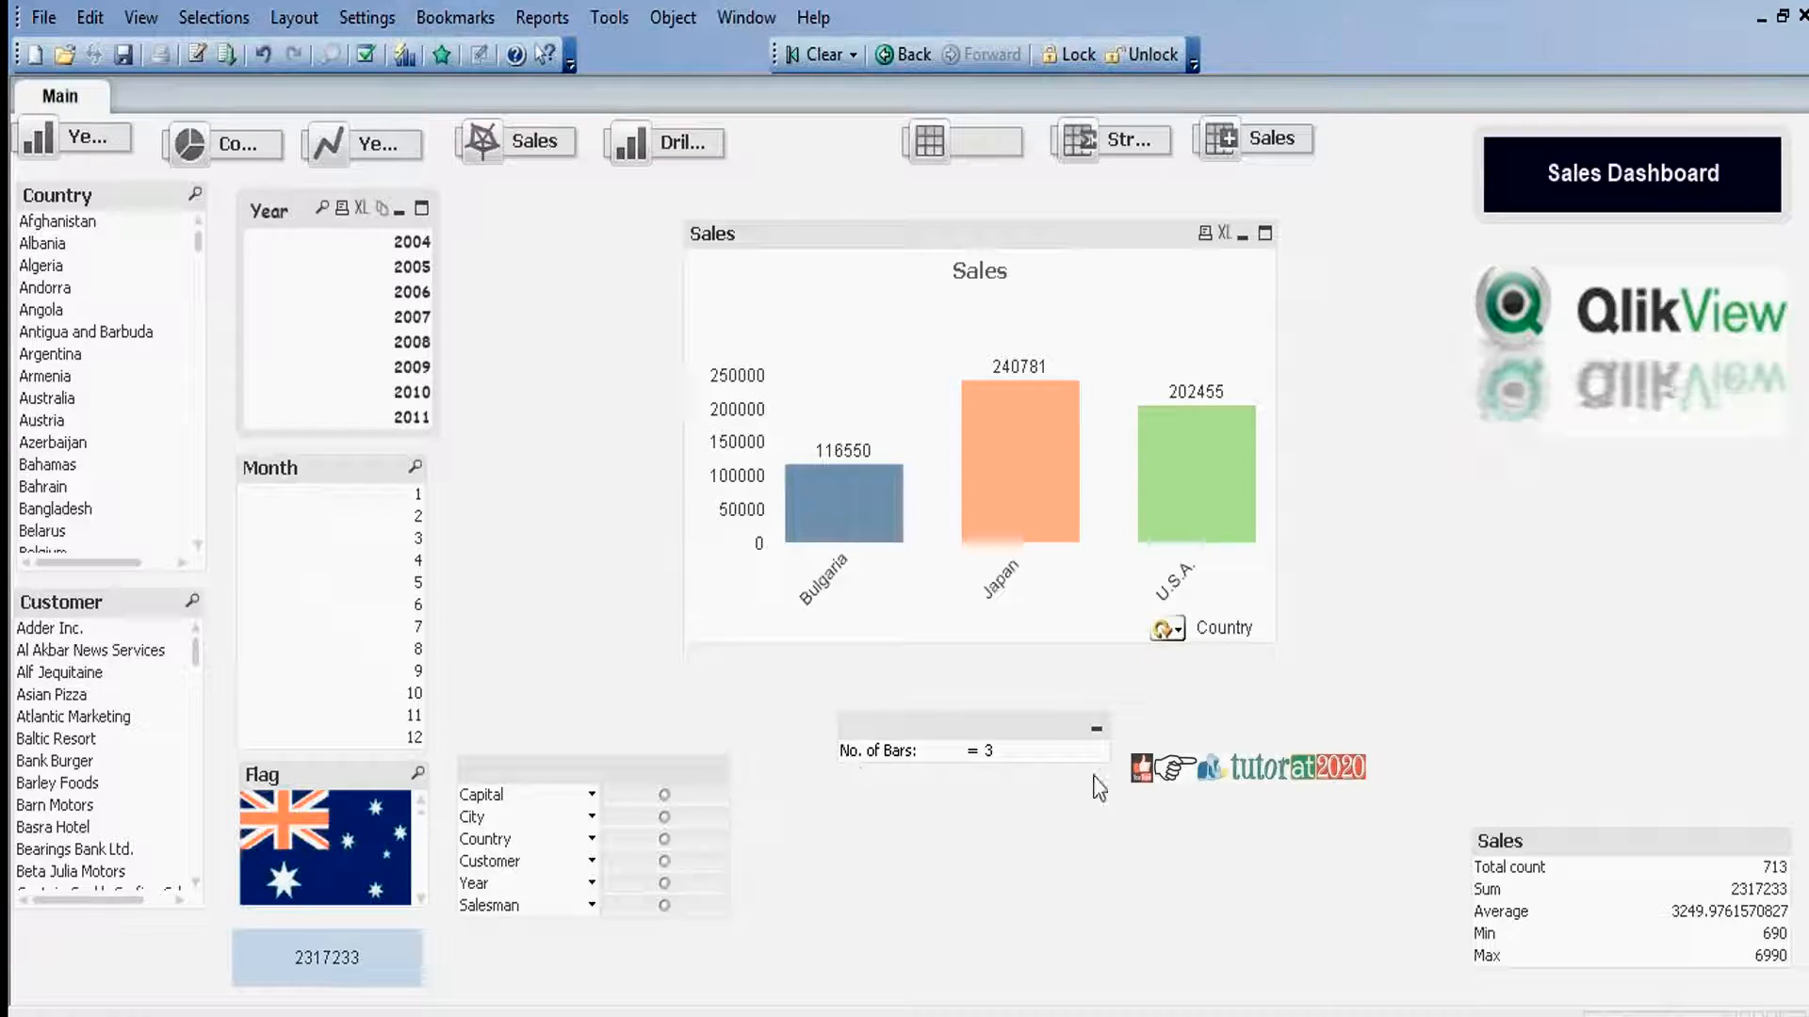
pyautogui.moveTo(1042, 787)
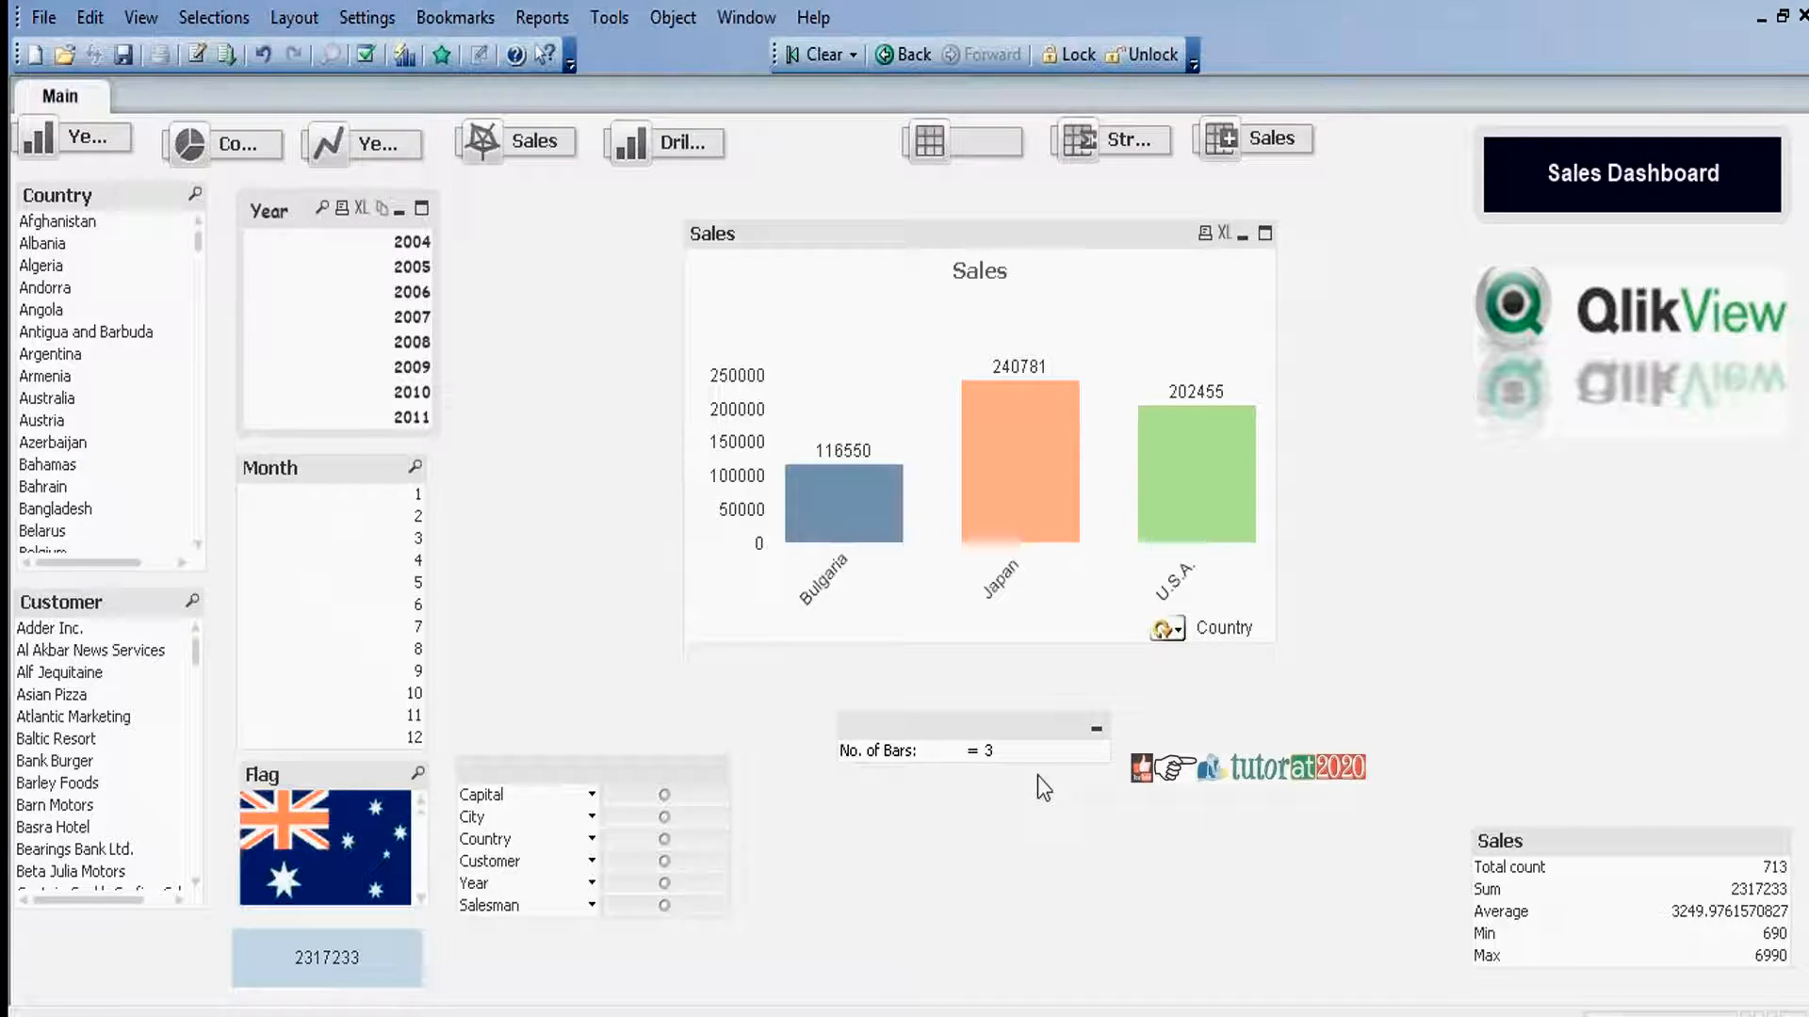
pyautogui.moveTo(847, 816)
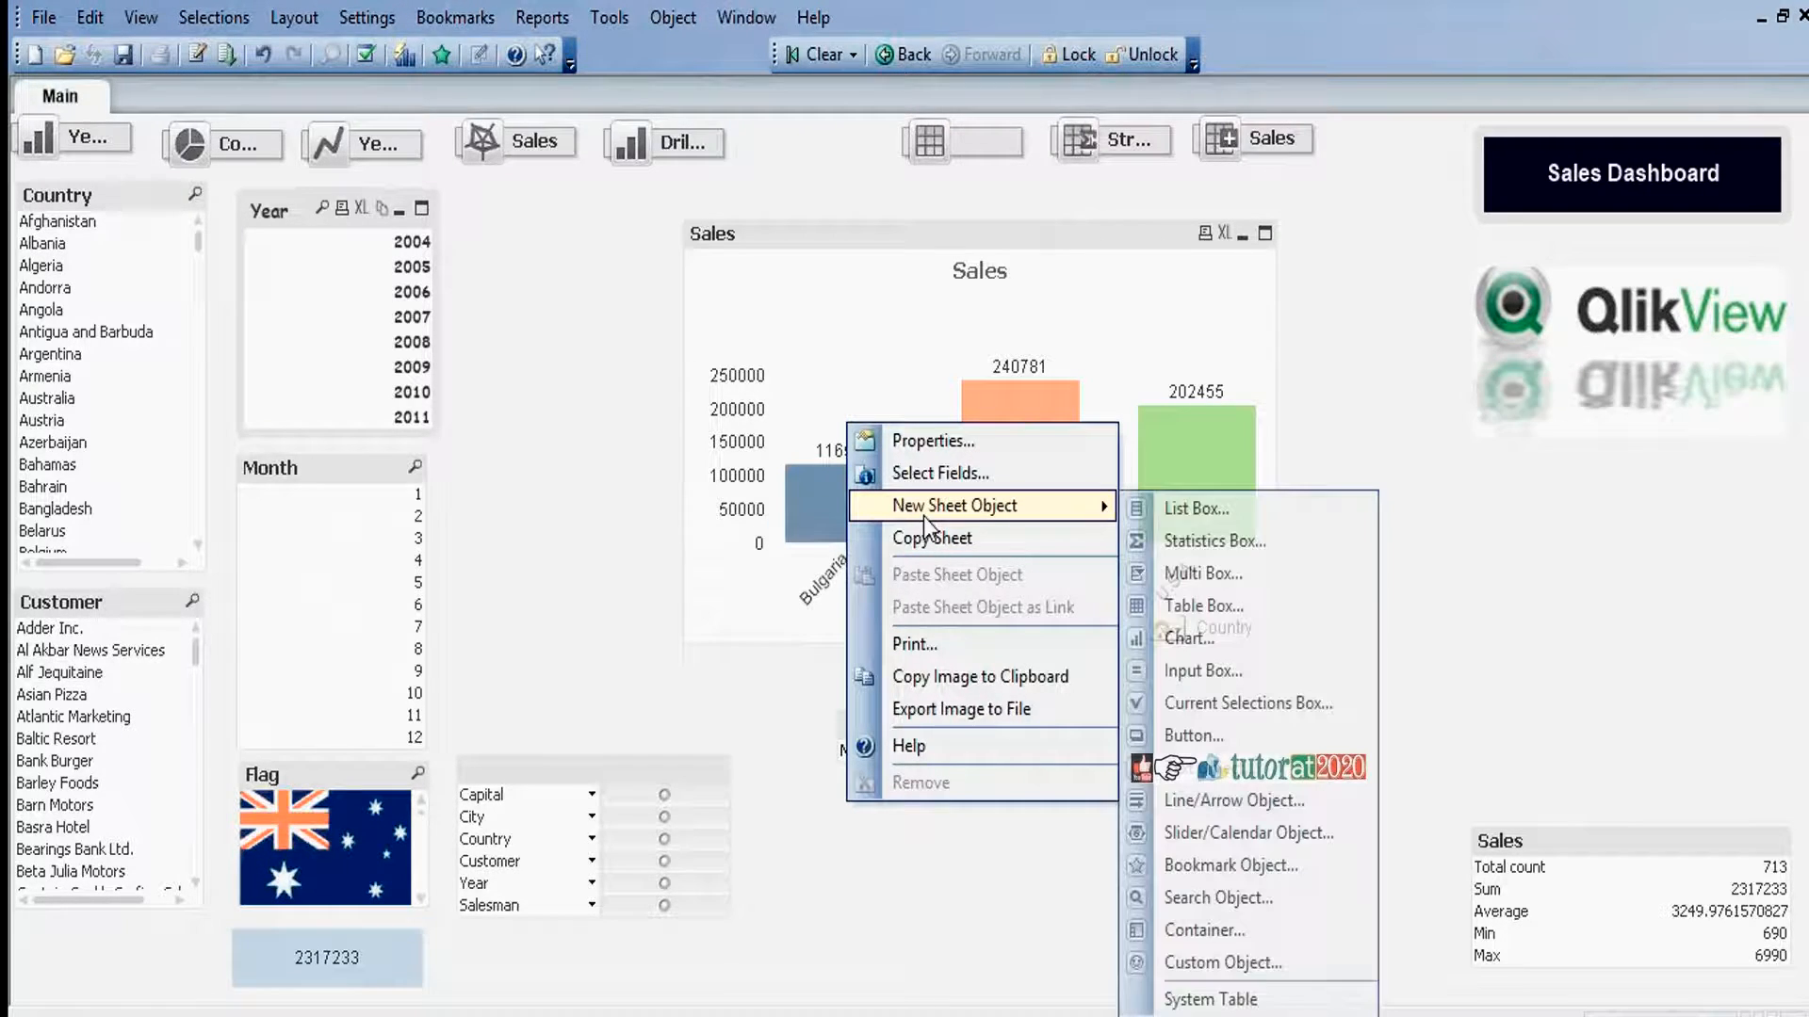
pyautogui.moveTo(1202, 670)
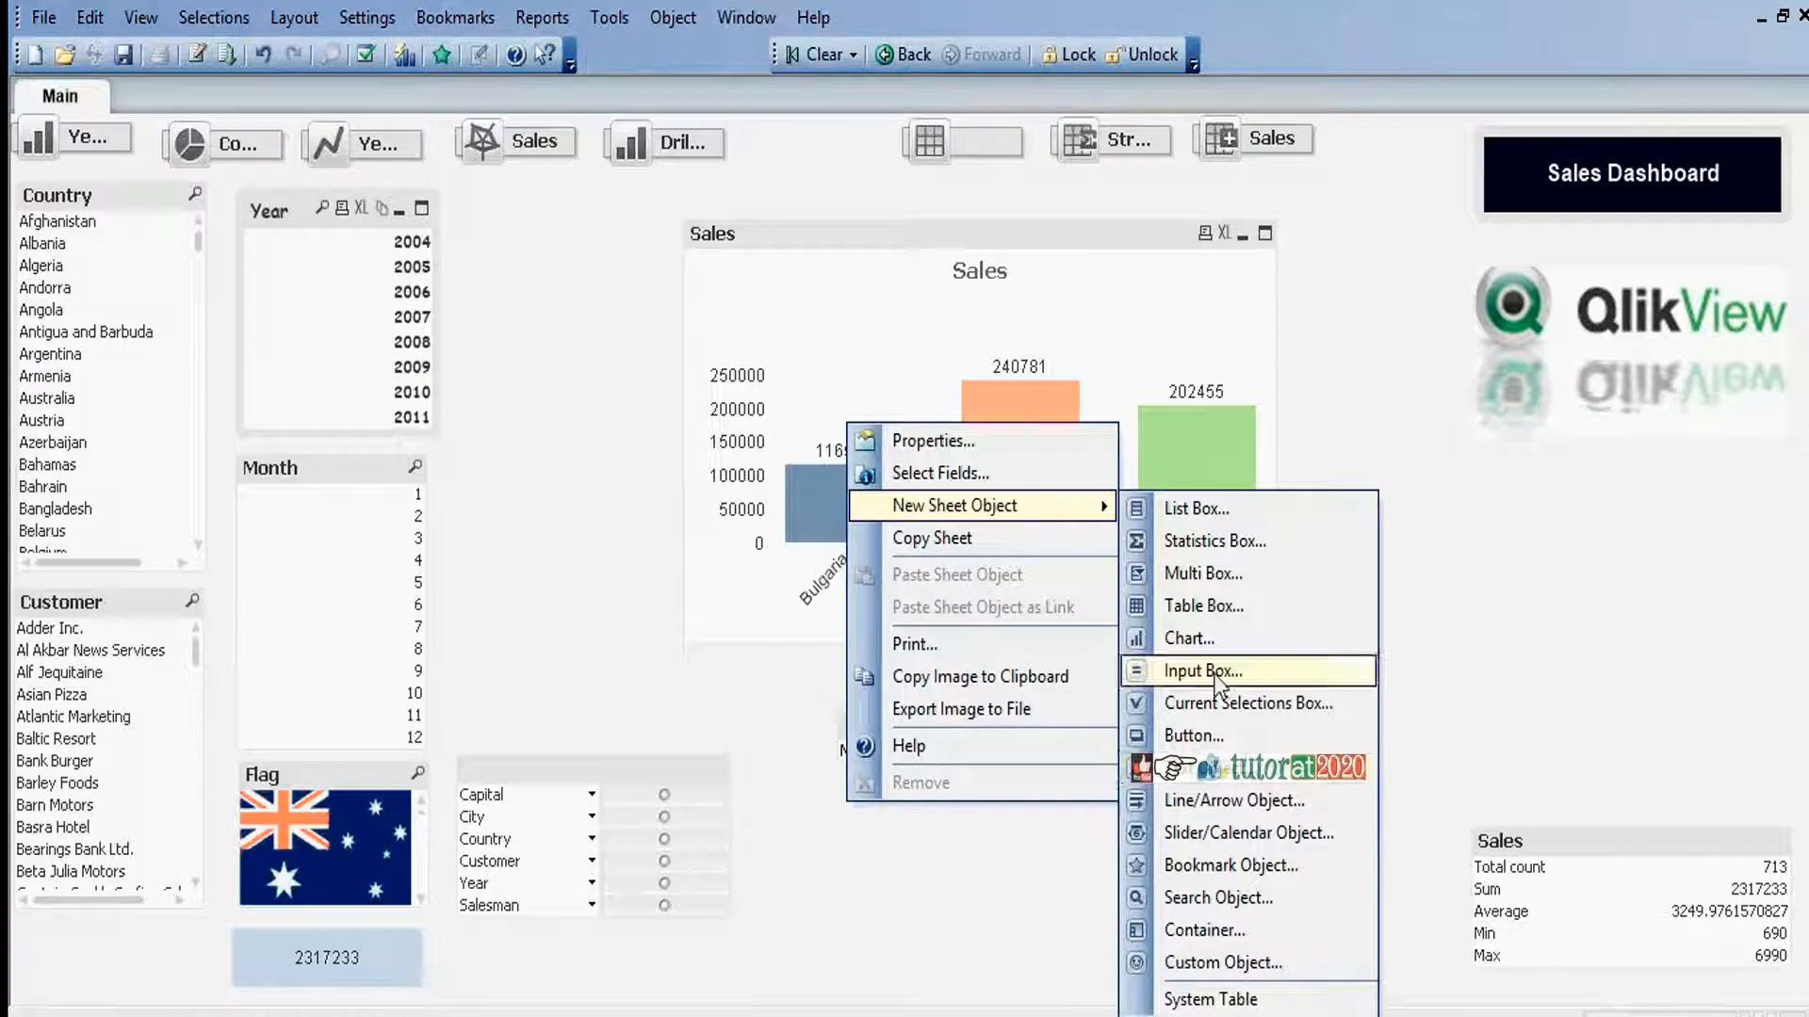
# - Create an input box displaying vDisplay with the label 'Year or Month'
pyautogui.click(1202, 670)
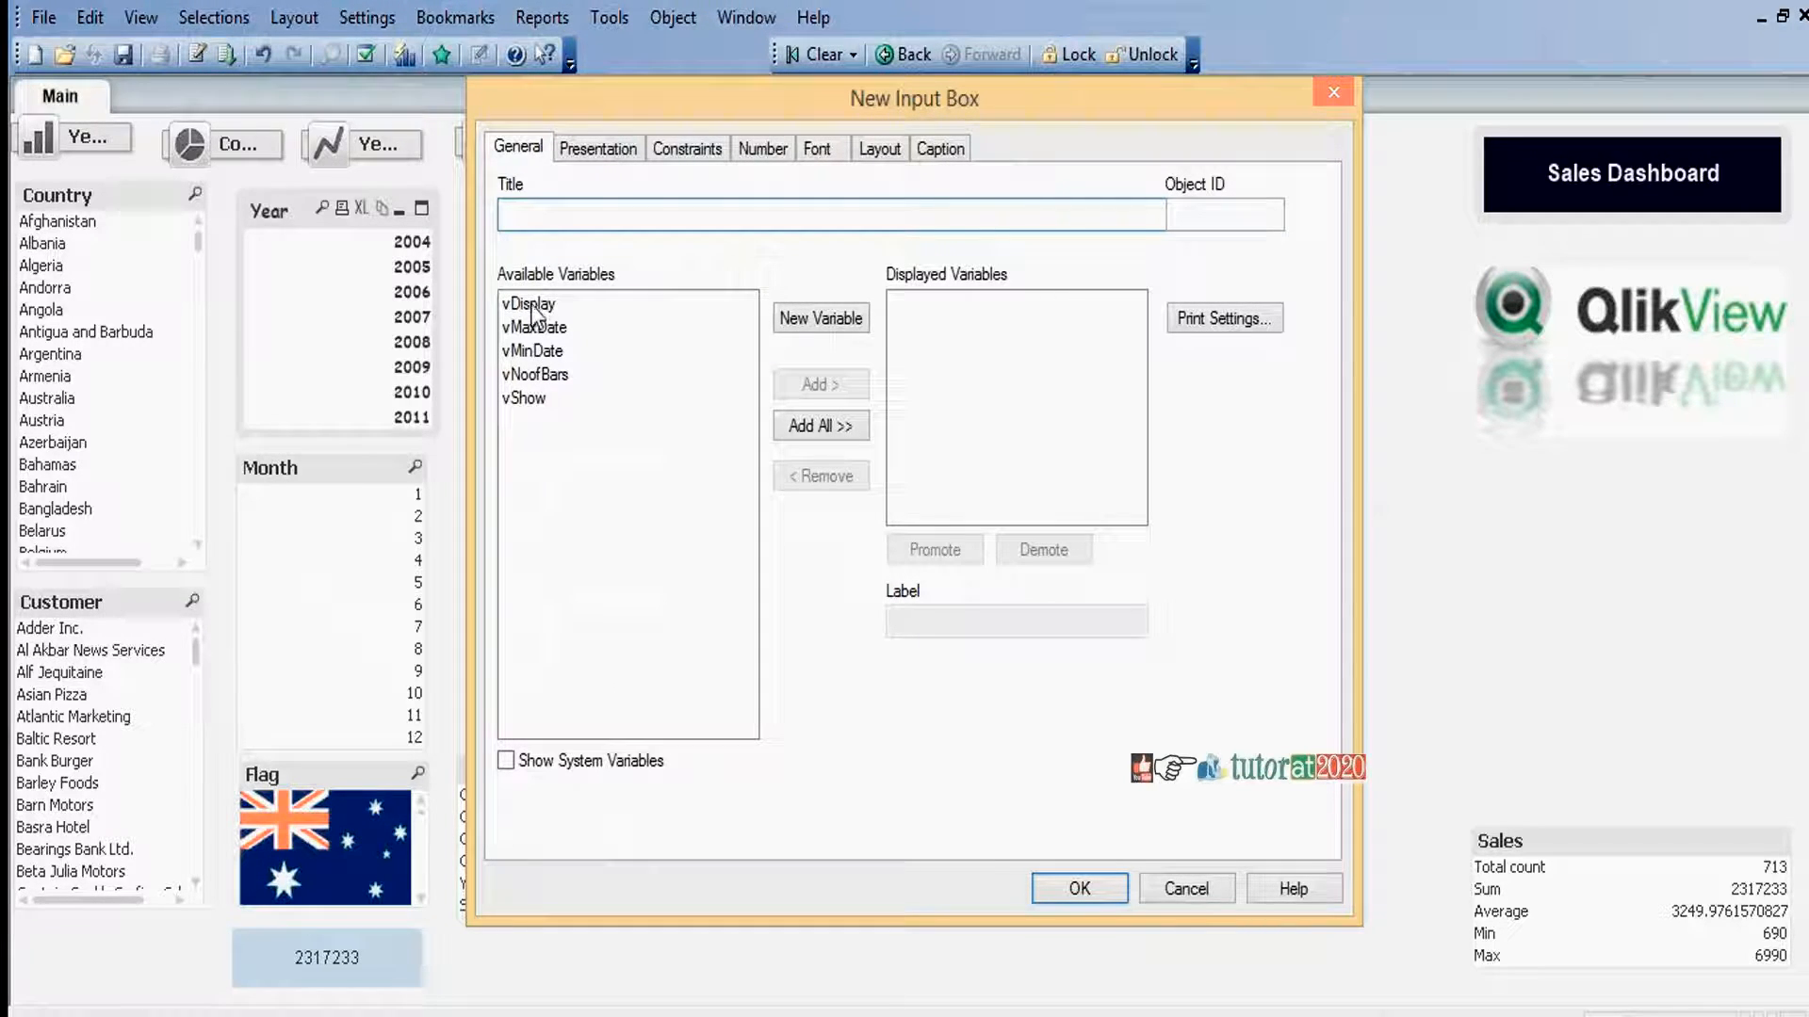
pyautogui.click(528, 304)
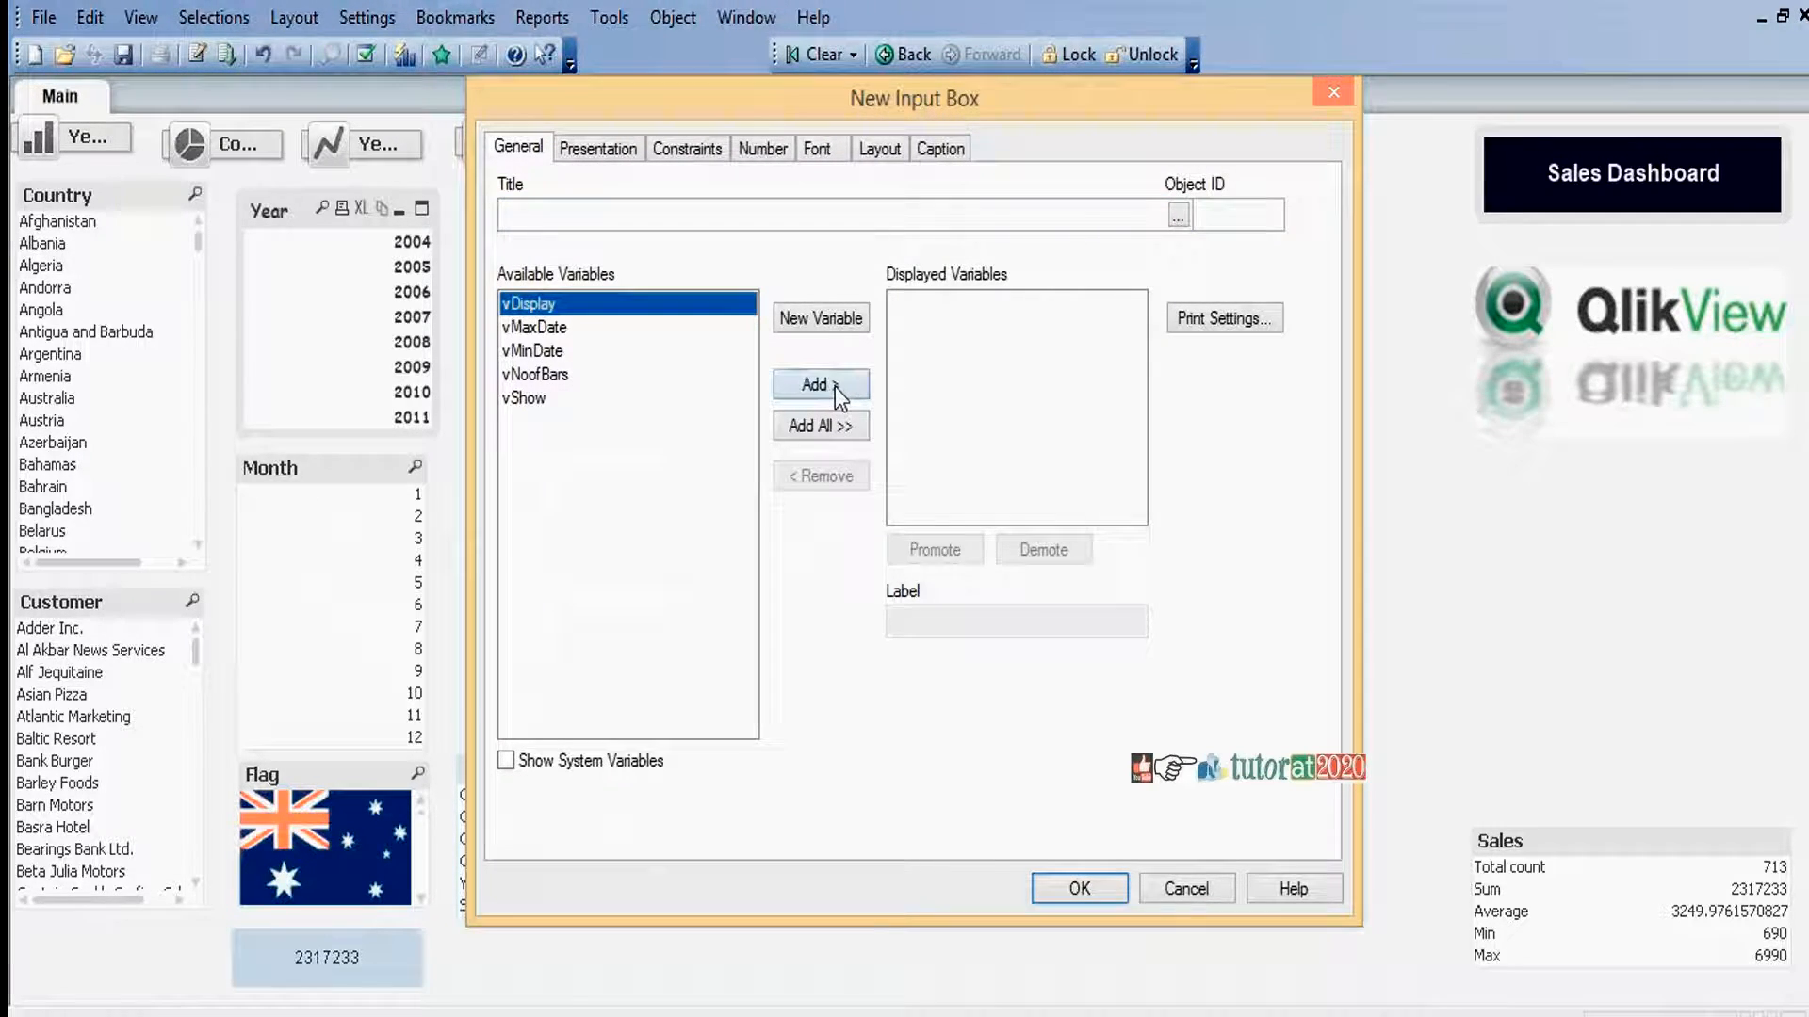
pyautogui.click(819, 384)
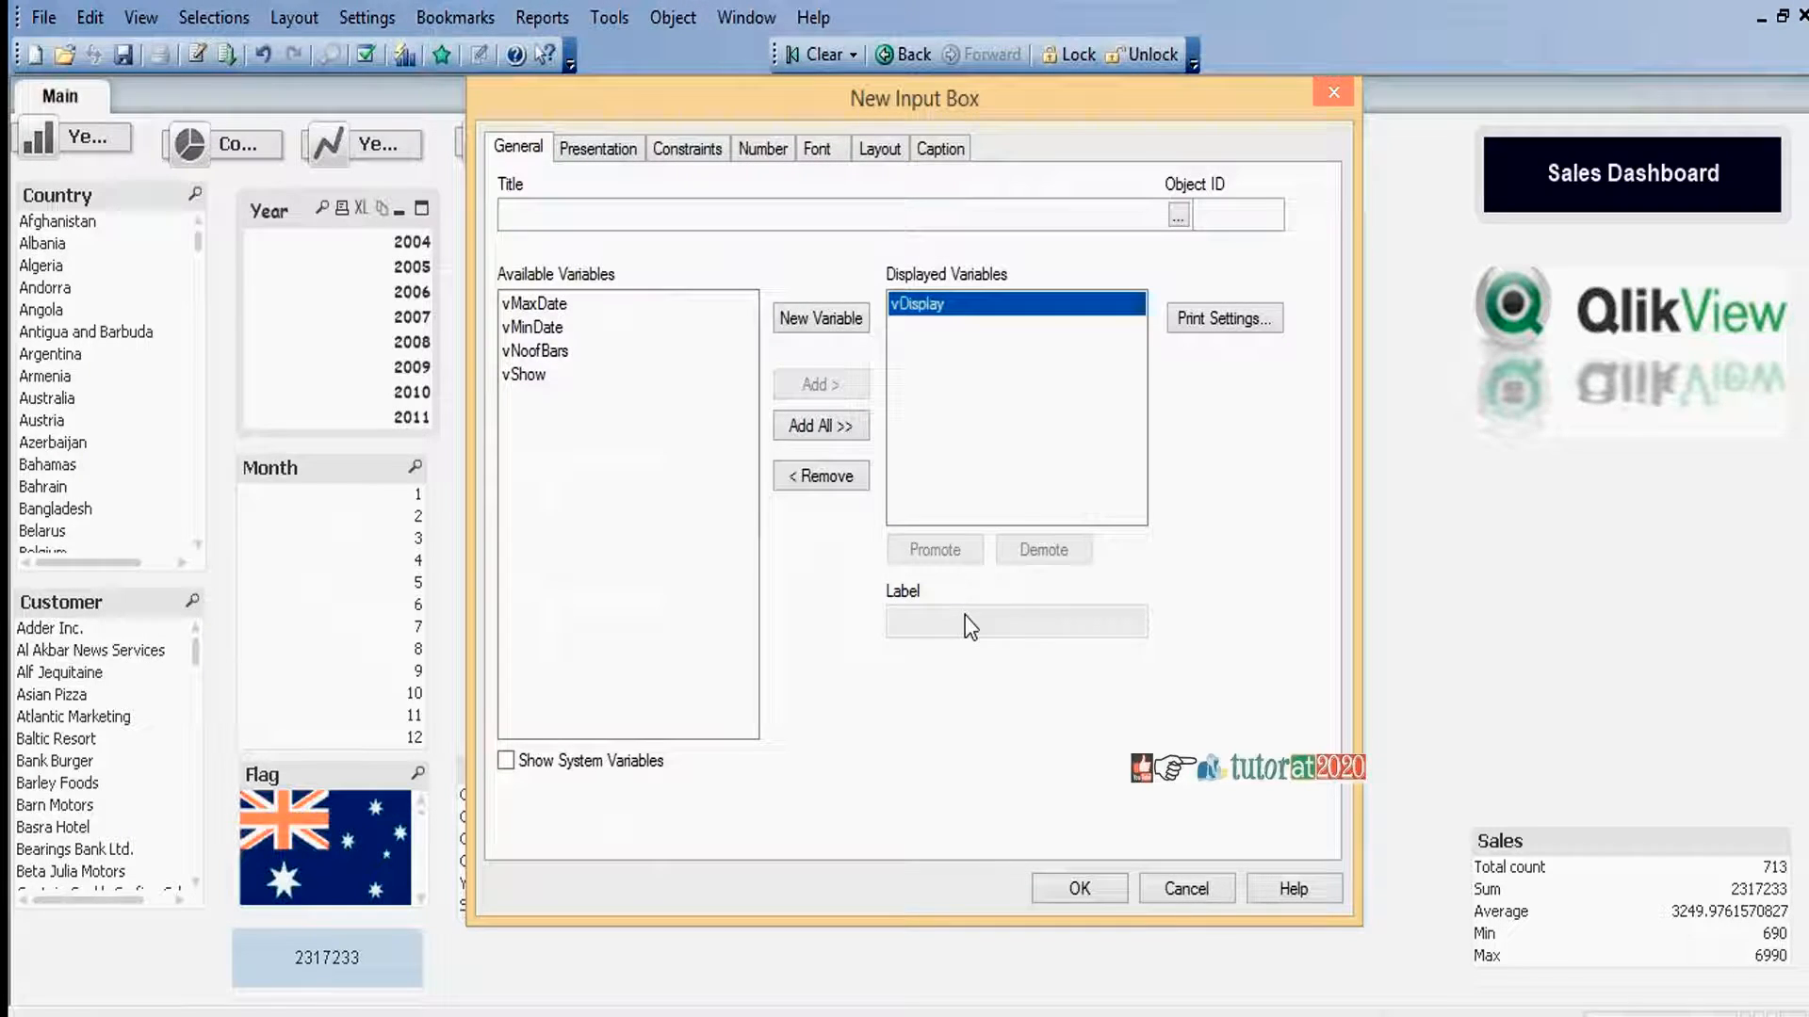
pyautogui.moveTo(1174, 857)
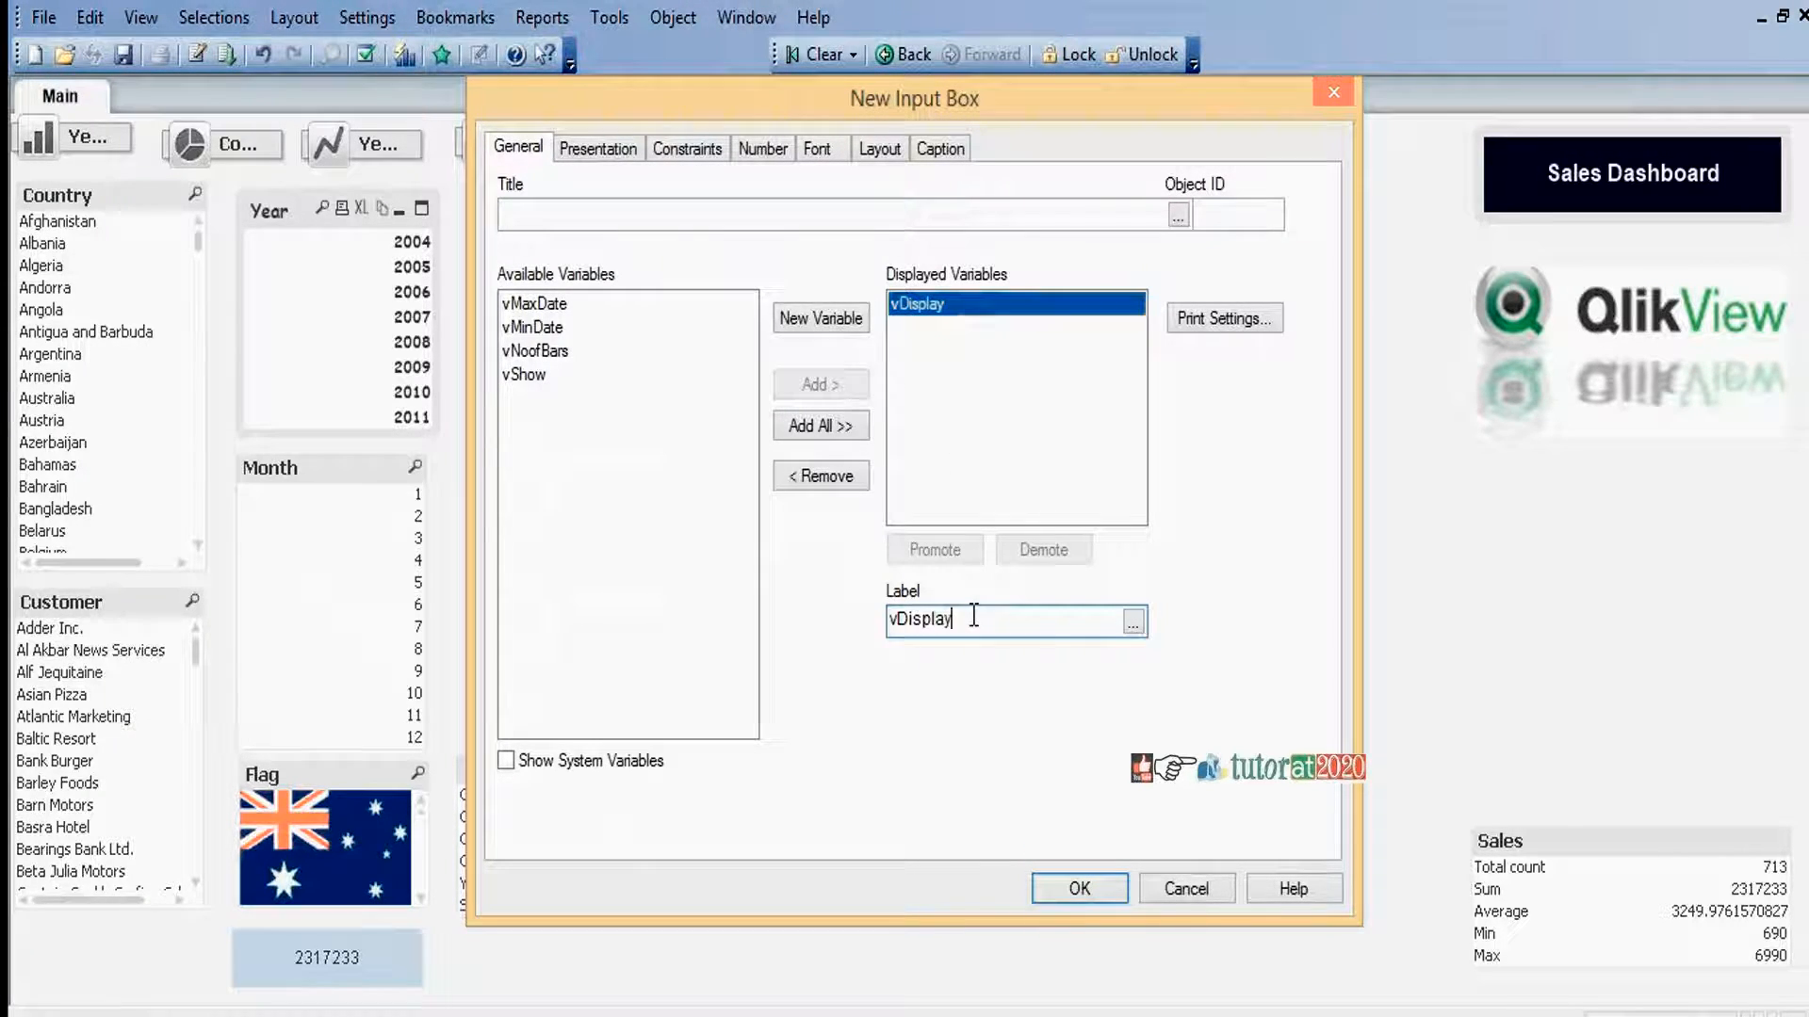
pyautogui.write('Year')
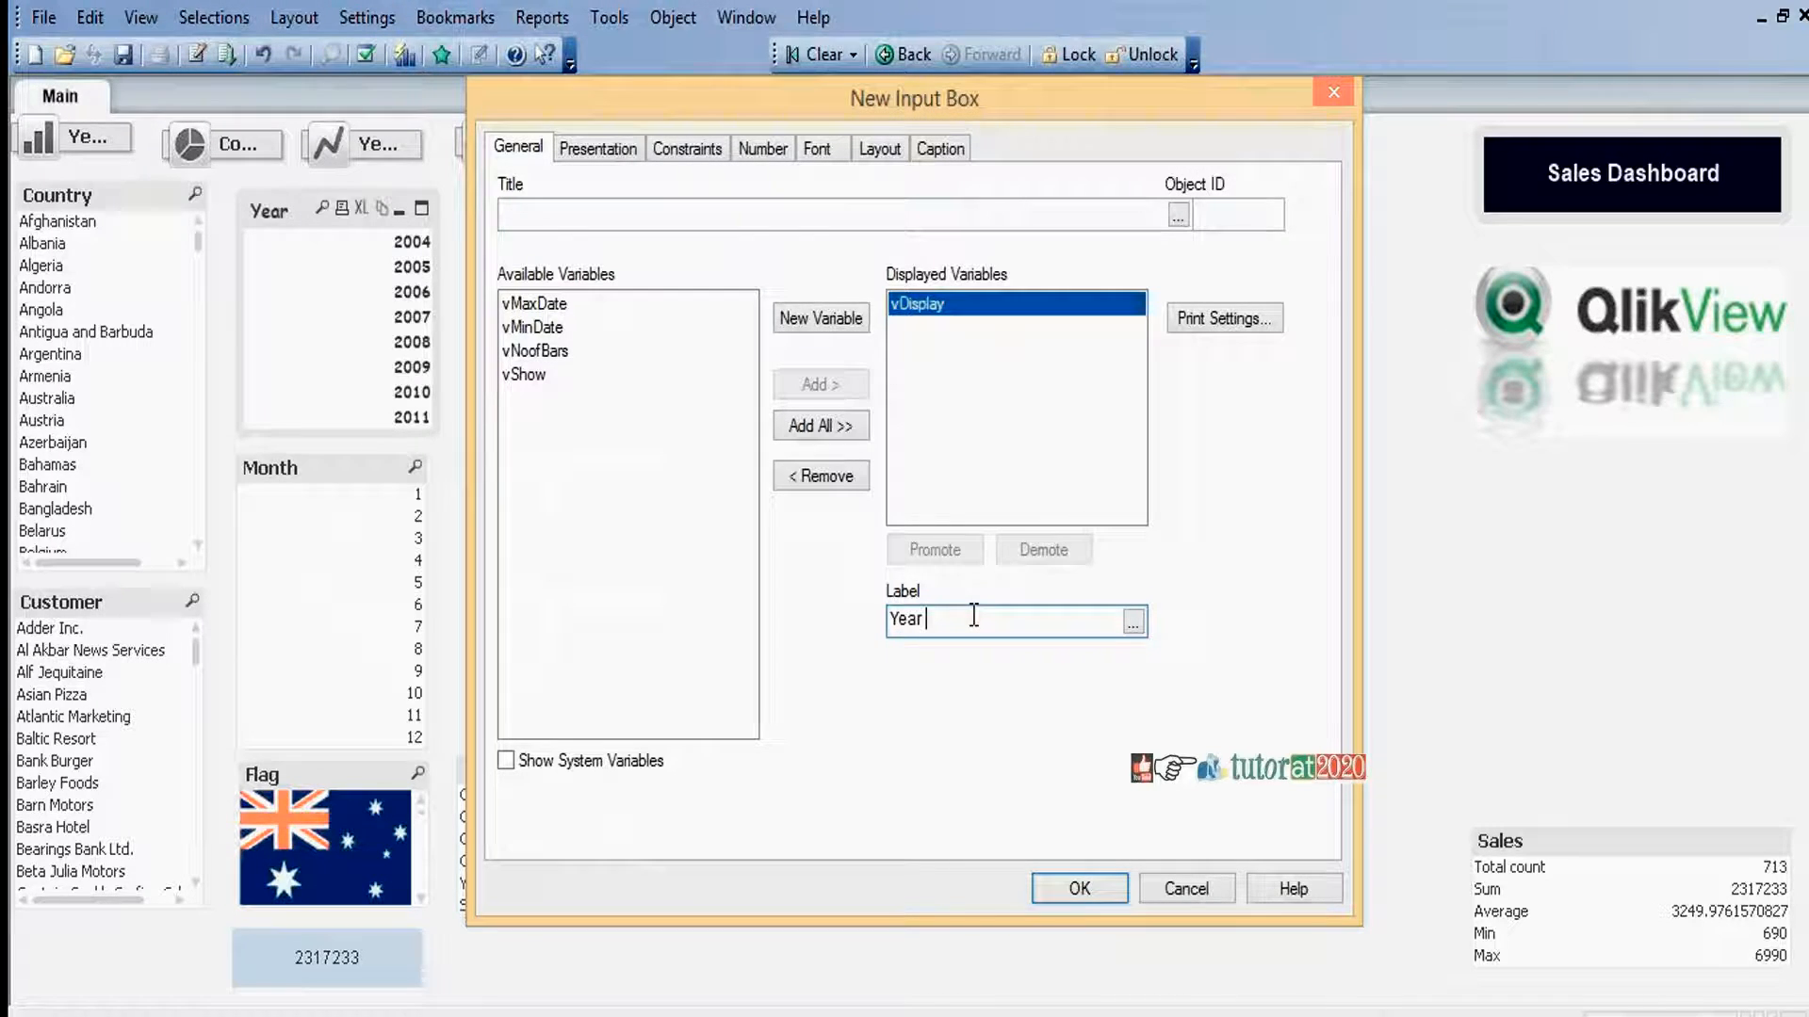
pyautogui.write('or Month')
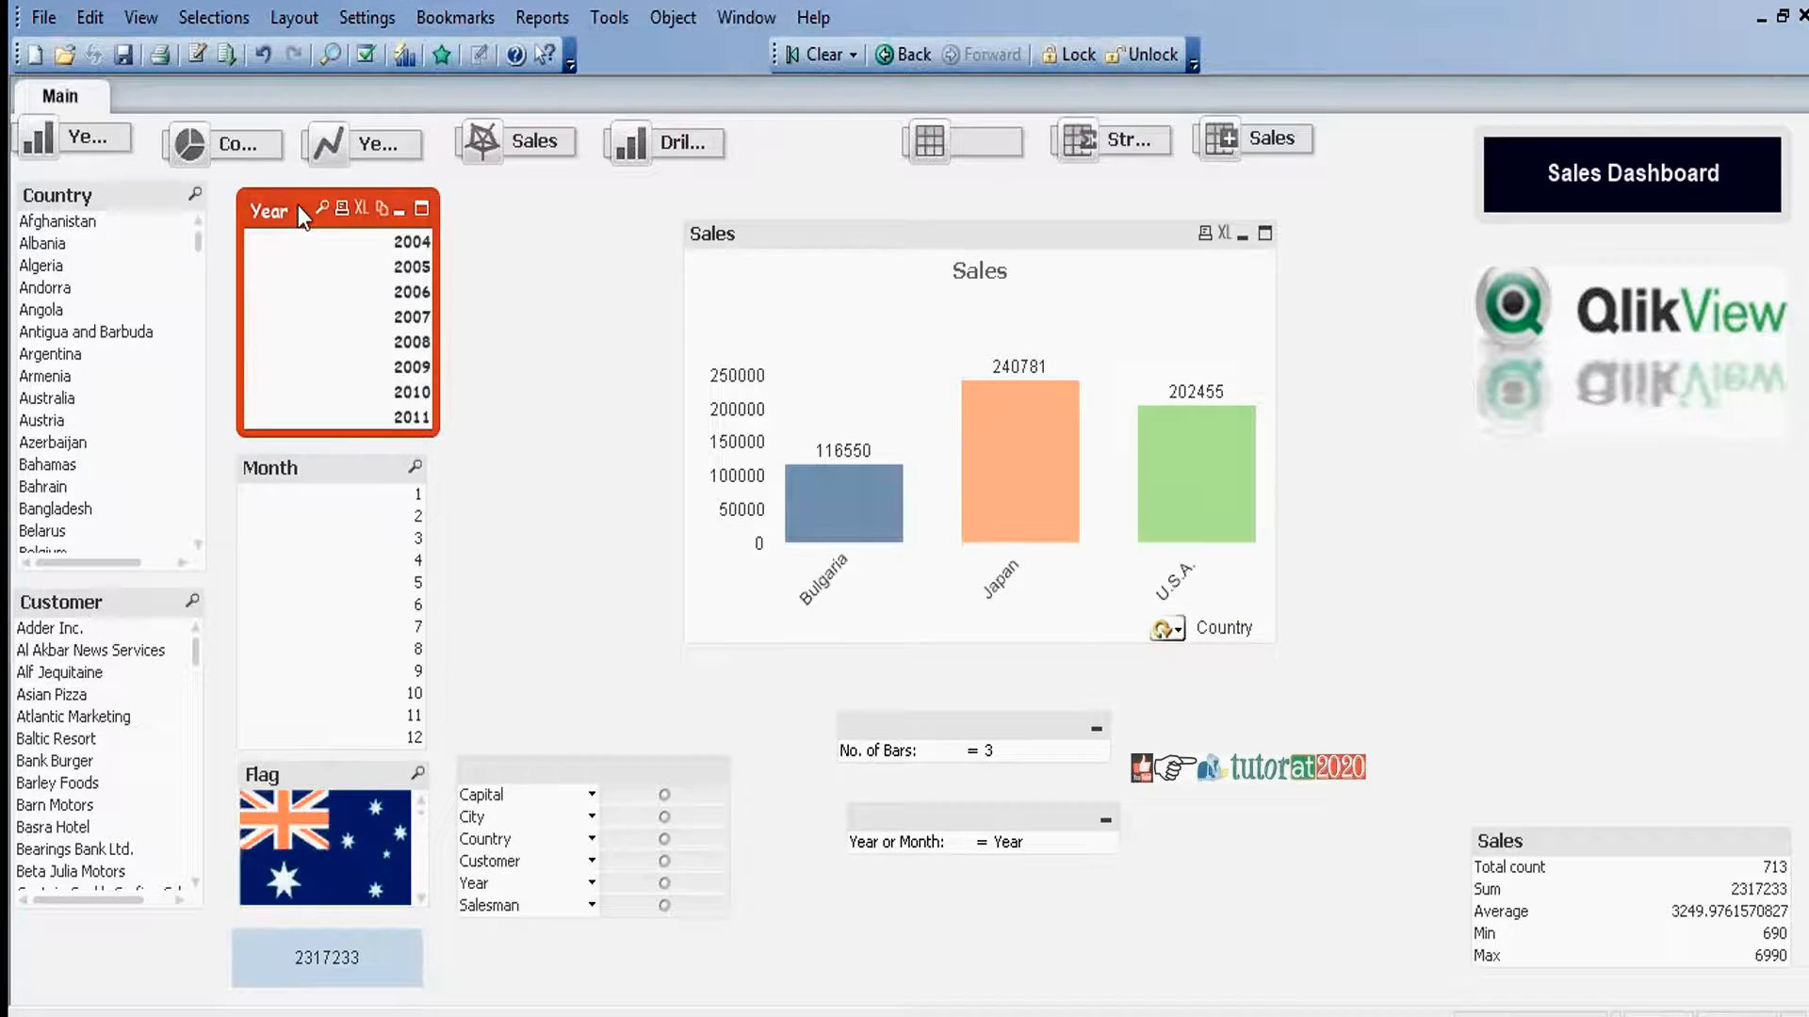
# - Set the Year list box layout to show conditionally
pyautogui.rightClick(299, 219)
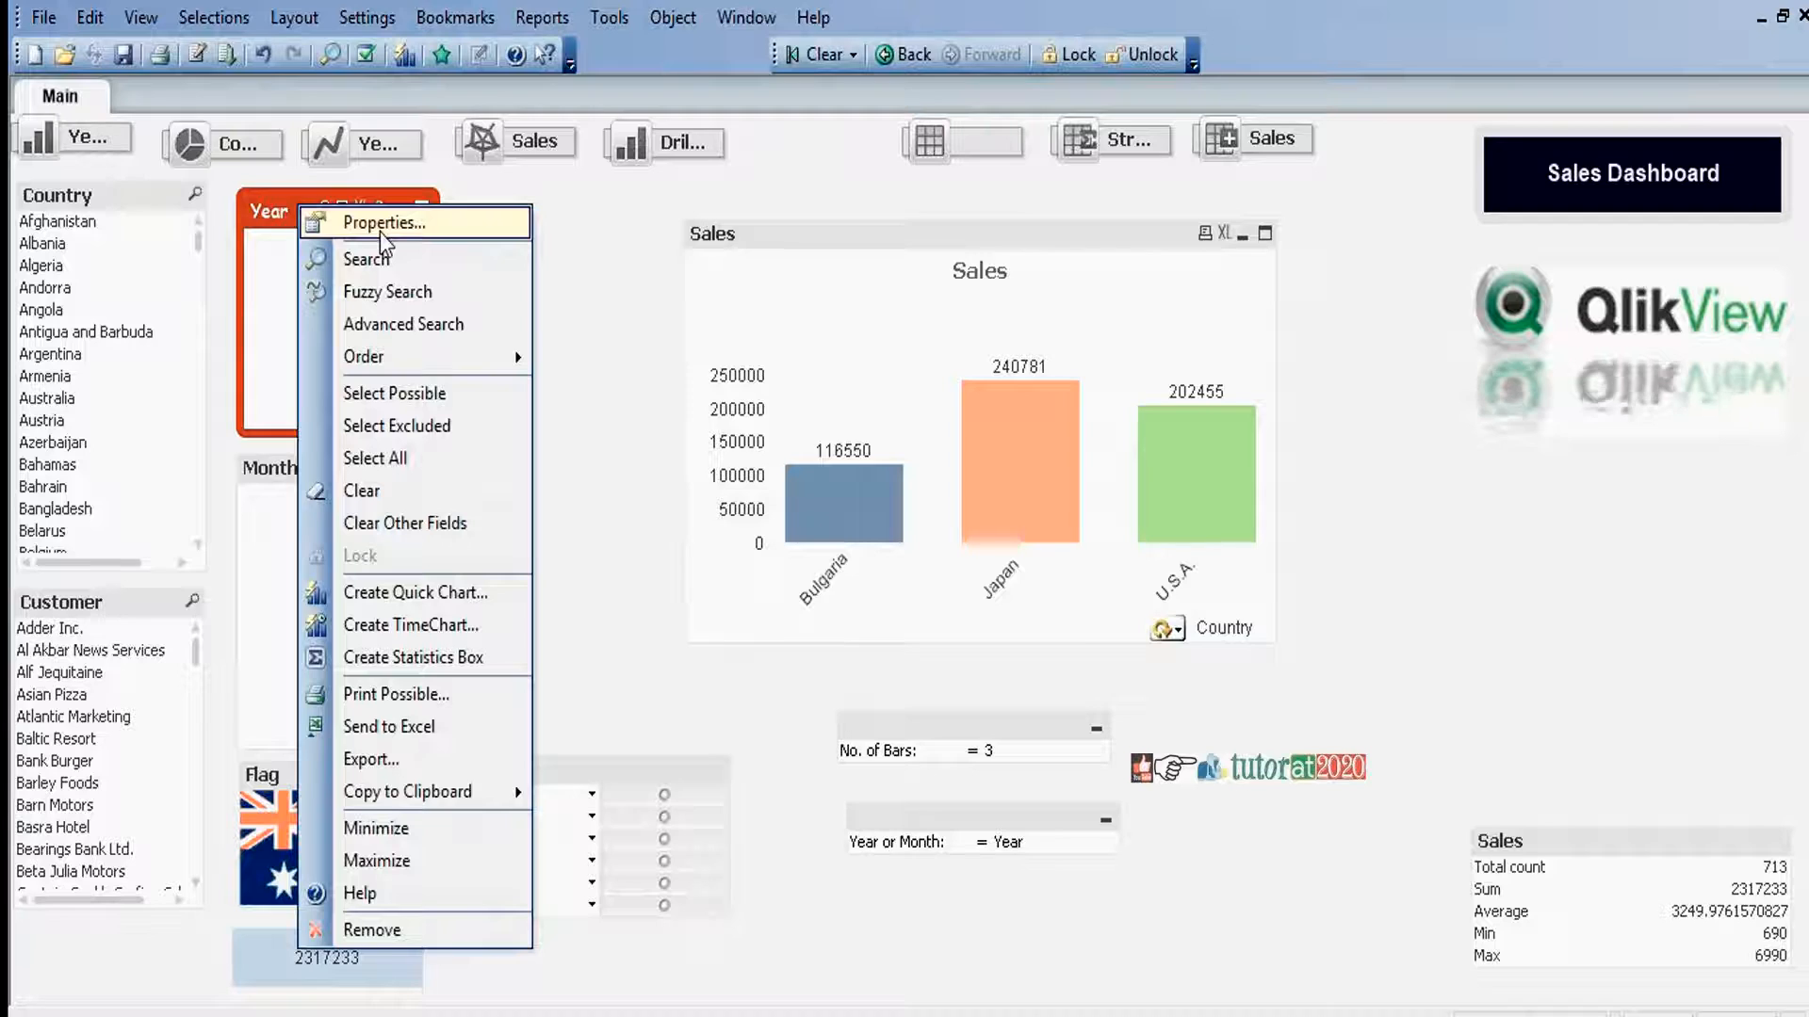
pyautogui.click(383, 222)
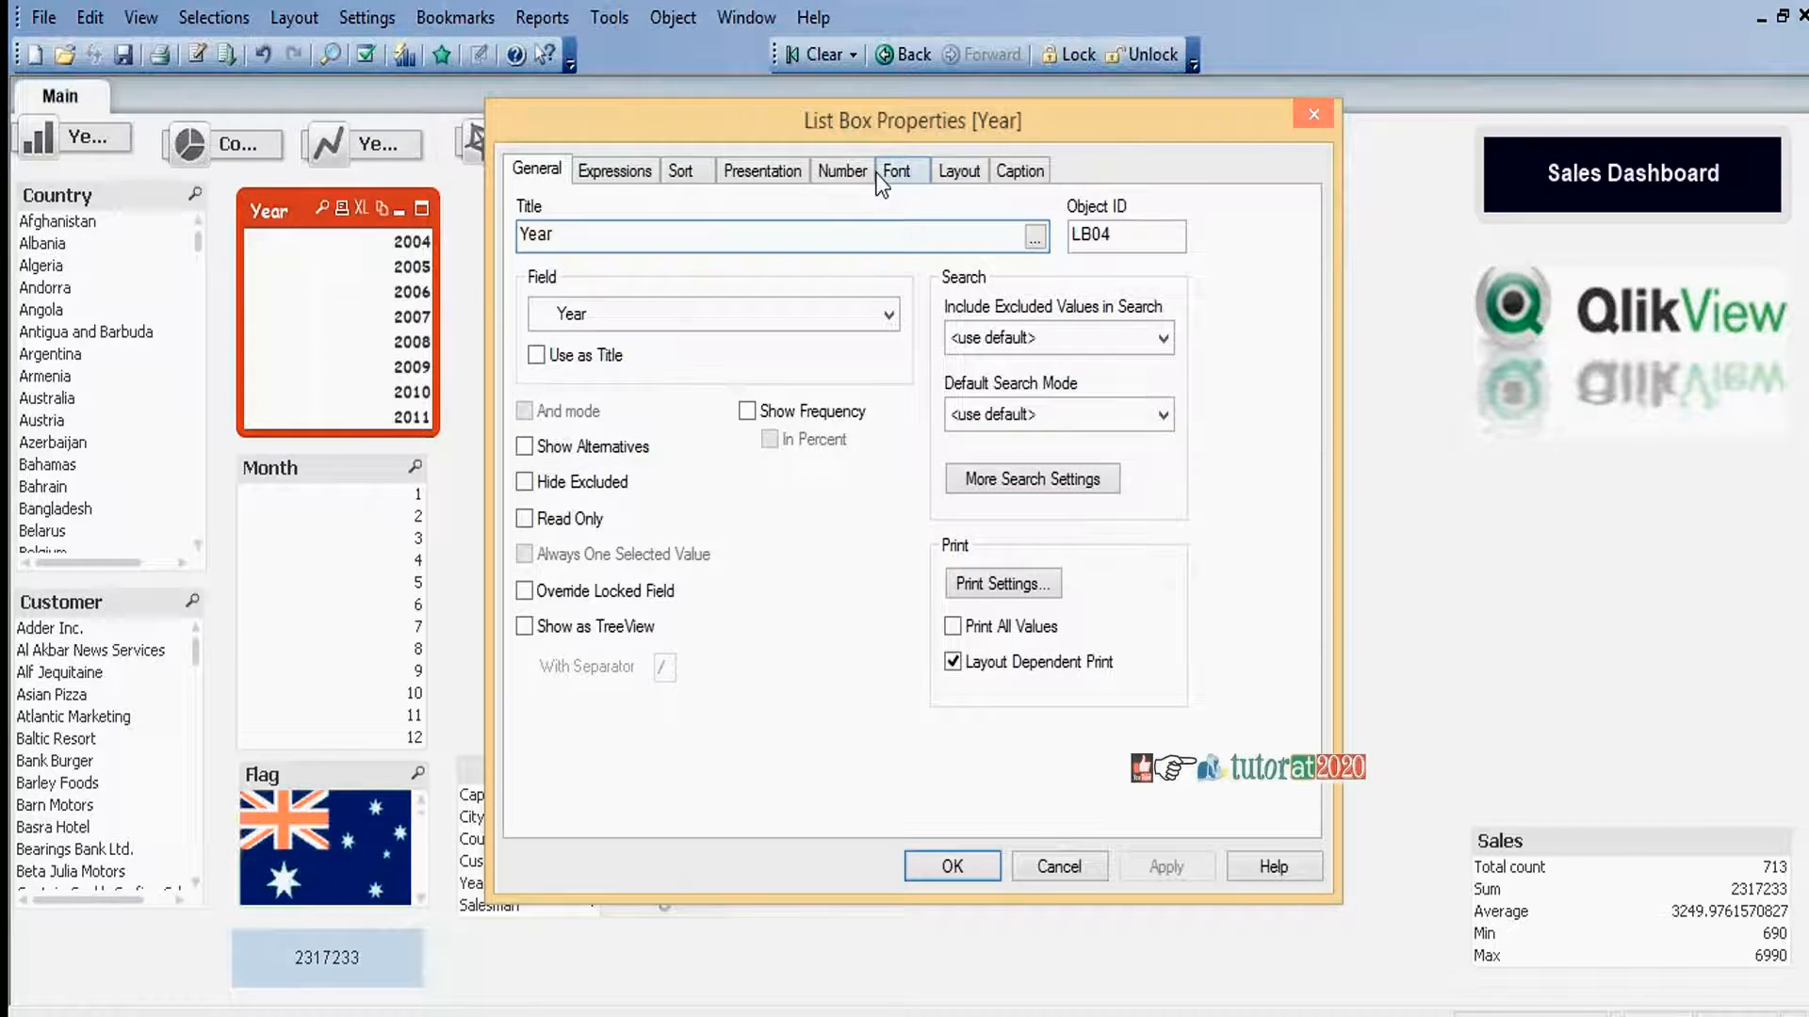
pyautogui.click(959, 169)
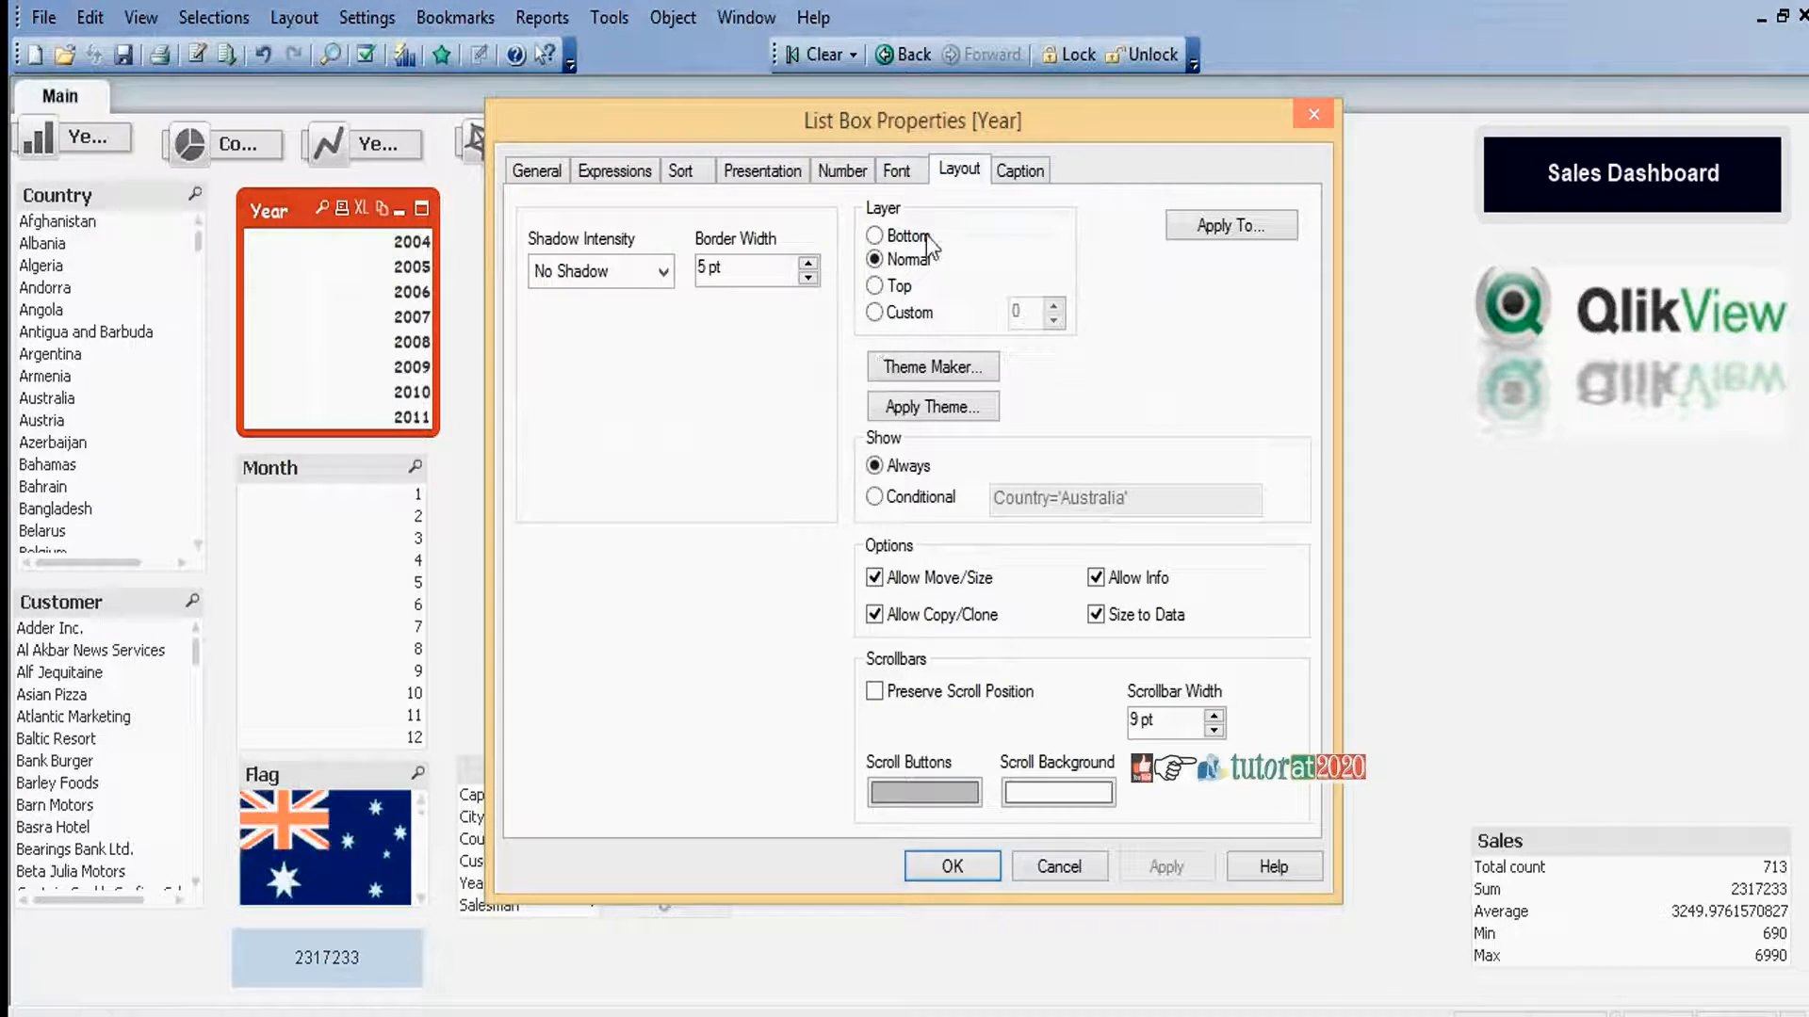
pyautogui.click(876, 497)
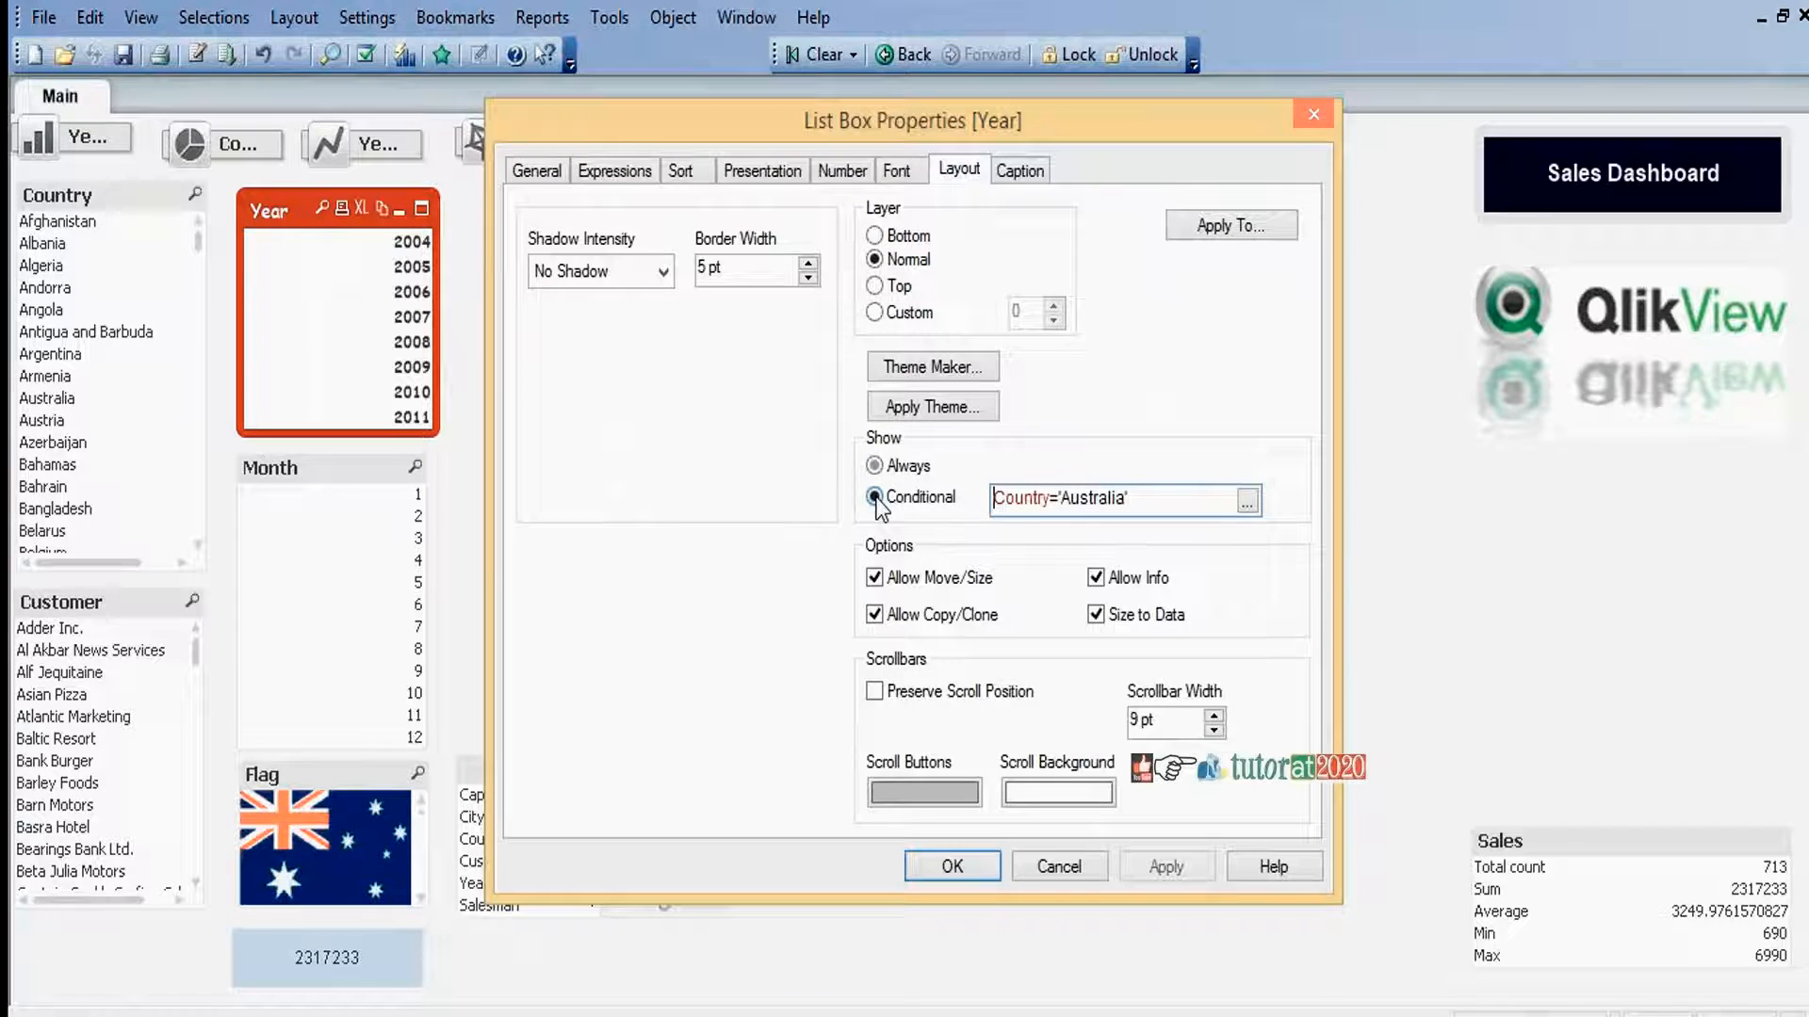
# - Enter the show condition vDisplay='Year' and confirm it
pyautogui.click(1119, 497)
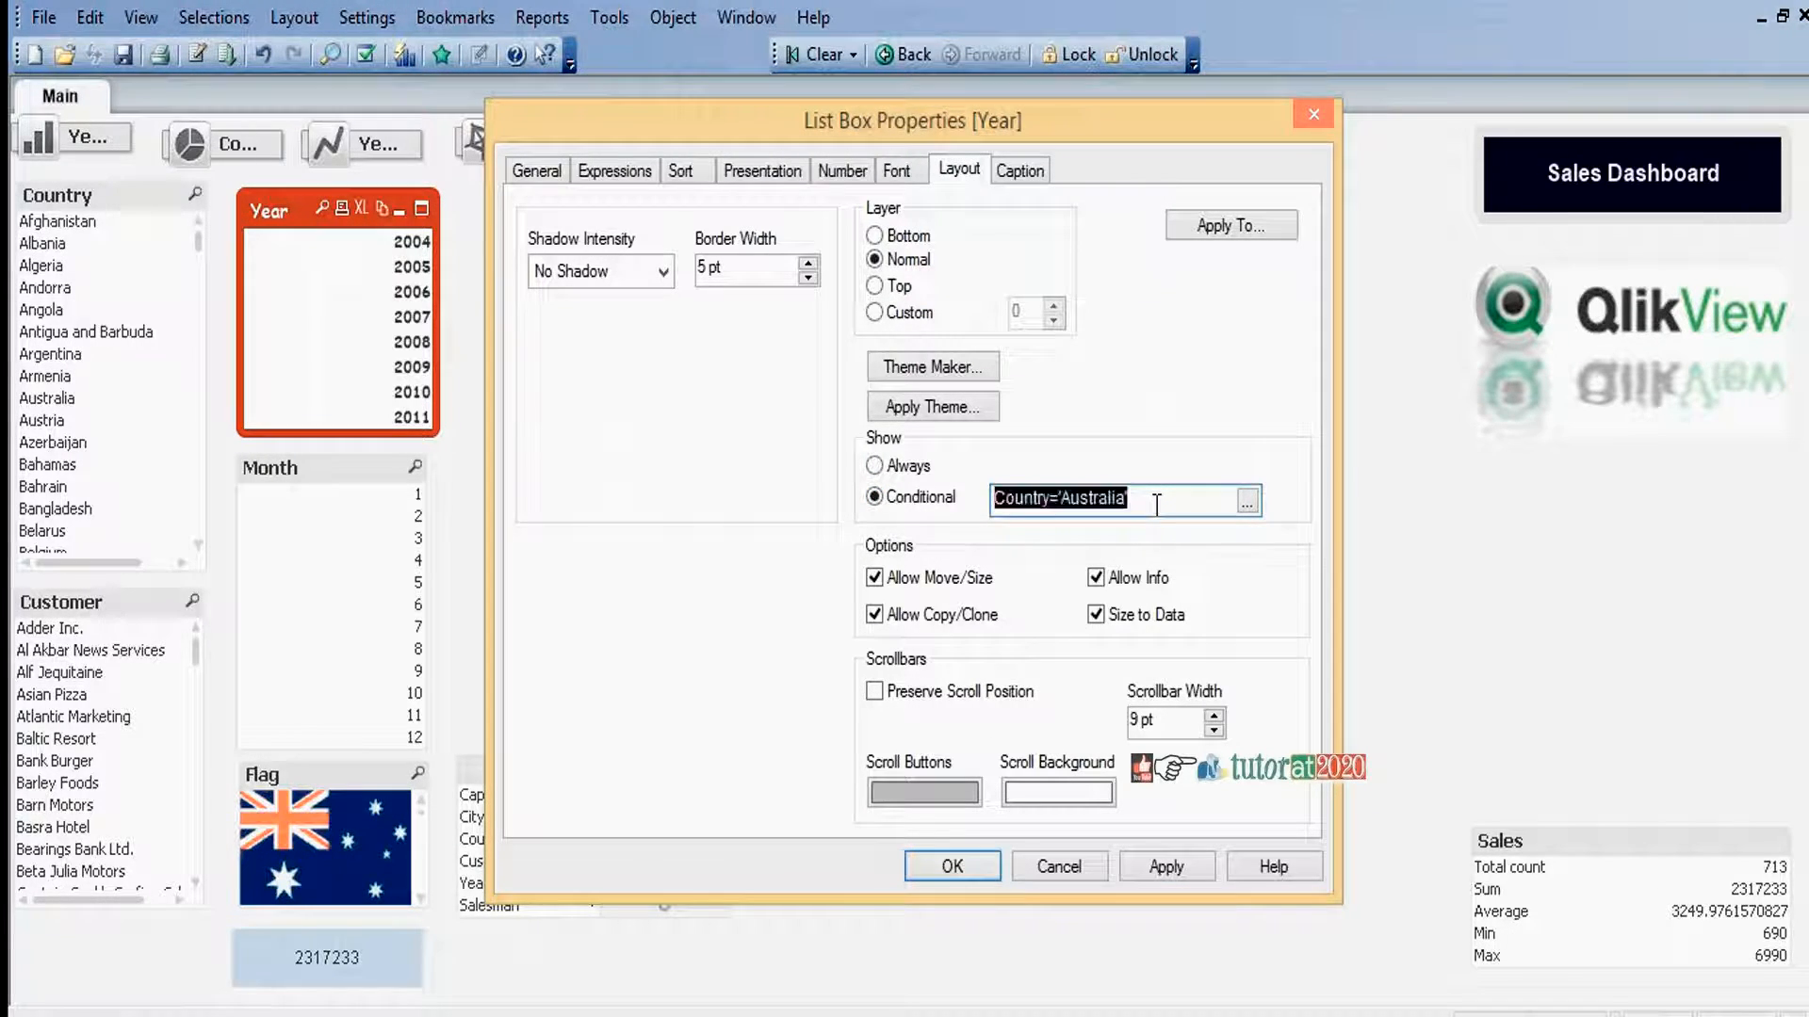
pyautogui.write("vDisplay='")
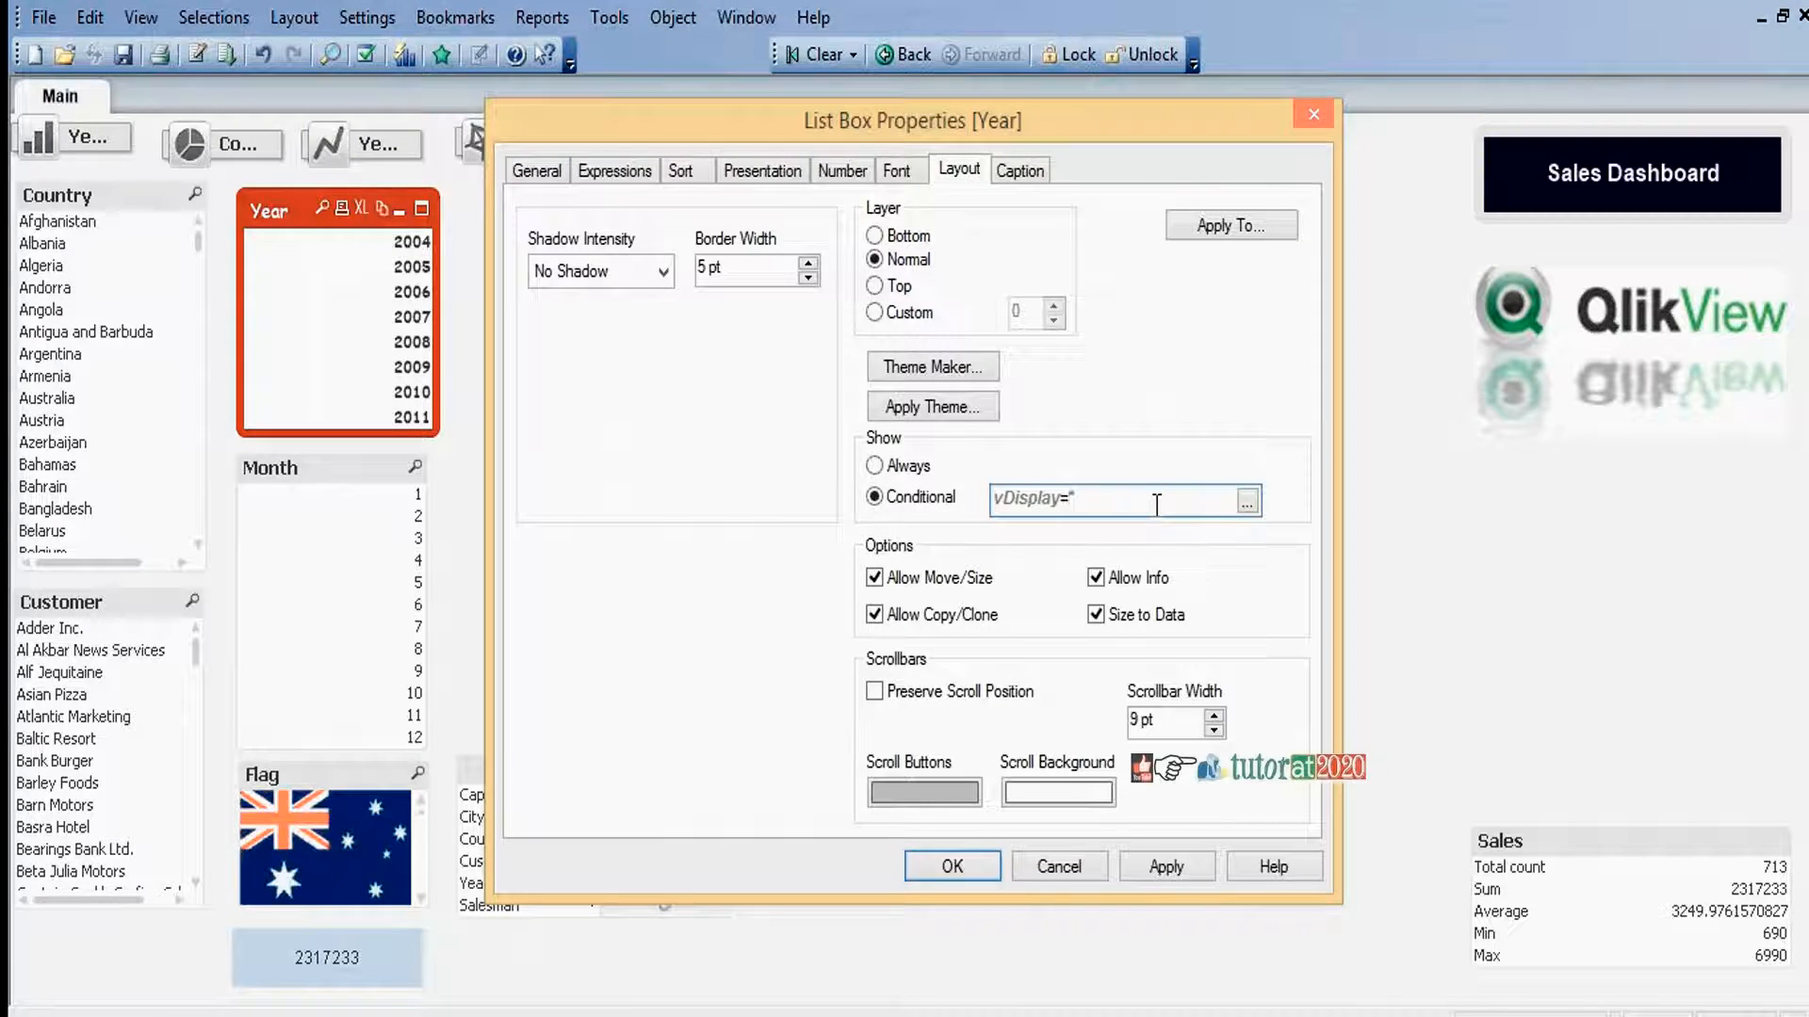
pyautogui.write("Year'")
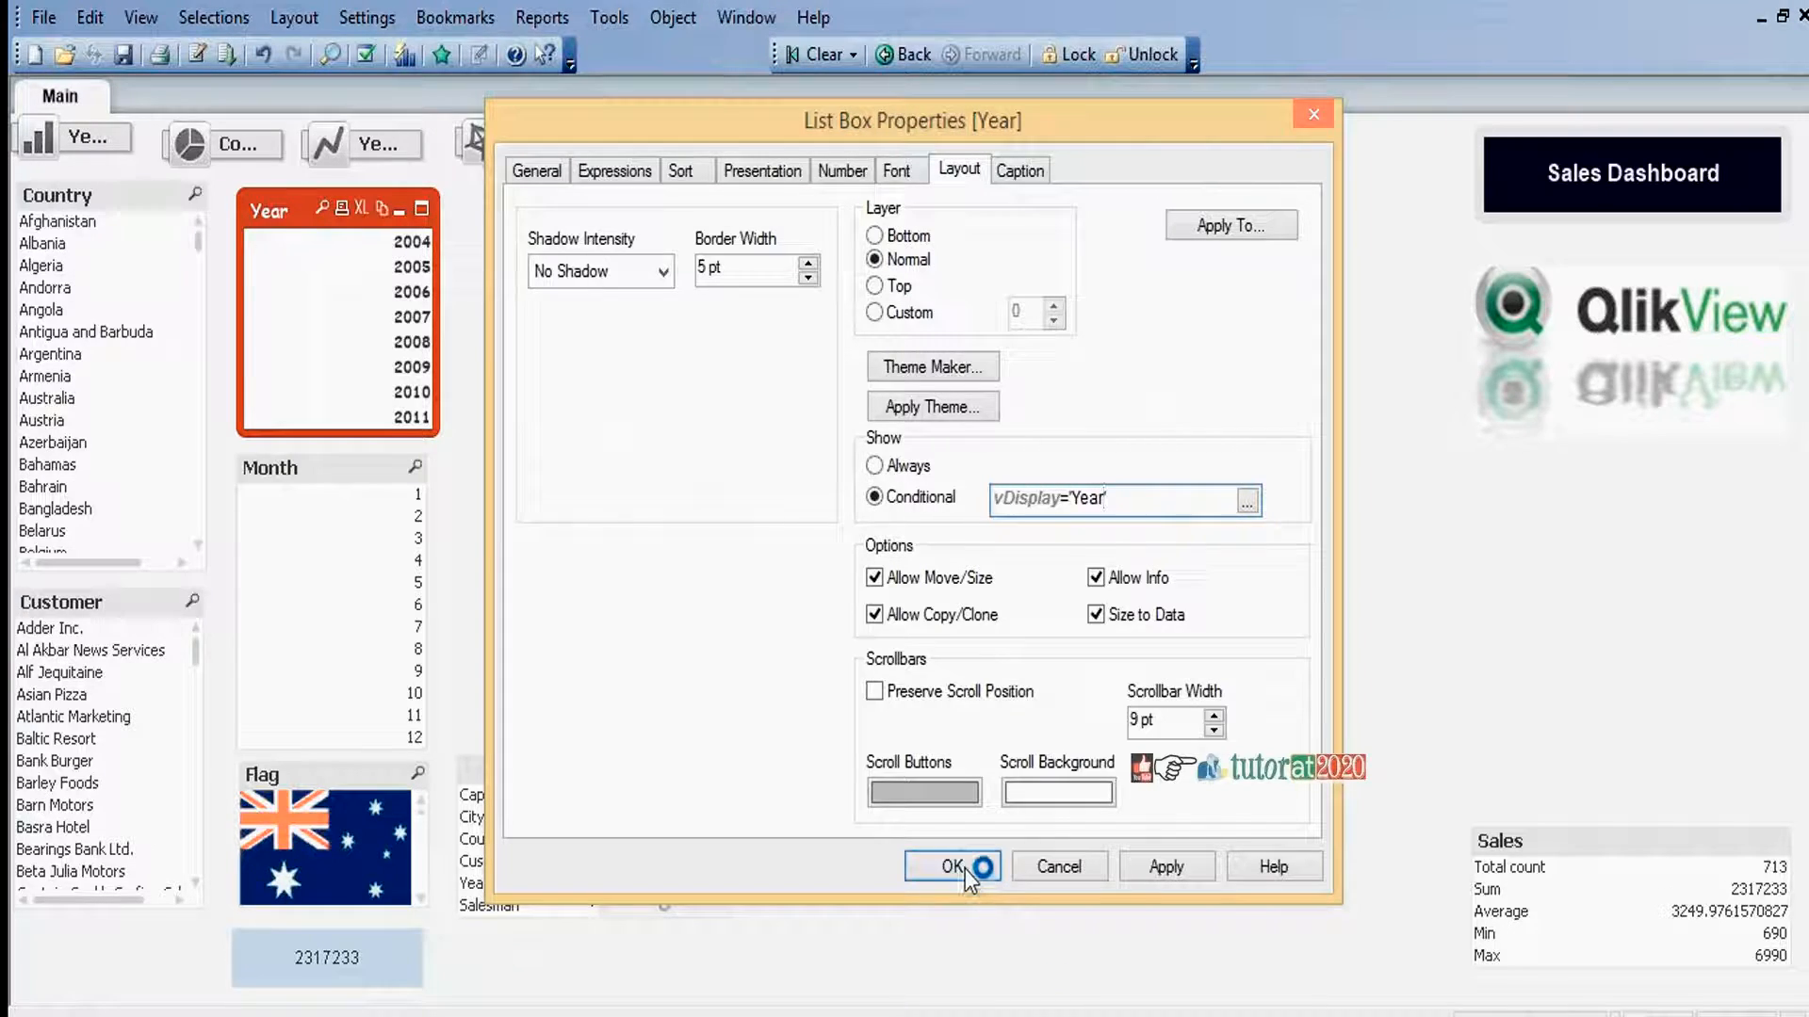
pyautogui.click(952, 867)
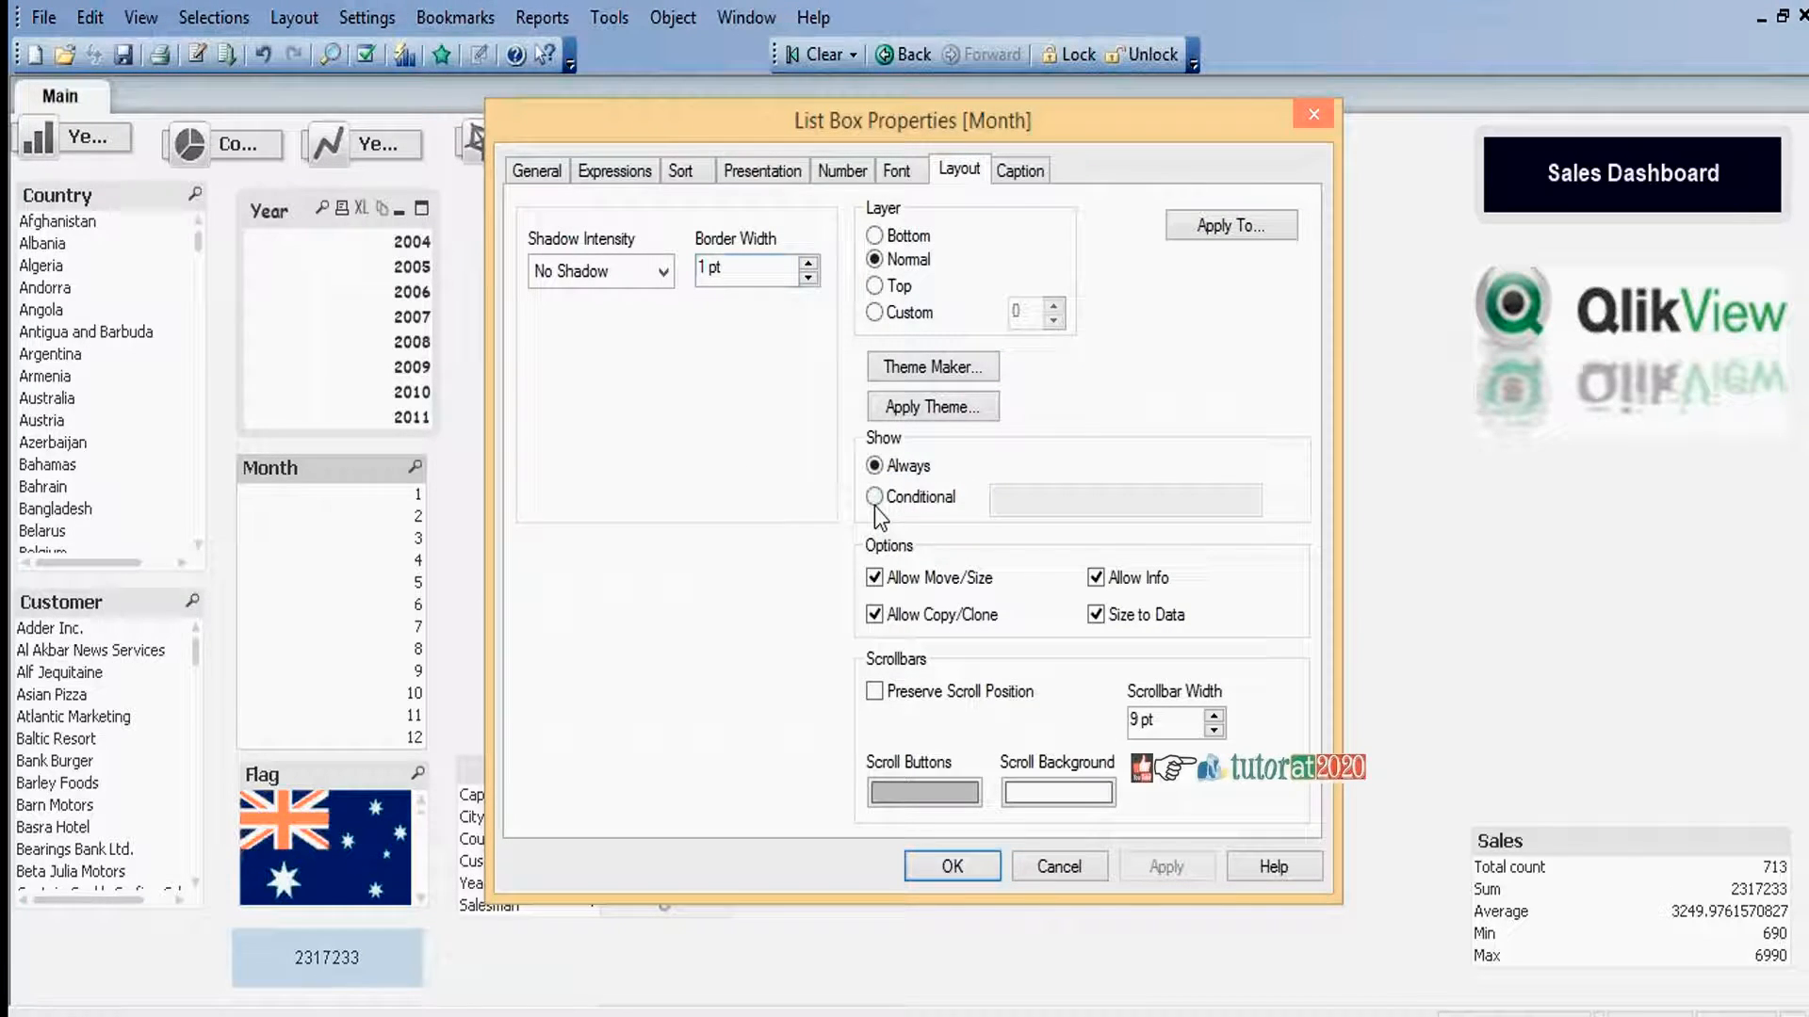
# - Give the Month list box a conditional Show with vDisplay='Month' and confirm
pyautogui.click(876, 496)
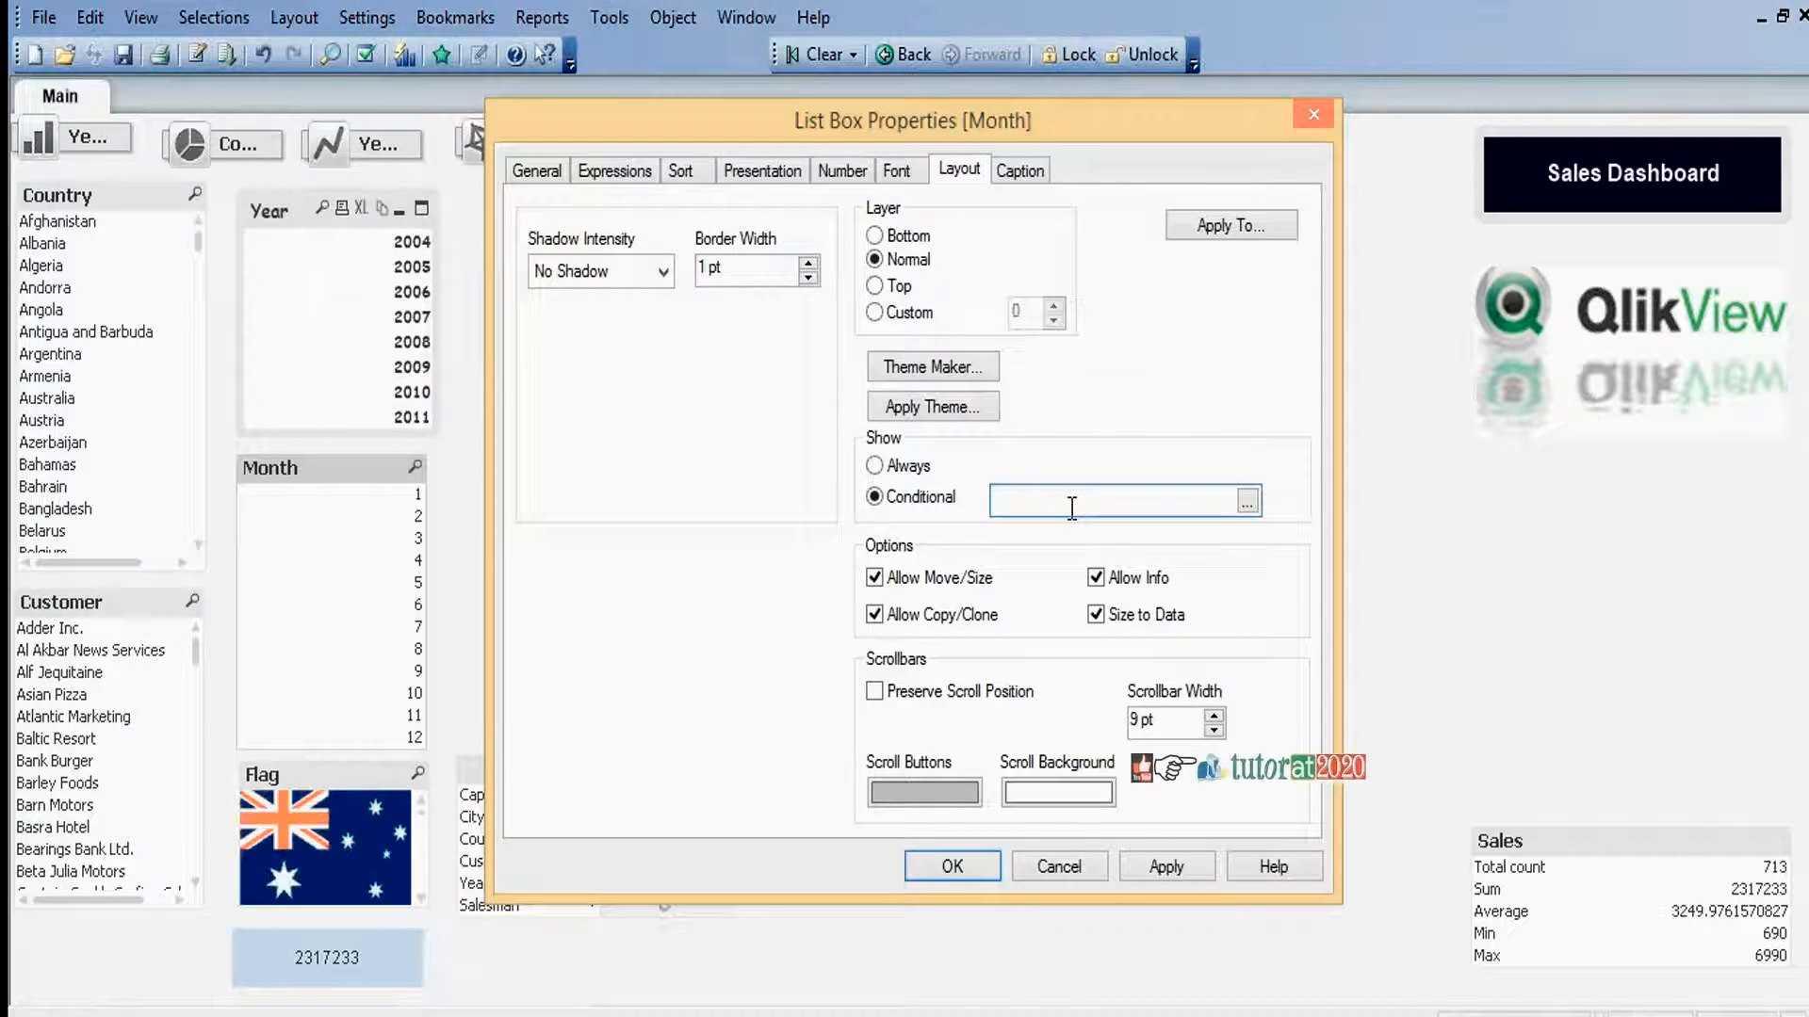
pyautogui.write('vDisplay=')
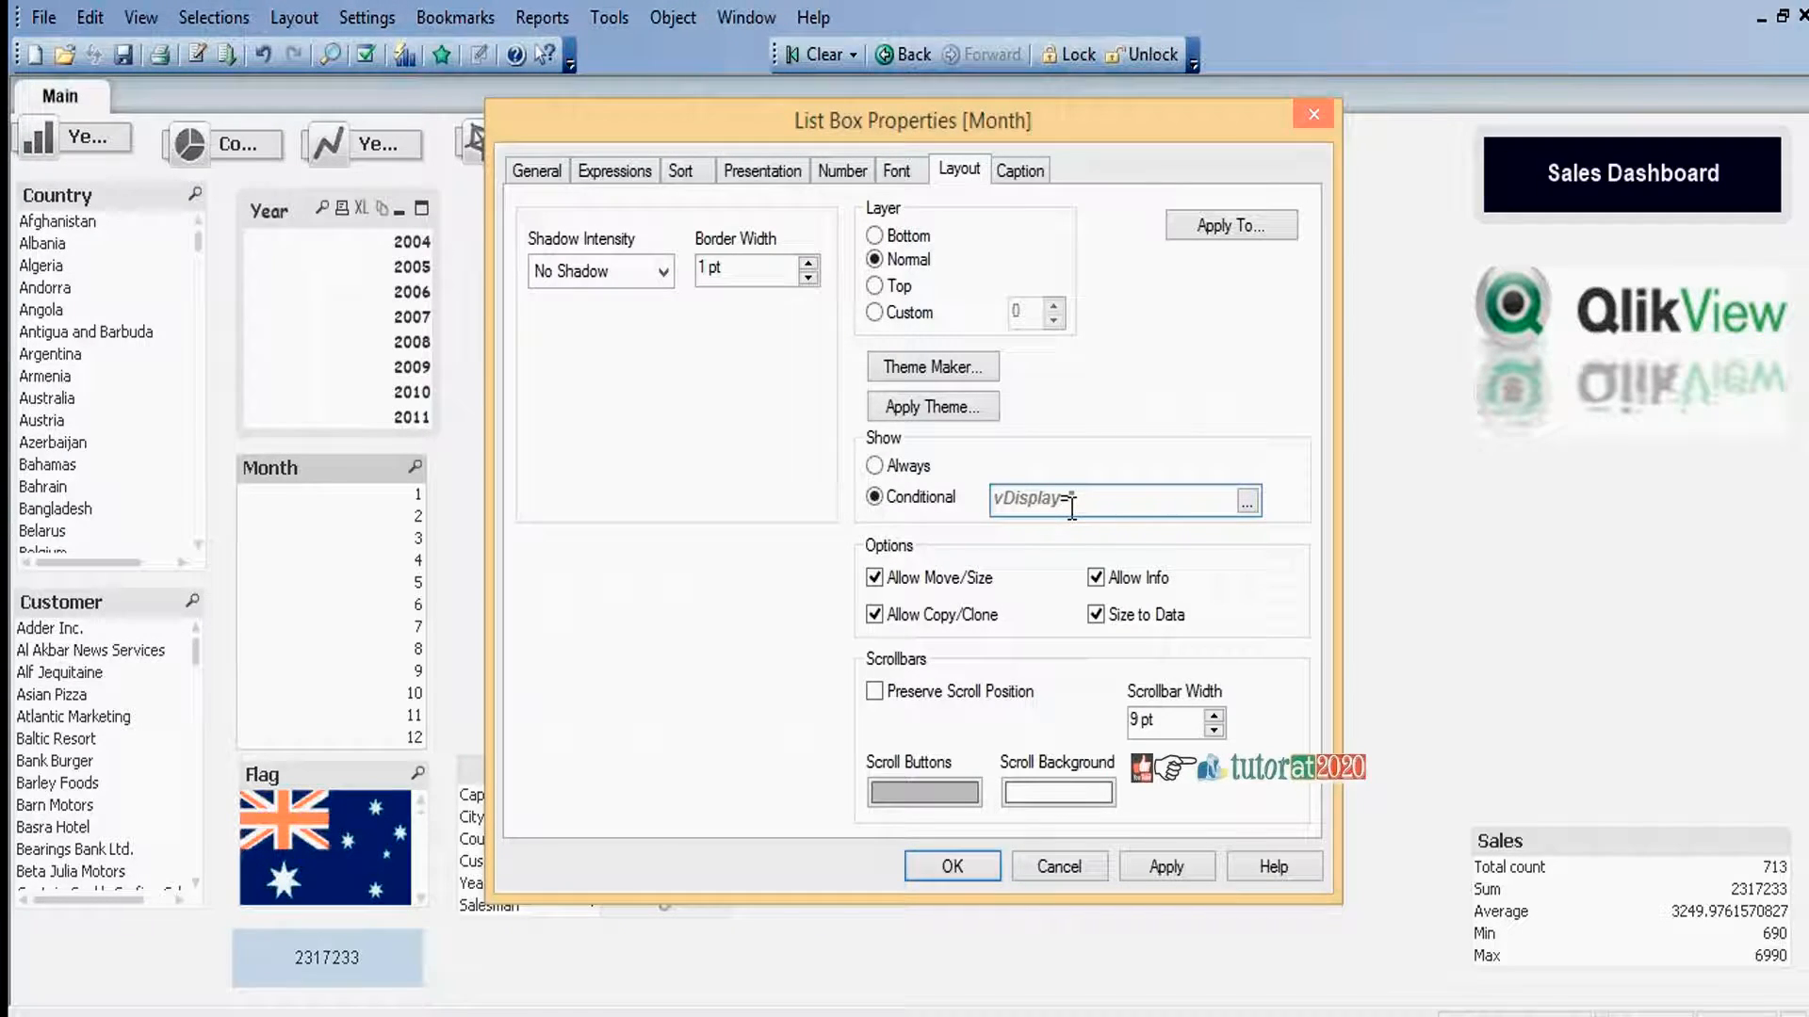
pyautogui.write("Mo'")
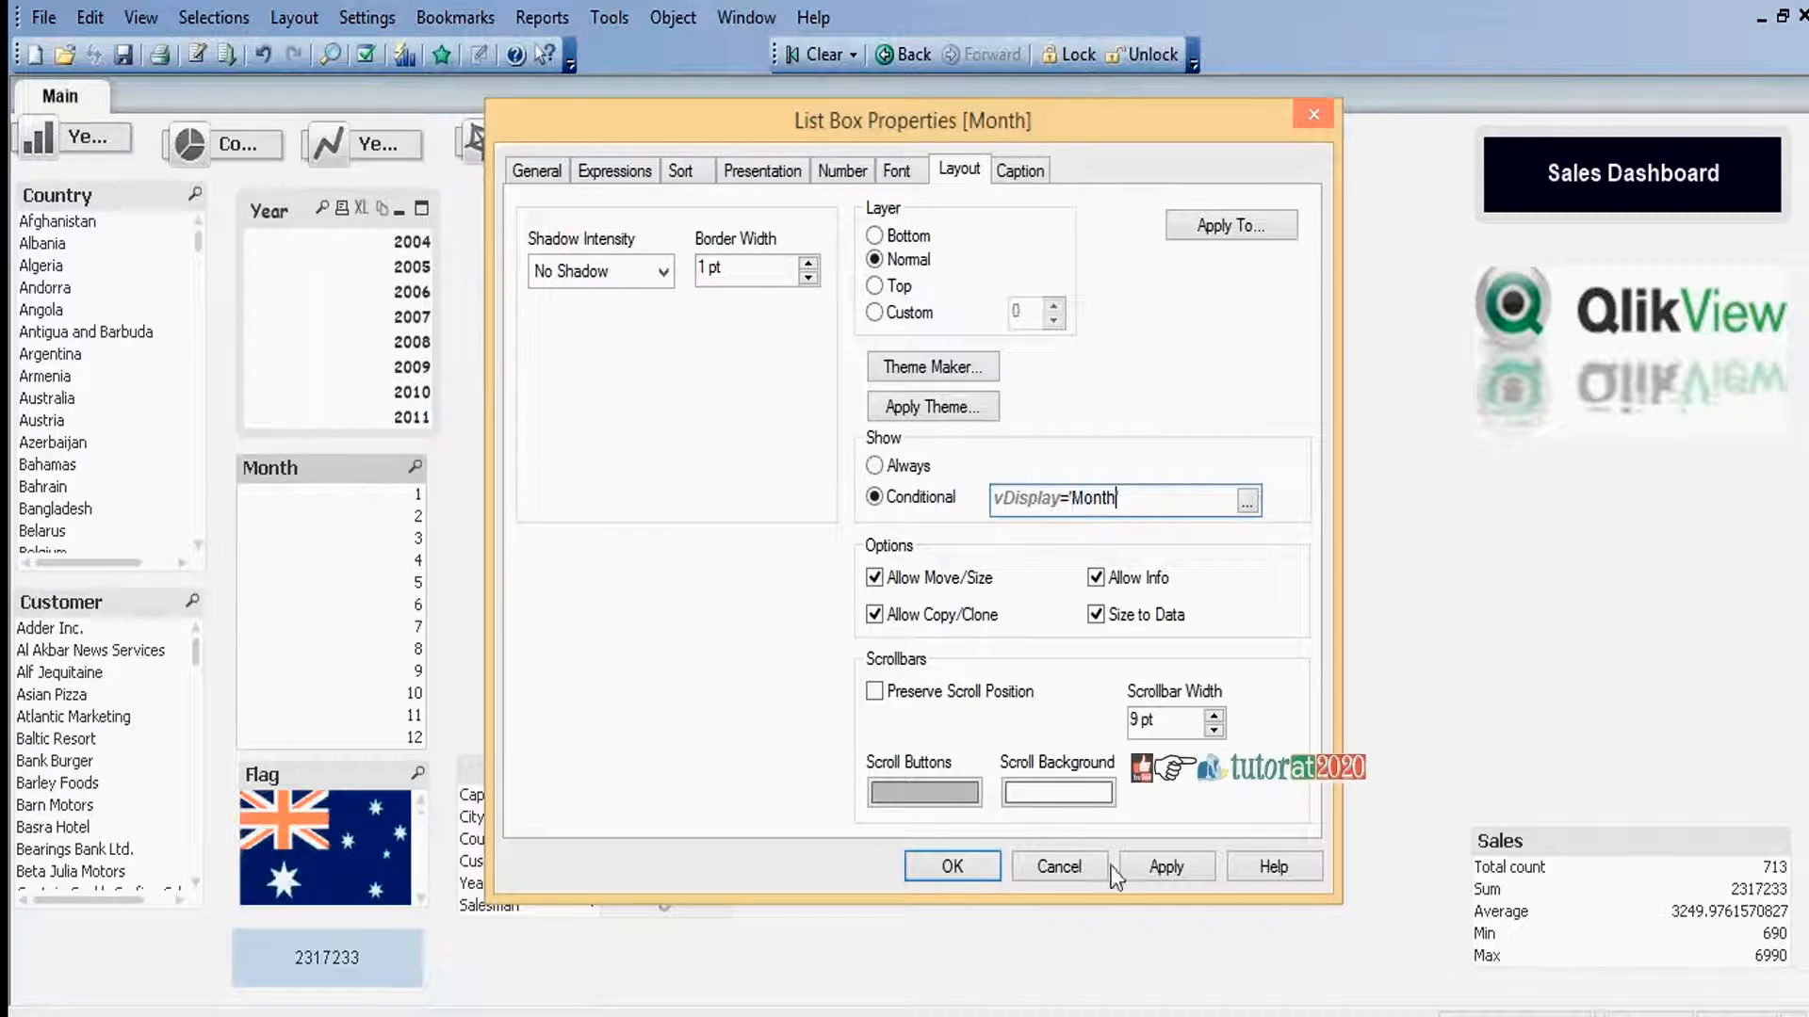
pyautogui.click(1057, 867)
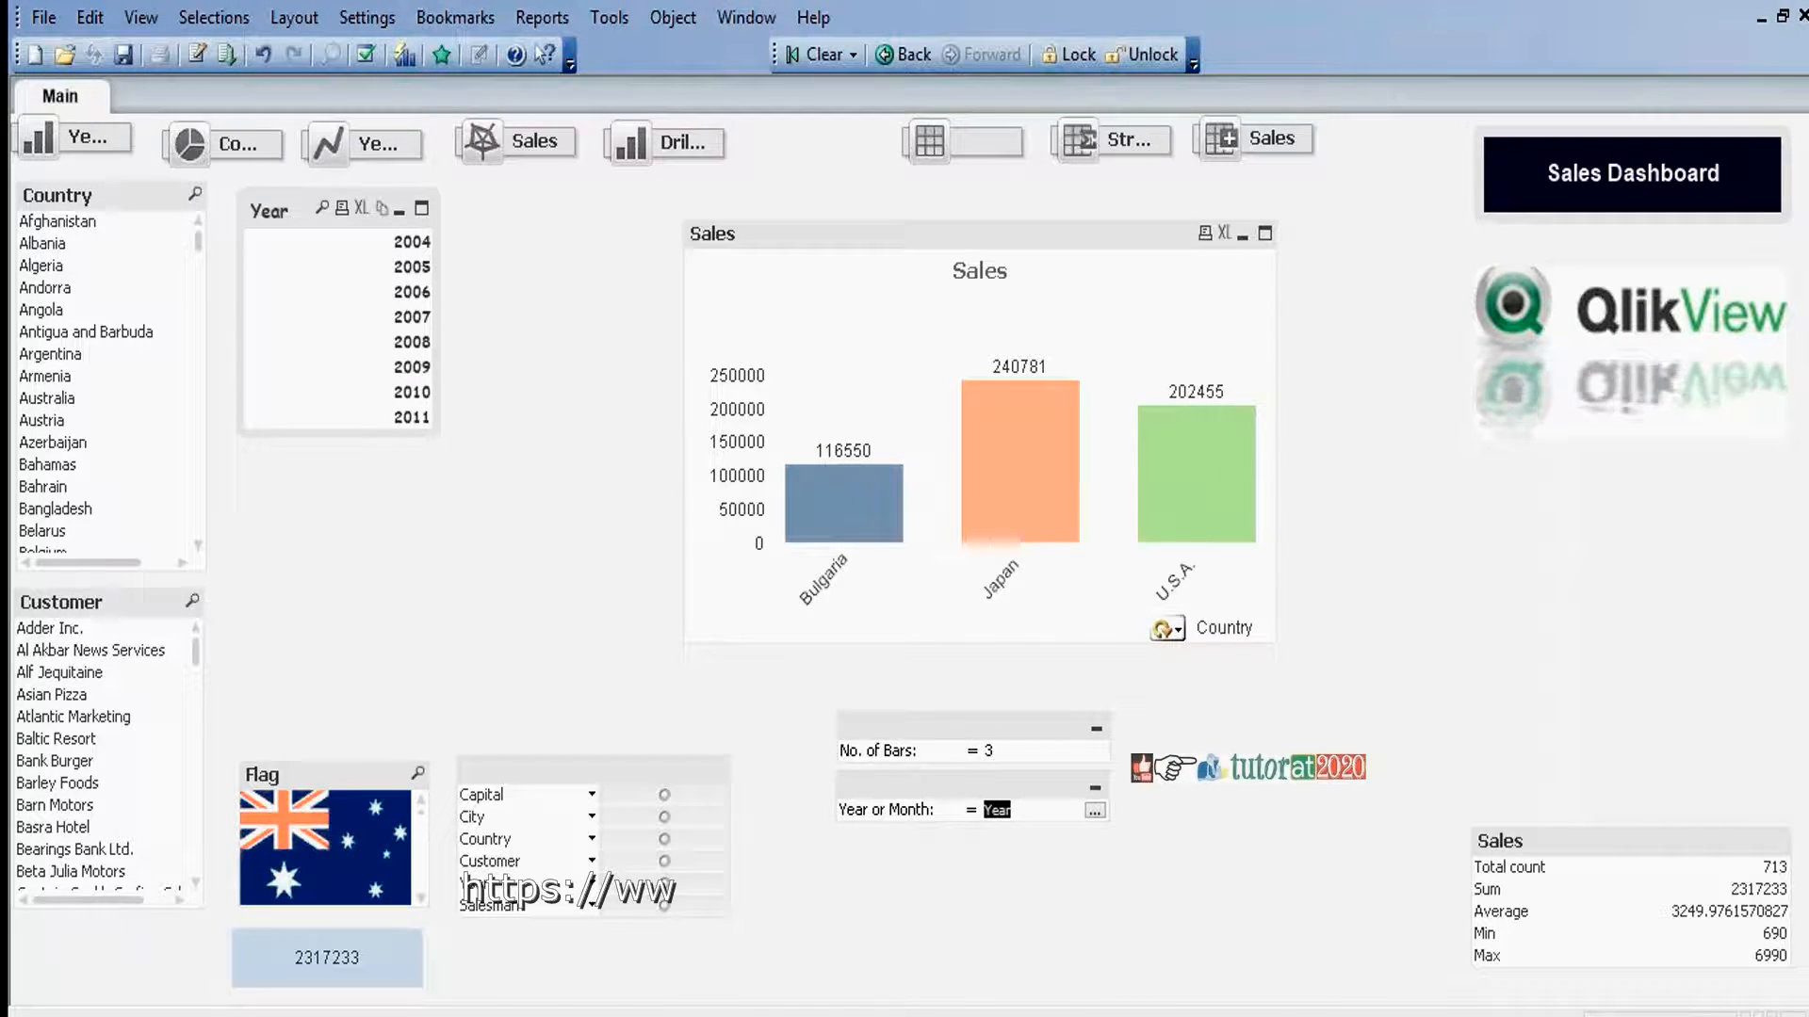
# - Enter year then Month in the Year or Month input box so the Month list replaces Year
pyautogui.click(997, 808)
pyautogui.write('y')
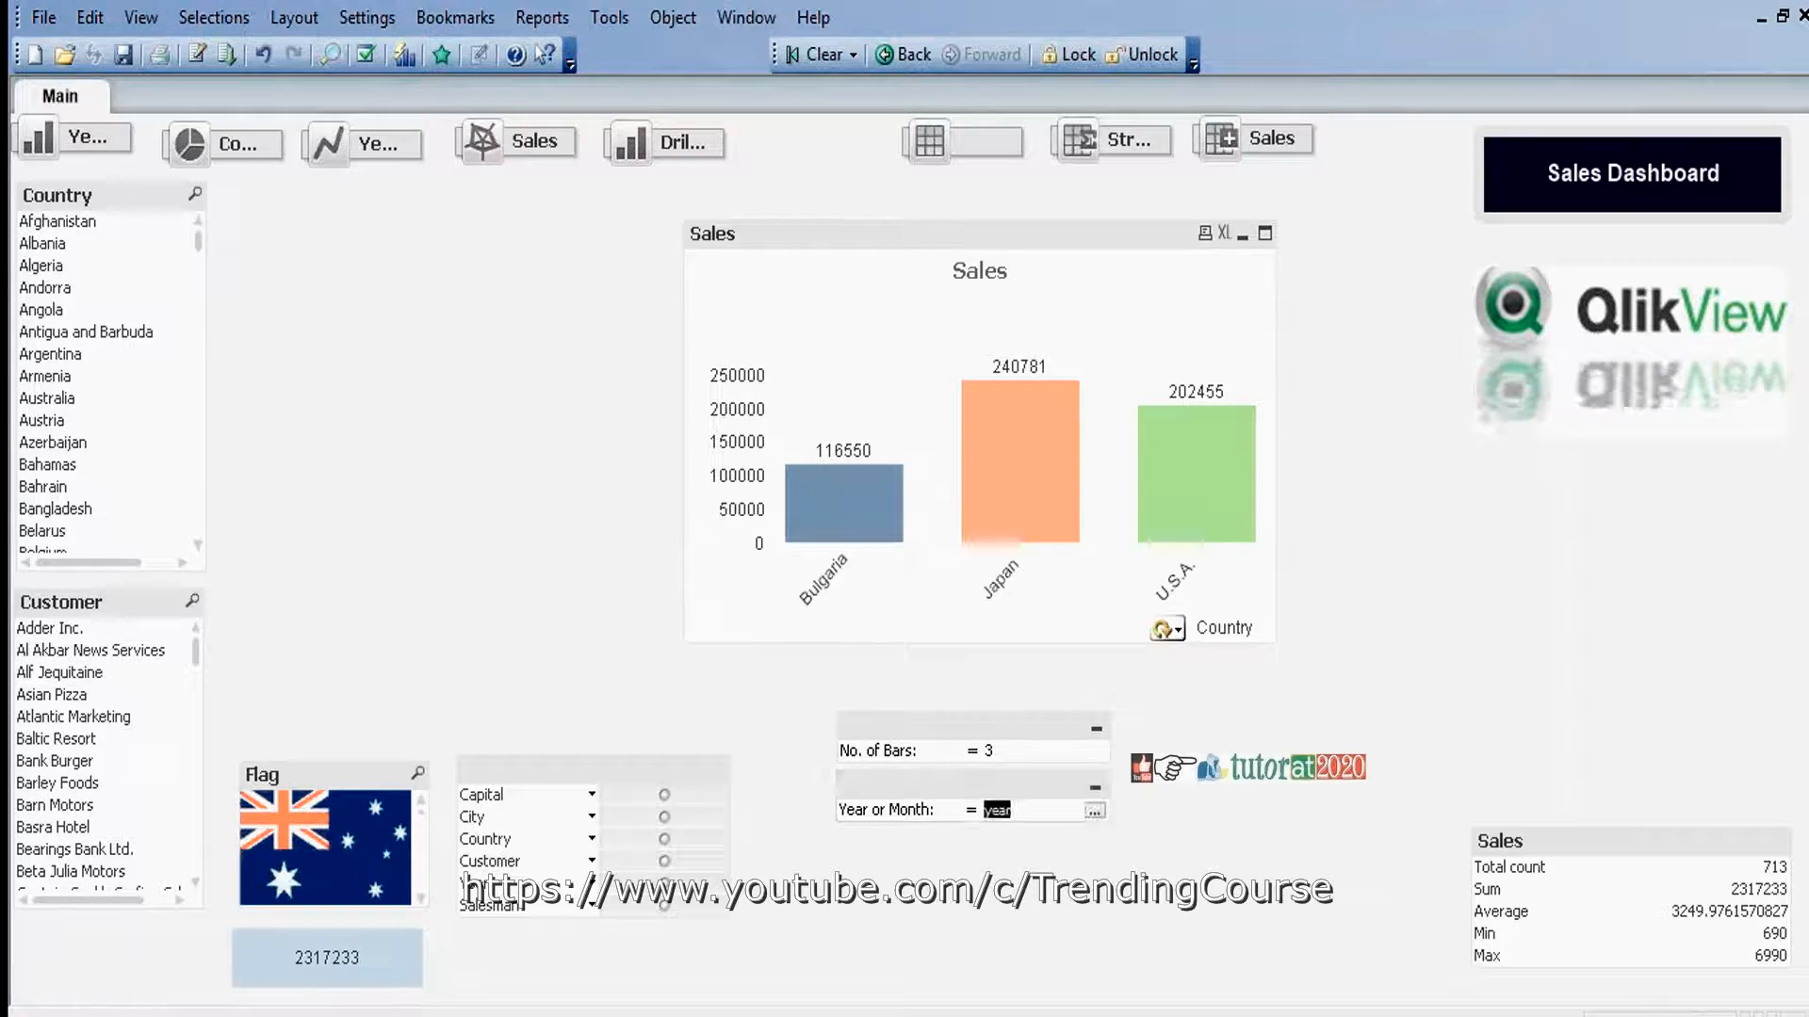
pyautogui.click(1093, 810)
pyautogui.write('Mon')
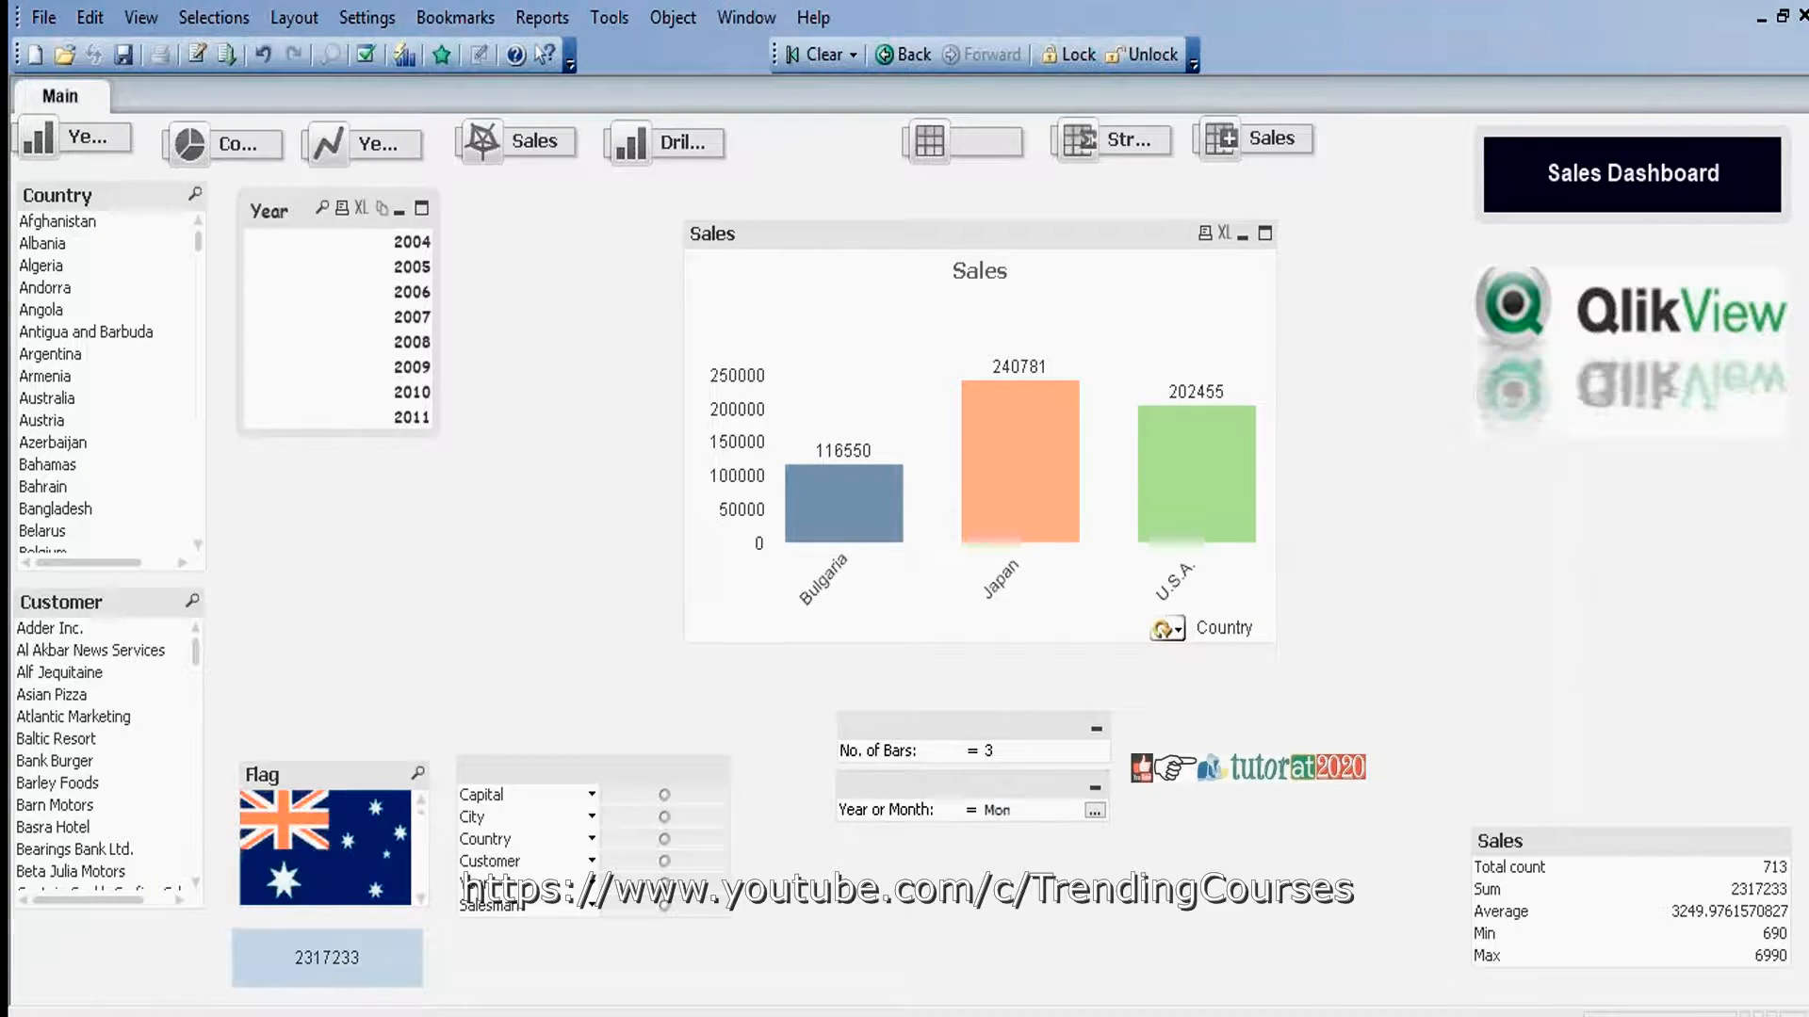
pyautogui.click(1092, 808)
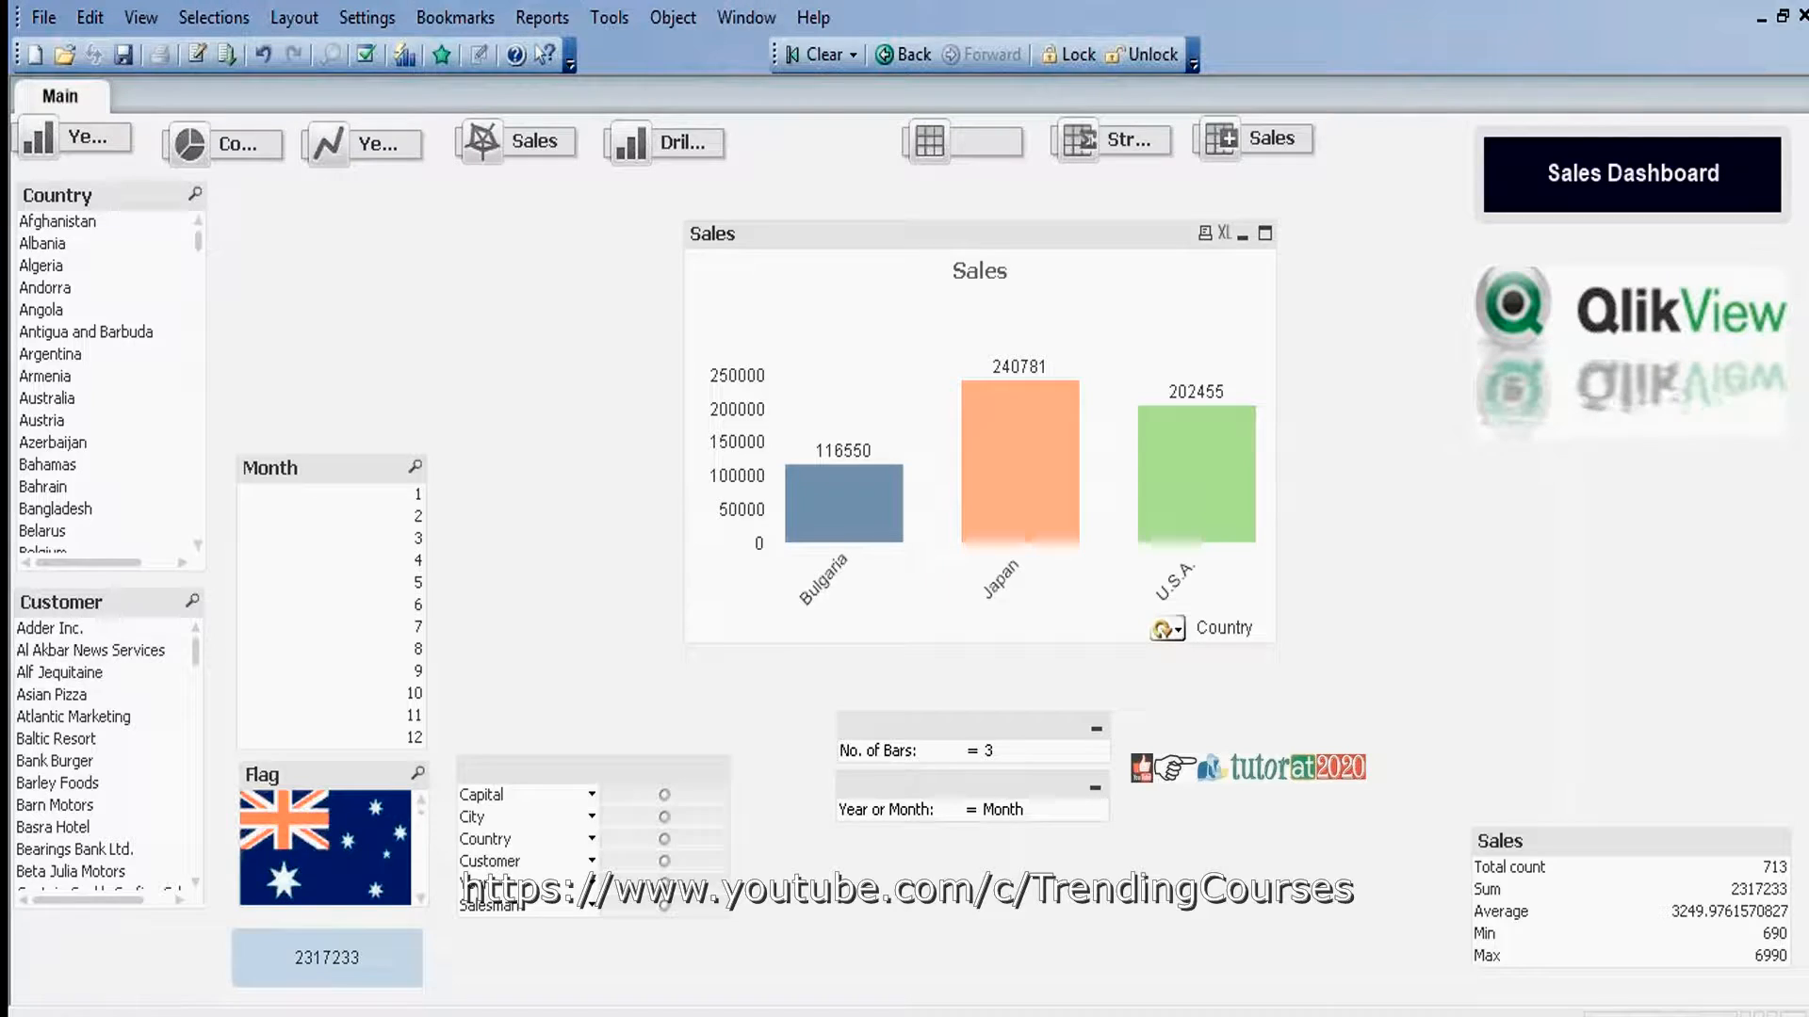